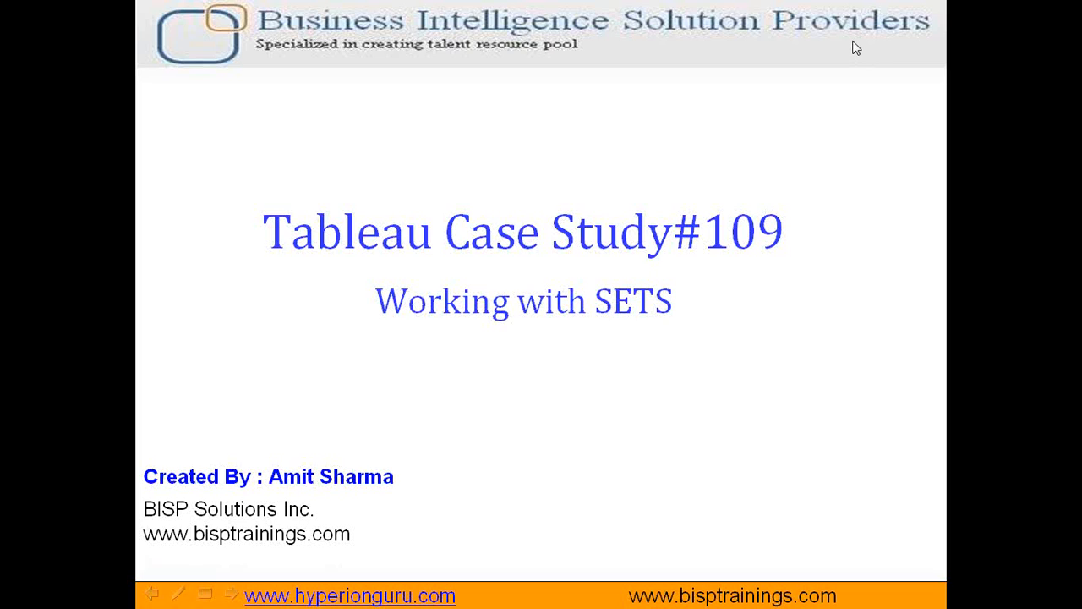
{"action": "mouse_move", "coordinate": [836, 202]}
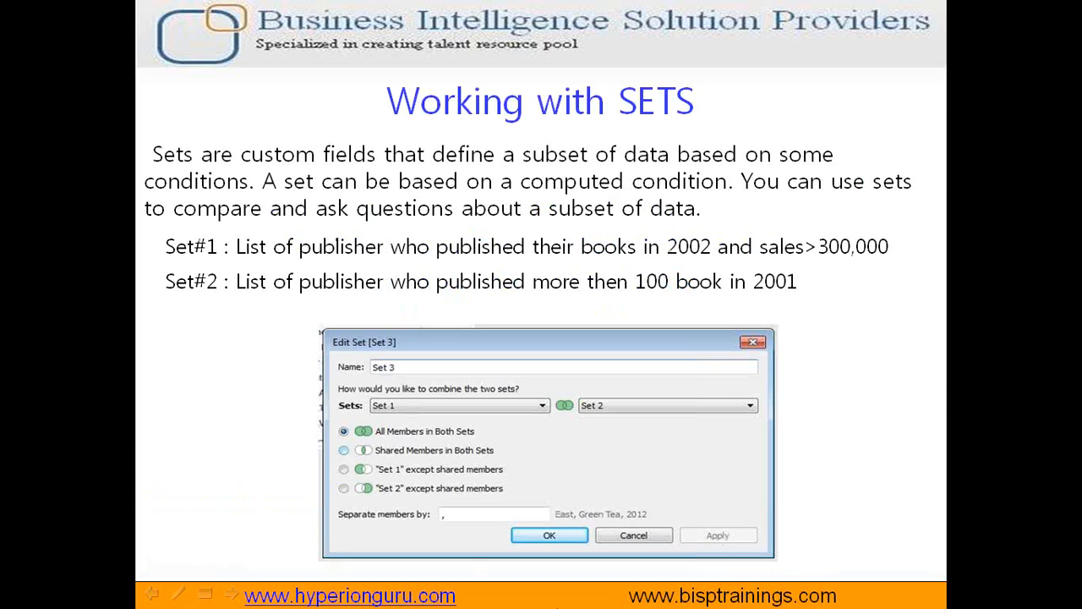
Step: Advance the Working with SETS slide, marking set definitions and combine options in red
{"action": "left_click", "coordinate": [176, 601]}
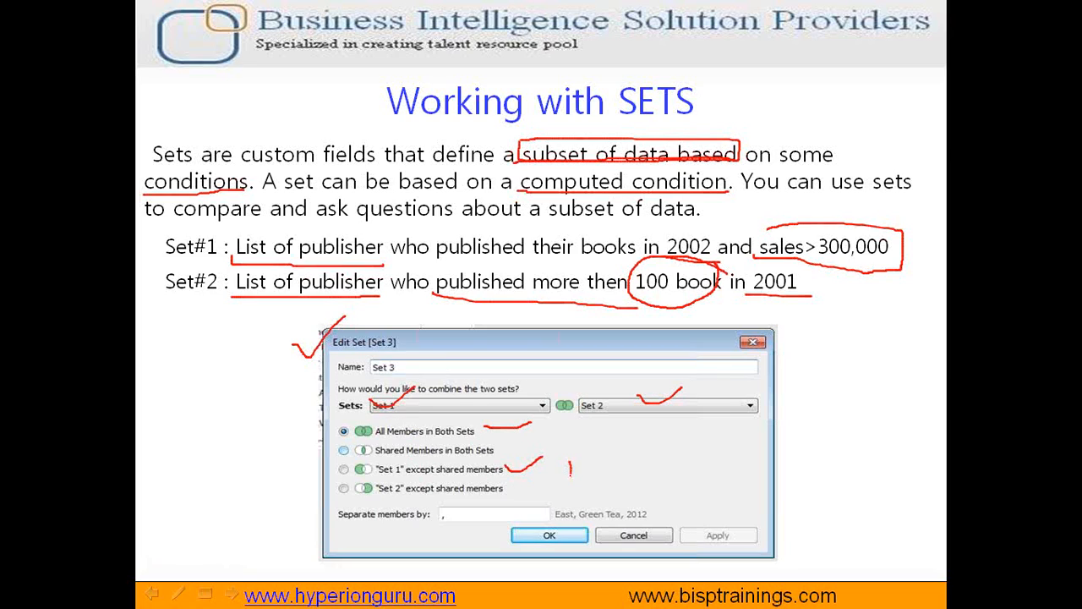
Step: Handwrite 'Minus' beside the 'Set 1 except shared members' option
{"action": "left_click_drag", "start_coordinate": [567, 473], "coordinate": [634, 452]}
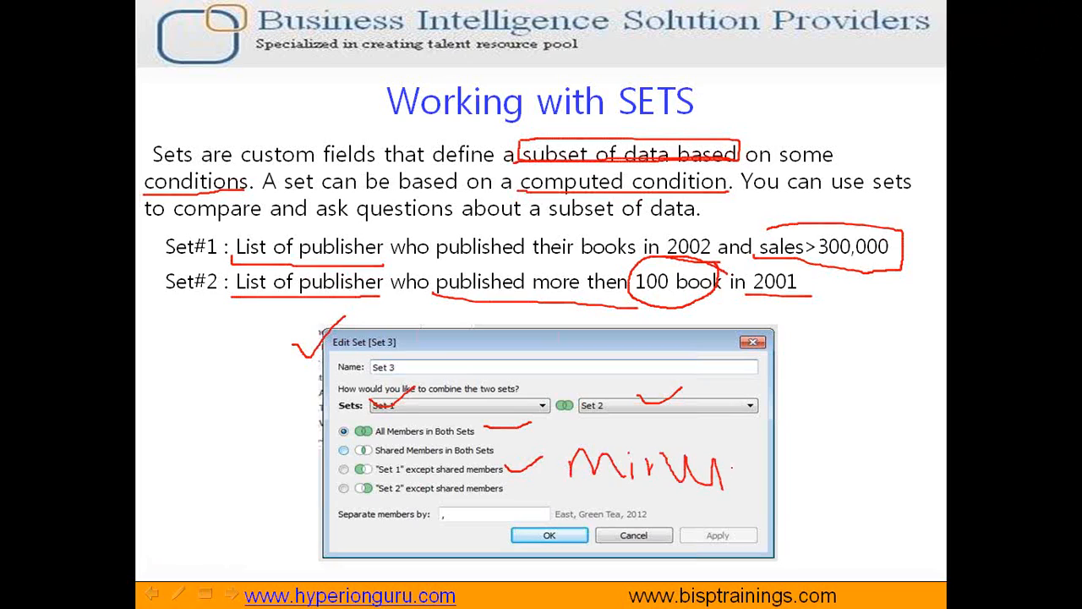
{"action": "left_click_drag", "start_coordinate": [723, 469], "coordinate": [744, 456]}
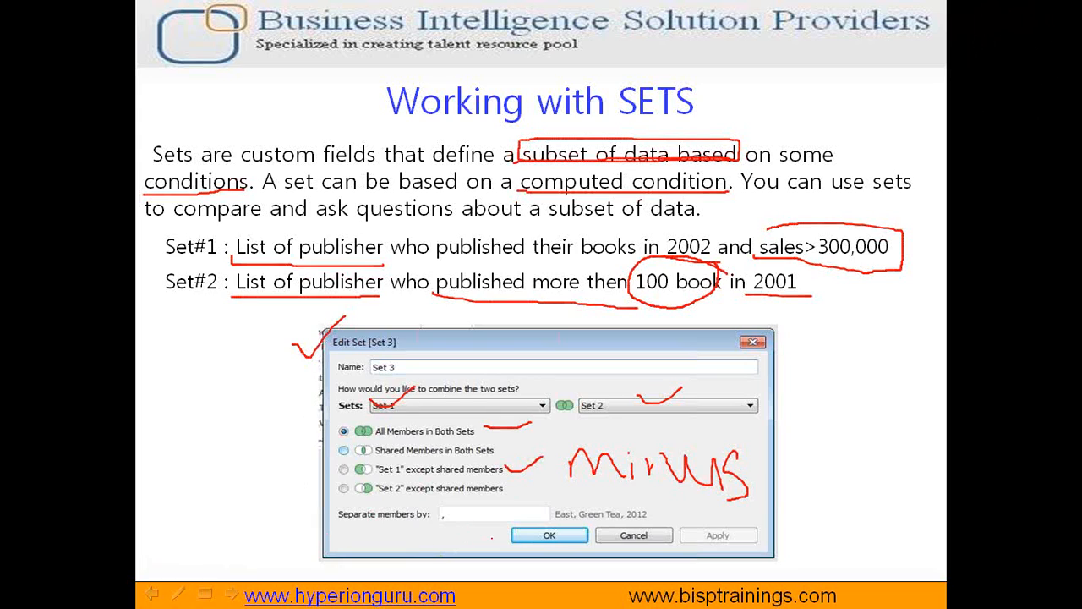
{"action": "mouse_move", "coordinate": [925, 141]}
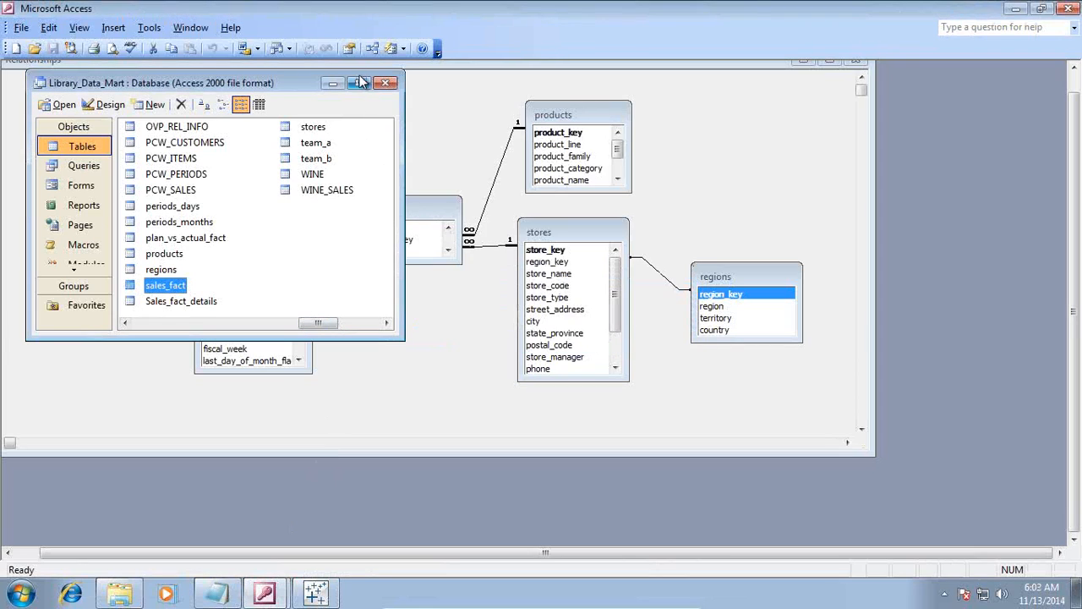
Step: Minimize the Library_Data_Mart table list to reveal the sales_fact relationships diagram
{"action": "left_click", "coordinate": [386, 82]}
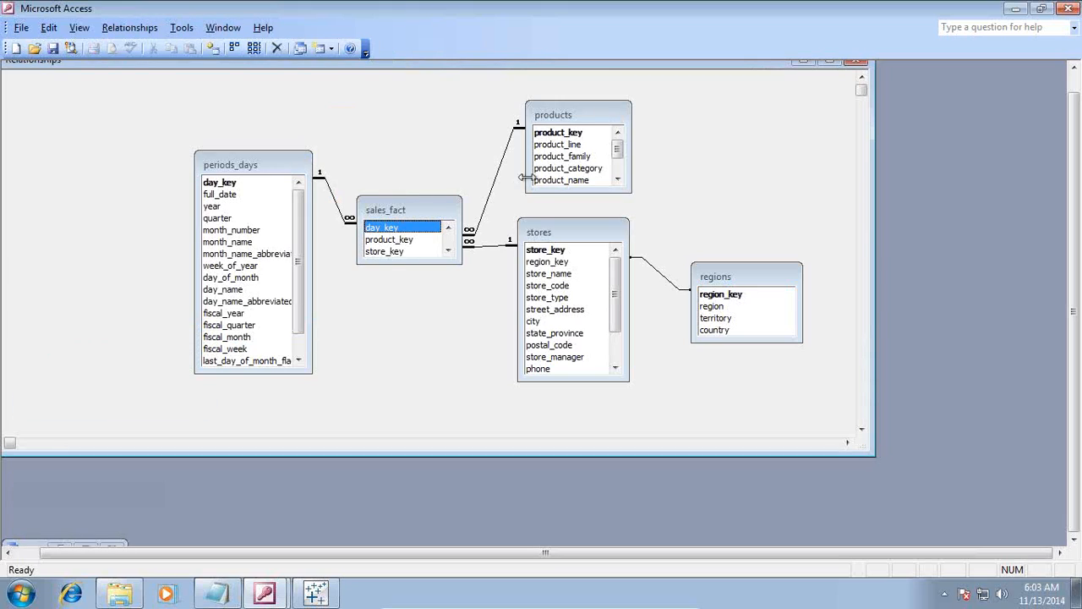
{"action": "left_click", "coordinate": [544, 248]}
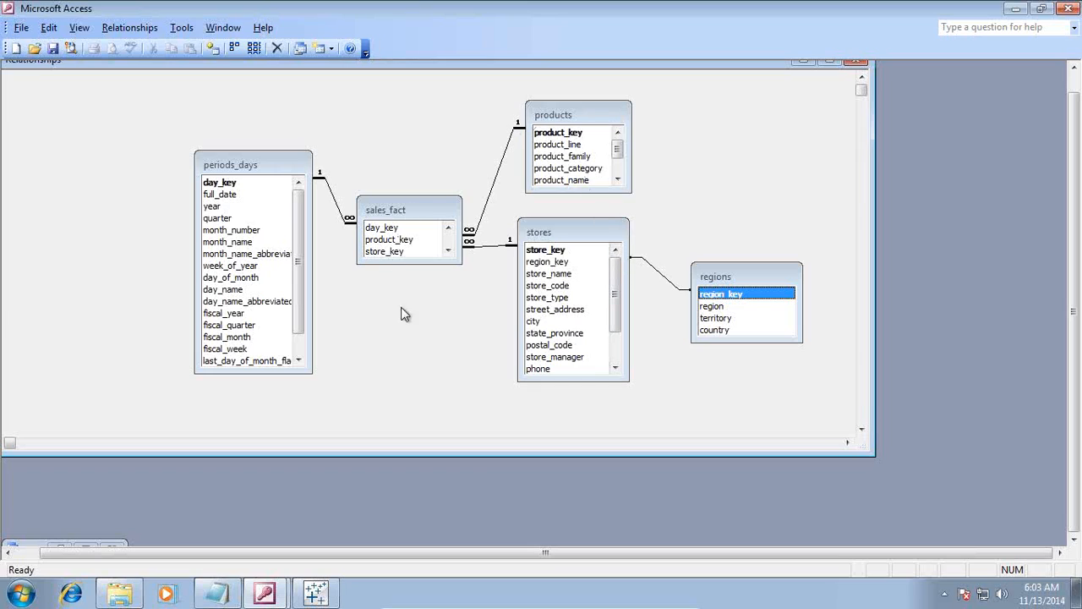
{"action": "mouse_move", "coordinate": [468, 210]}
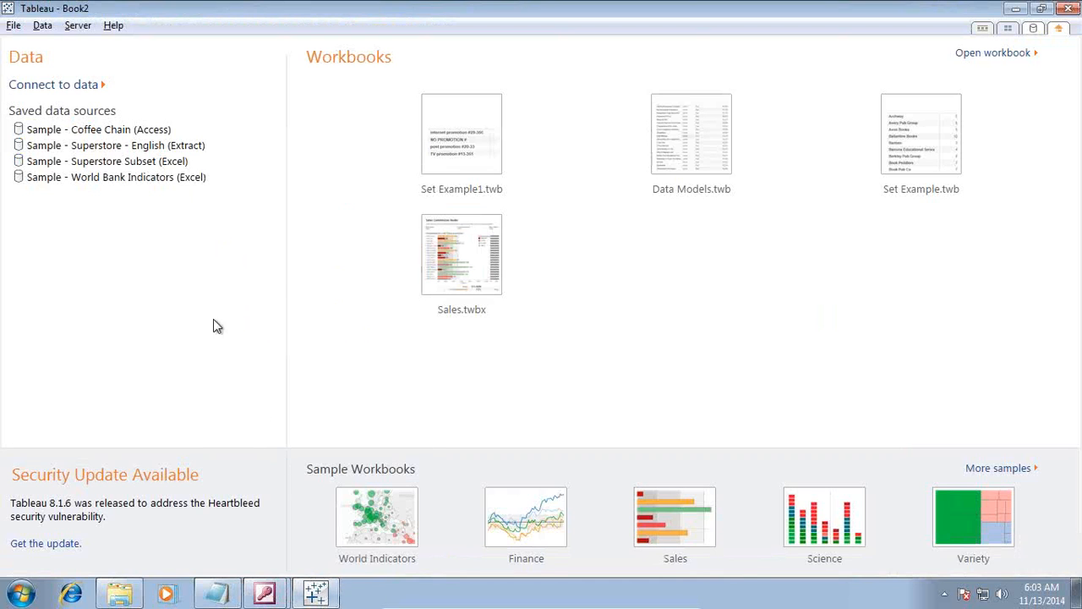
Step: Open the Library_Data_Mart Access database in Tableau's connection dialog
{"action": "left_click", "coordinate": [53, 84]}
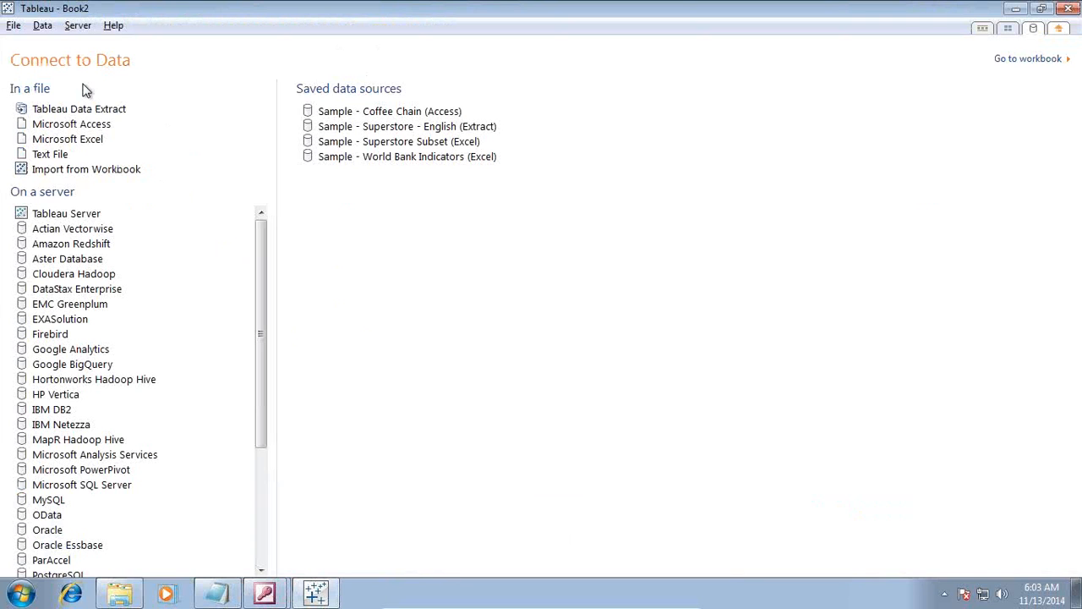
{"action": "mouse_move", "coordinate": [82, 128]}
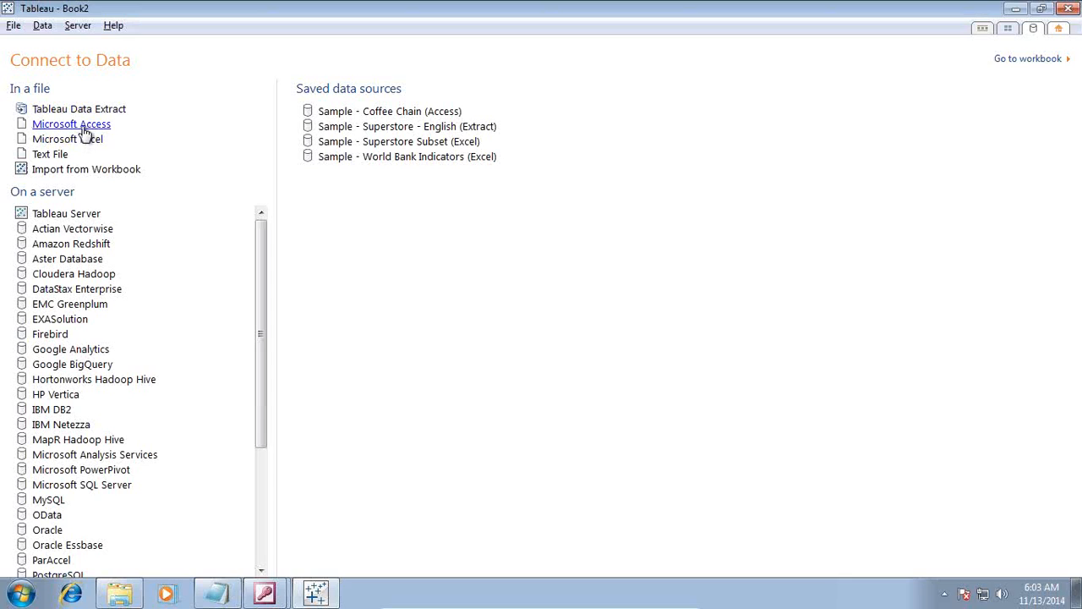
{"action": "left_click", "coordinate": [71, 124]}
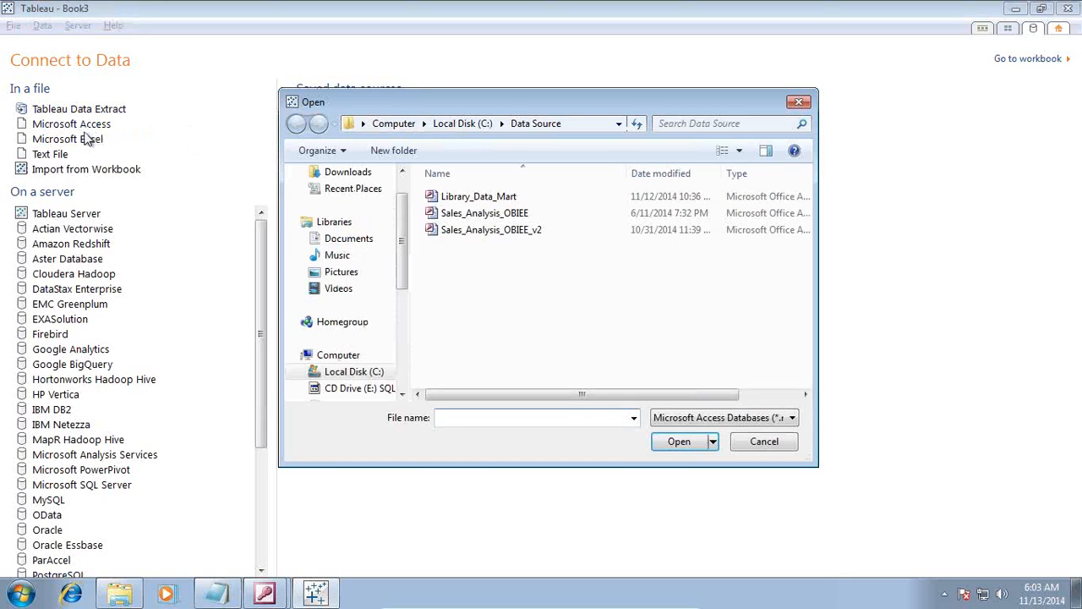
{"action": "mouse_move", "coordinate": [492, 207]}
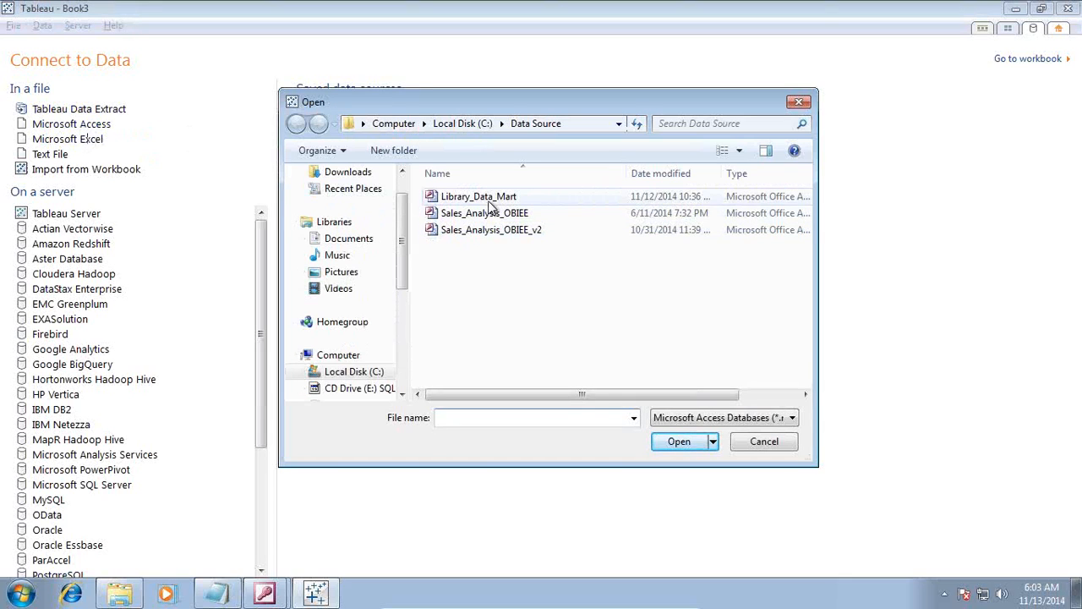
{"action": "left_click", "coordinate": [480, 196]}
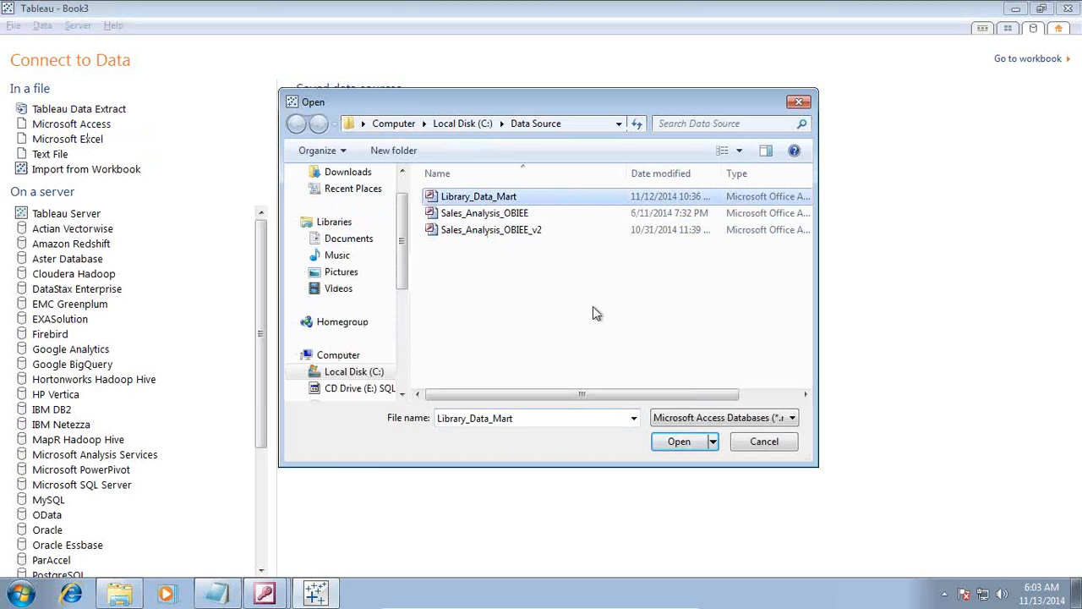
{"action": "left_click", "coordinate": [679, 442]}
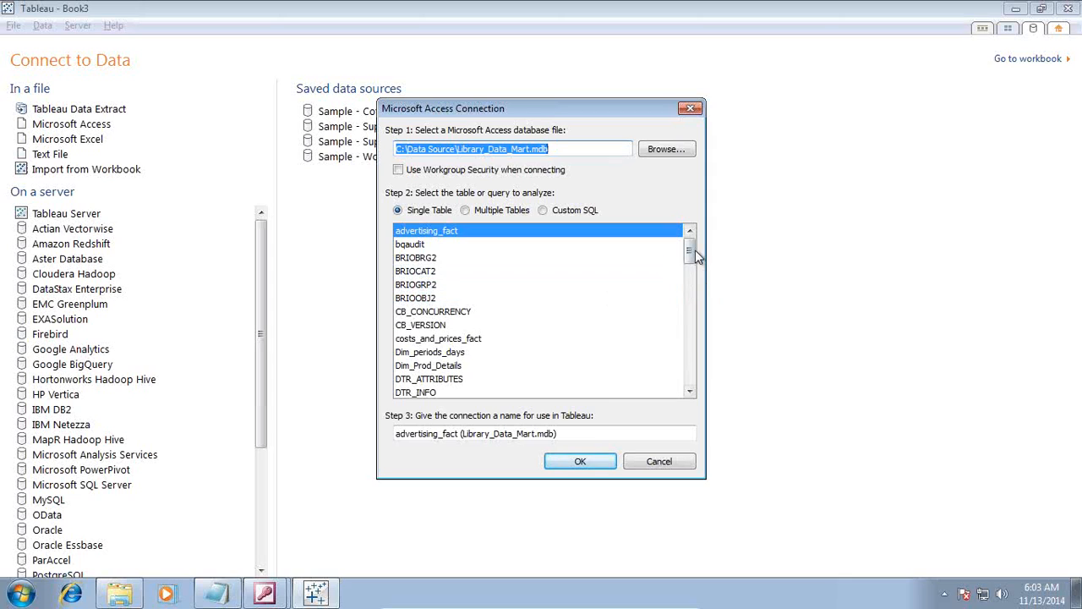
Step: Back in Tableau, select the sales_fact table from the Step 2 table list
{"action": "scroll", "scroll_direction": "down", "scroll_amount": 3}
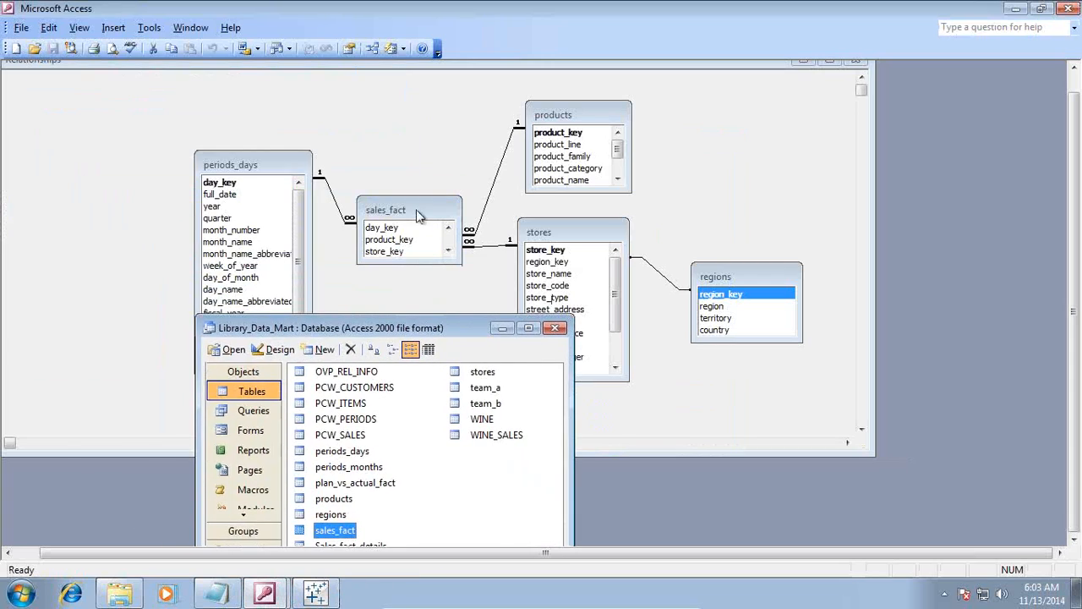
{"action": "mouse_move", "coordinate": [248, 182]}
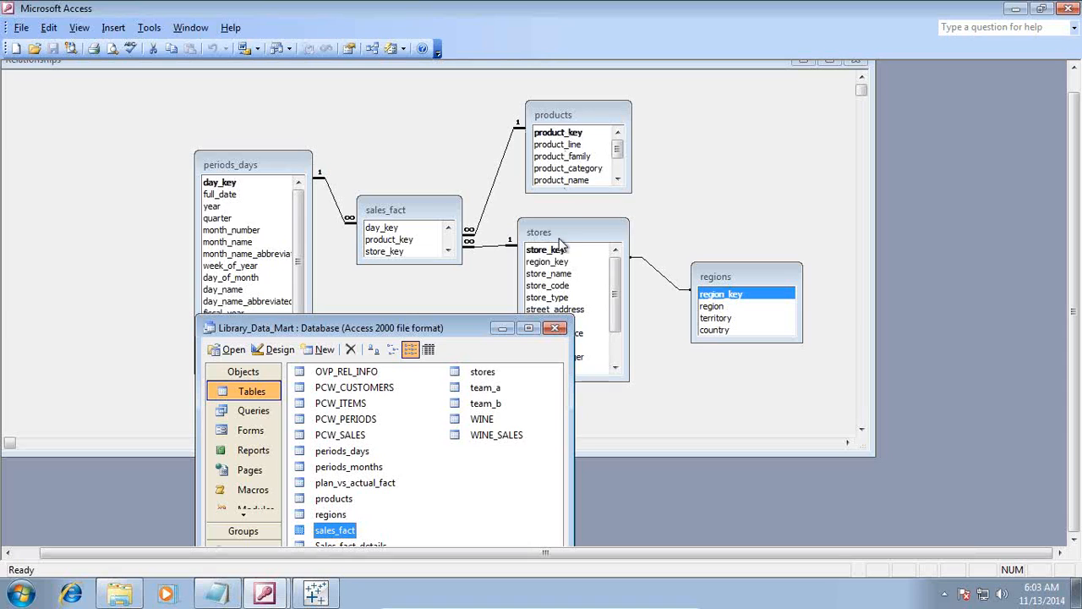
{"action": "left_click", "coordinate": [306, 592]}
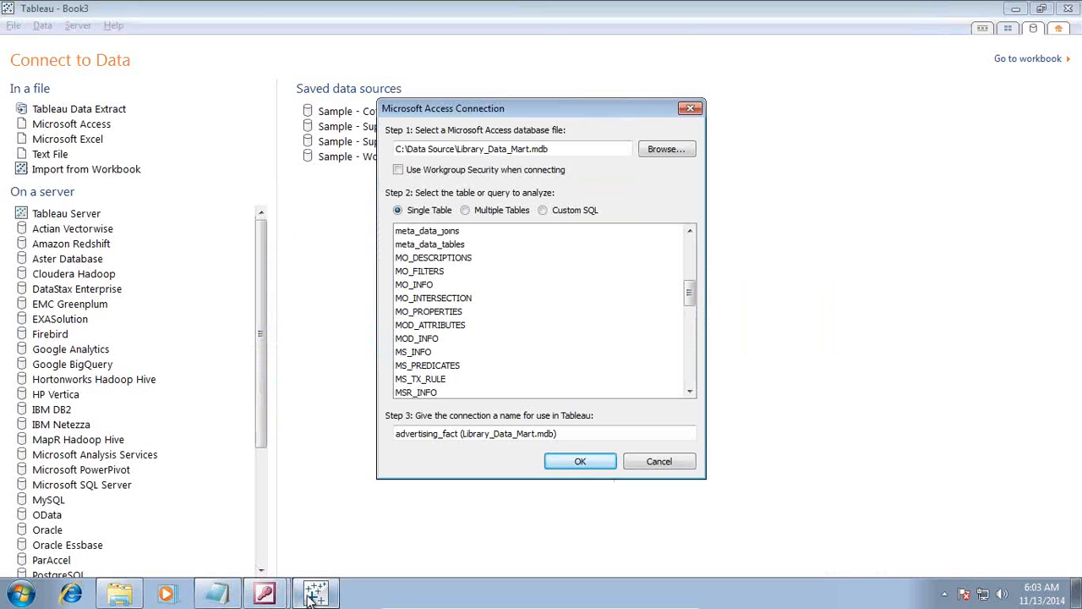
{"action": "left_click_drag", "start_coordinate": [690, 296], "coordinate": [690, 328]}
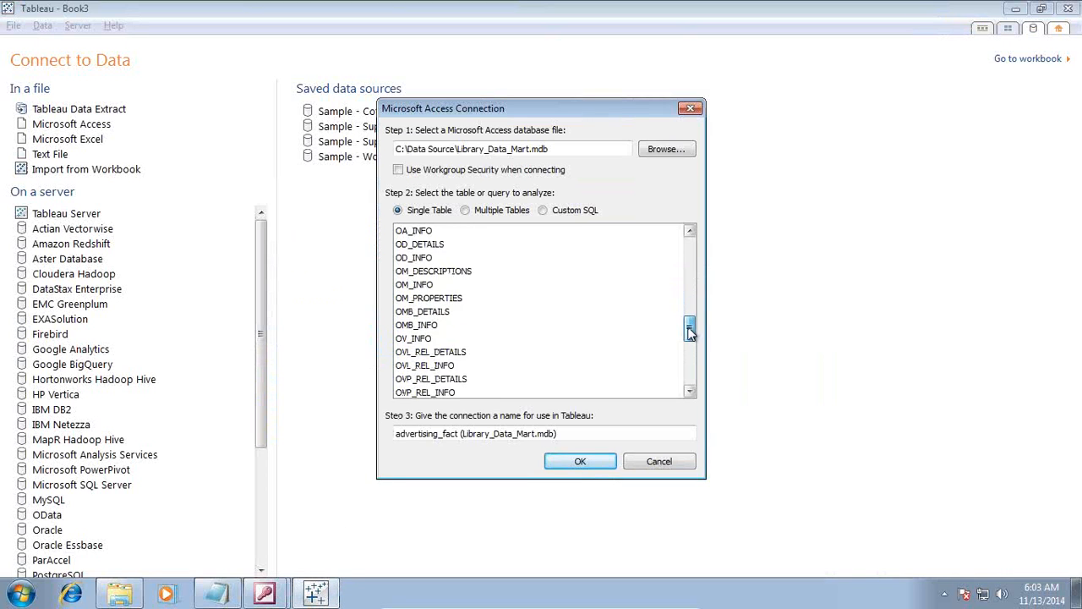
{"action": "left_click", "coordinate": [414, 310]}
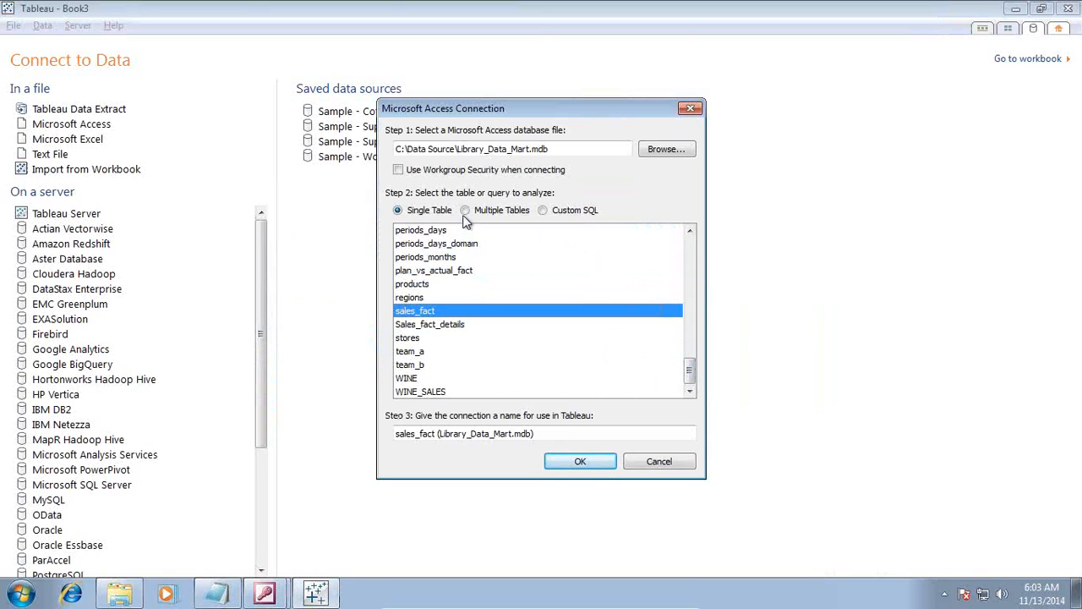
Step: Switch to Multiple Tables and add periods_days, products, regions and stores to sales_fact
{"action": "left_click", "coordinate": [463, 209]}
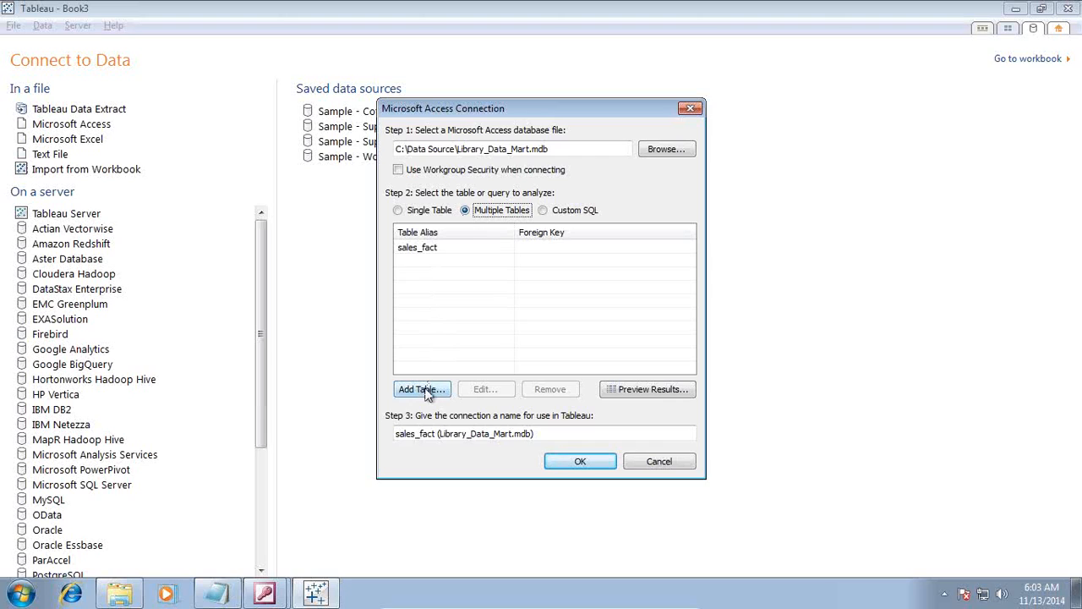
{"action": "left_click", "coordinate": [421, 389]}
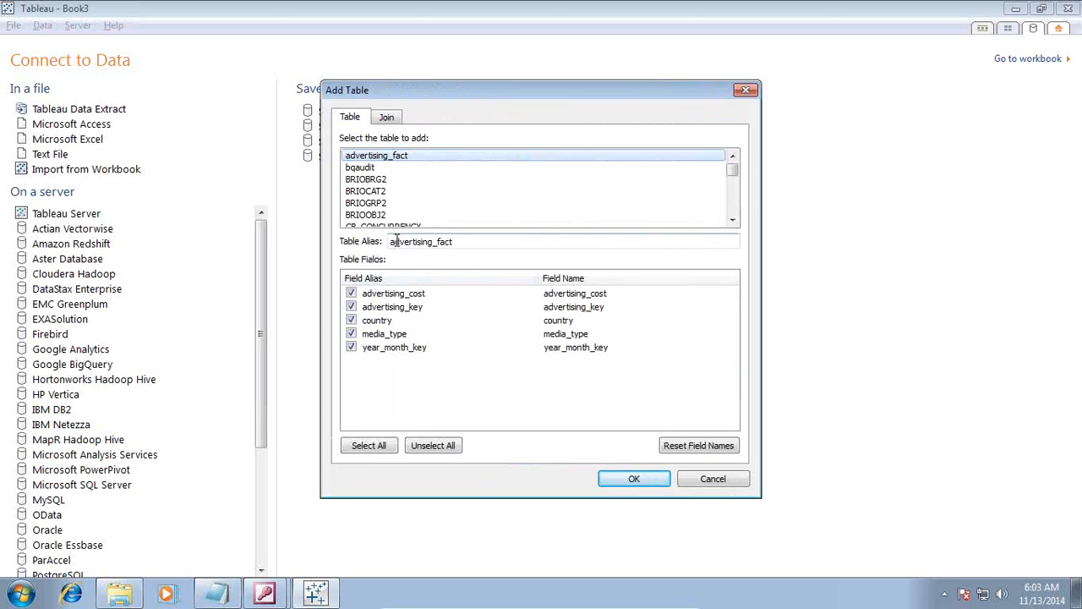
{"action": "scroll", "scroll_direction": "down", "scroll_amount": 3}
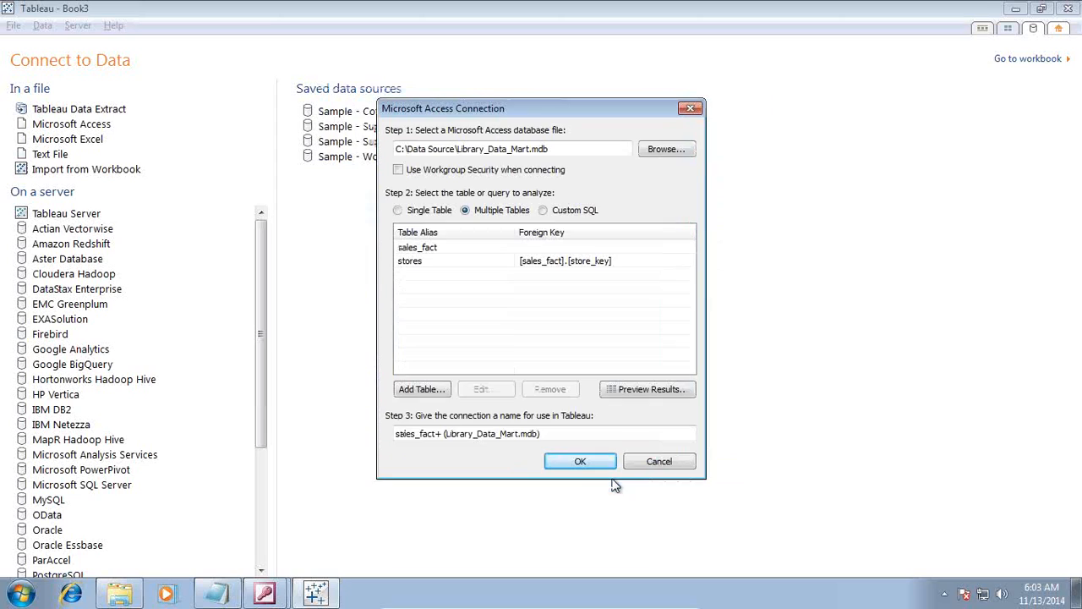
{"action": "left_click", "coordinate": [421, 389]}
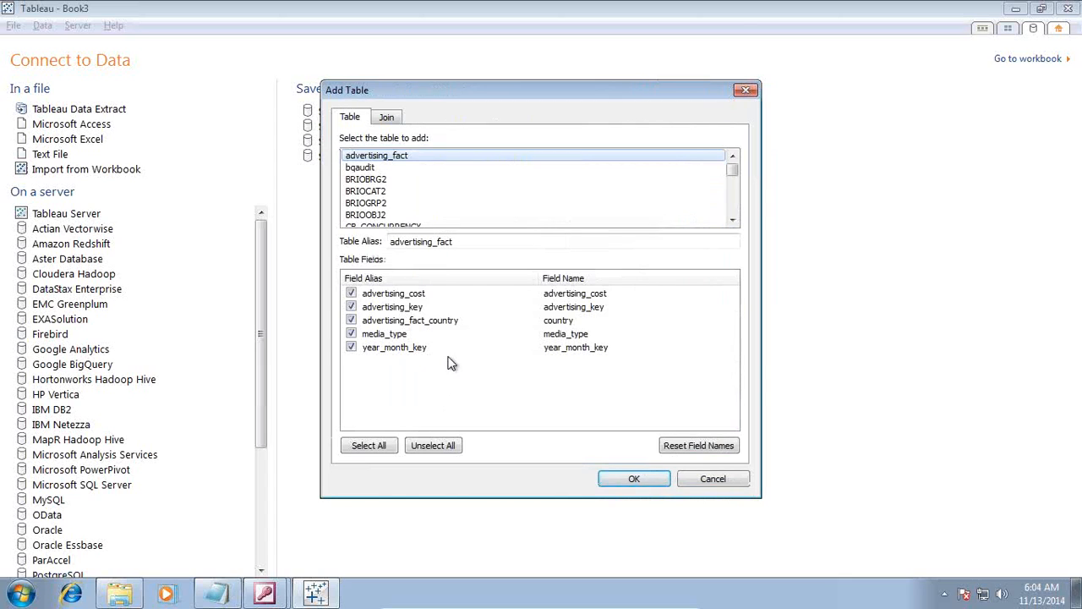
{"action": "left_click_drag", "start_coordinate": [732, 178], "coordinate": [732, 198]}
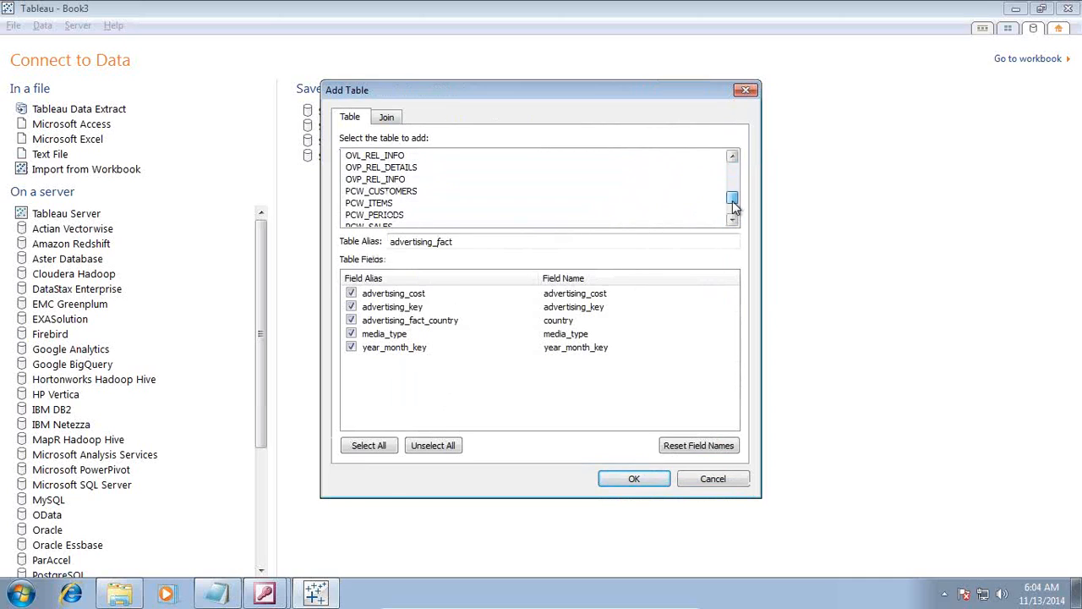
{"action": "scroll", "scroll_direction": "down", "scroll_amount": 3}
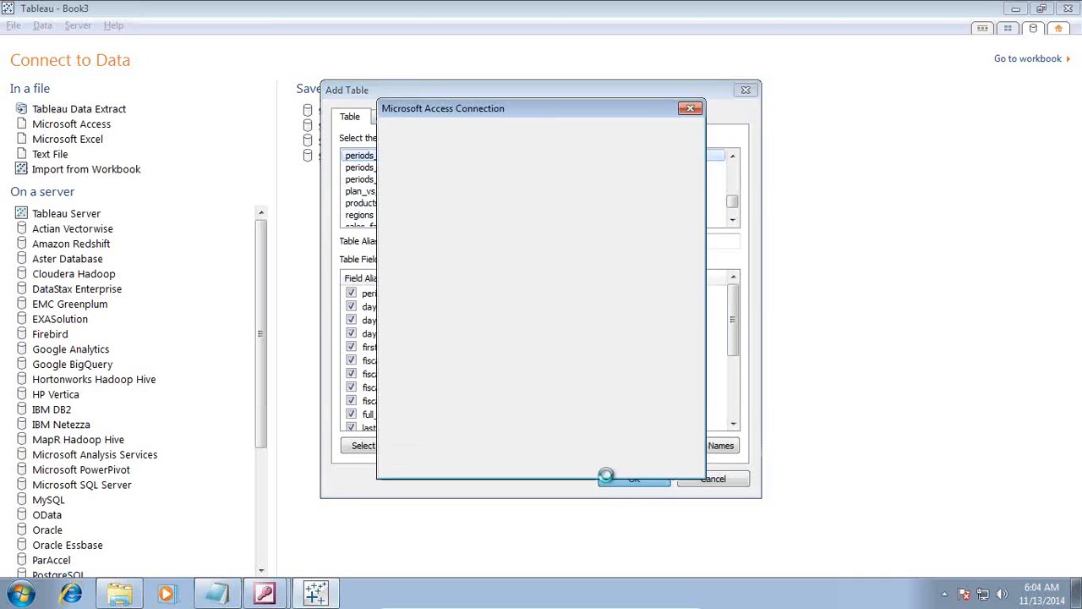
{"action": "left_click", "coordinate": [633, 479]}
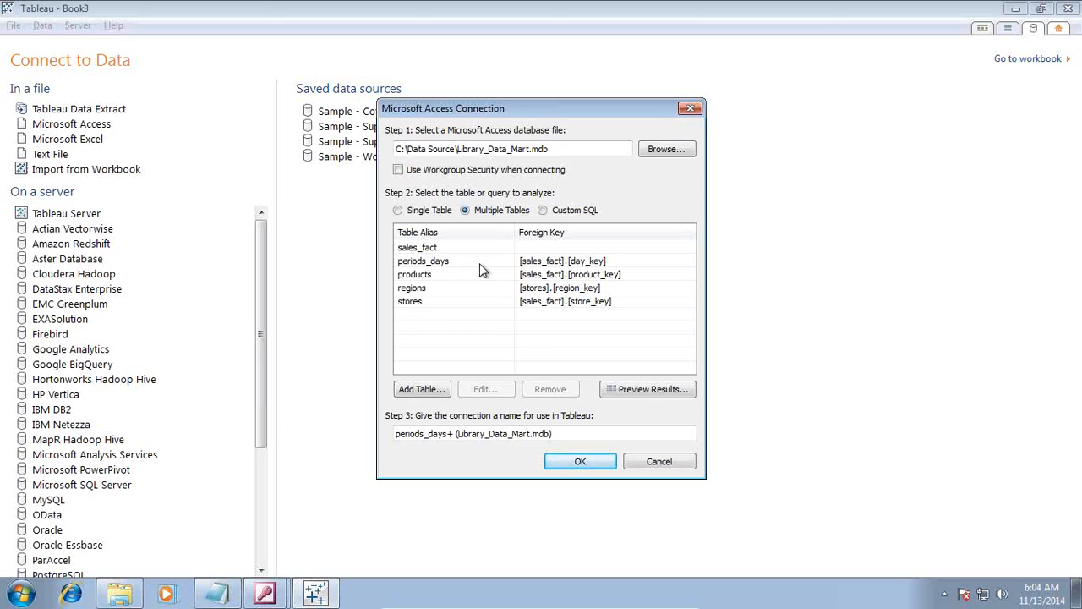
{"action": "mouse_move", "coordinate": [401, 294]}
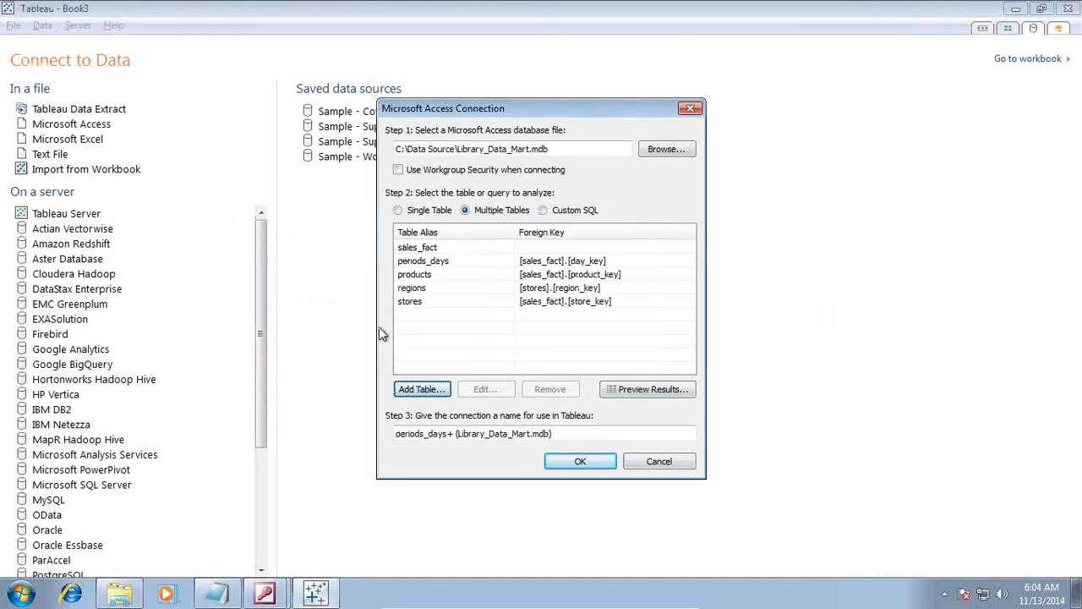
{"action": "mouse_move", "coordinate": [647, 389]}
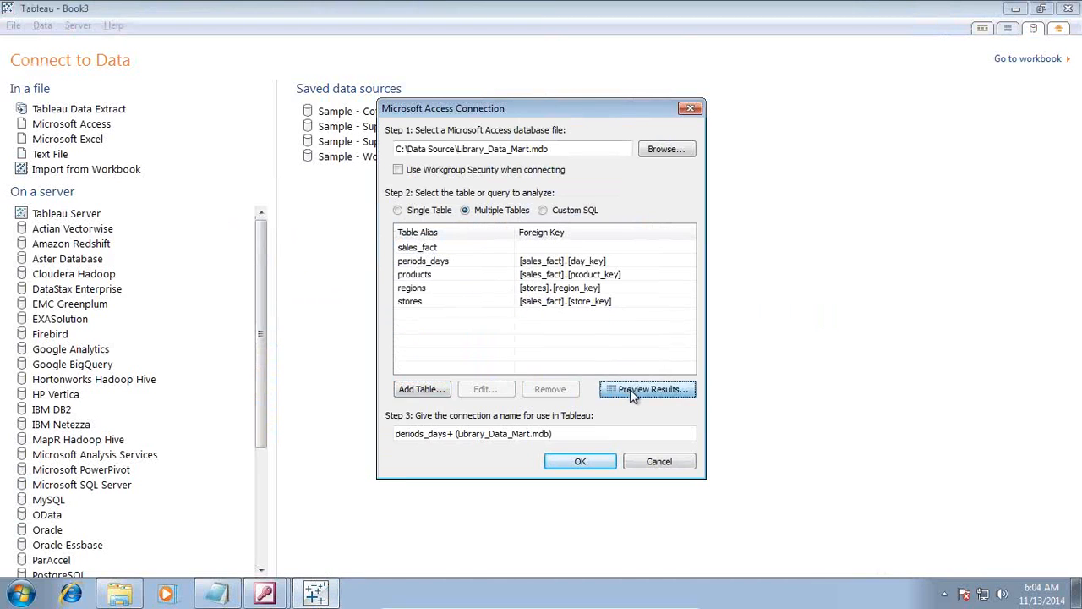
Step: Preview the joined rows, close the preview, and confirm the multi-table connection
{"action": "left_click", "coordinate": [648, 389]}
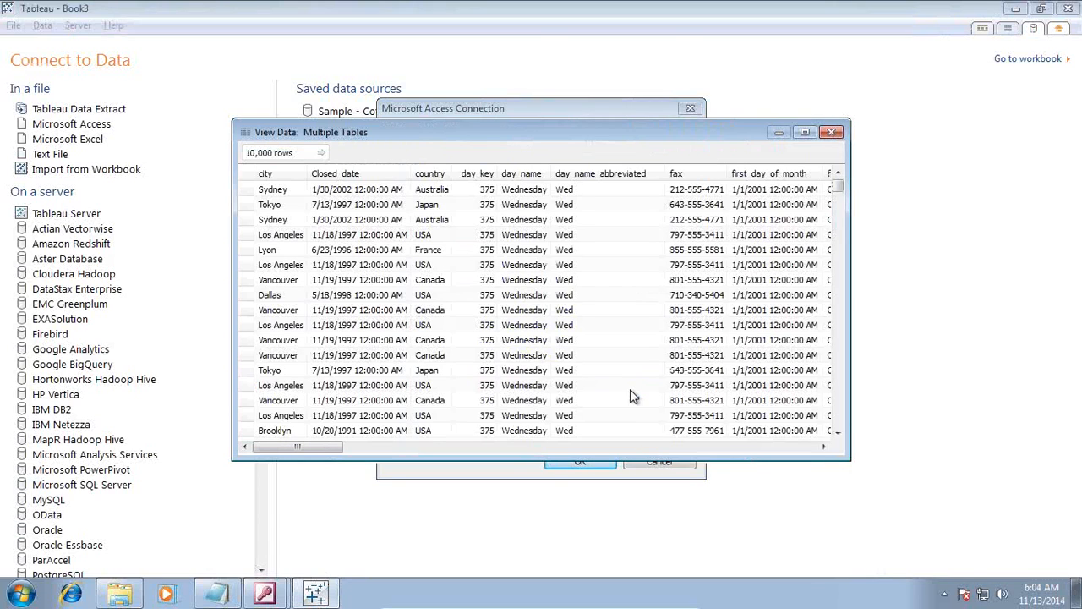
{"action": "mouse_move", "coordinate": [682, 365]}
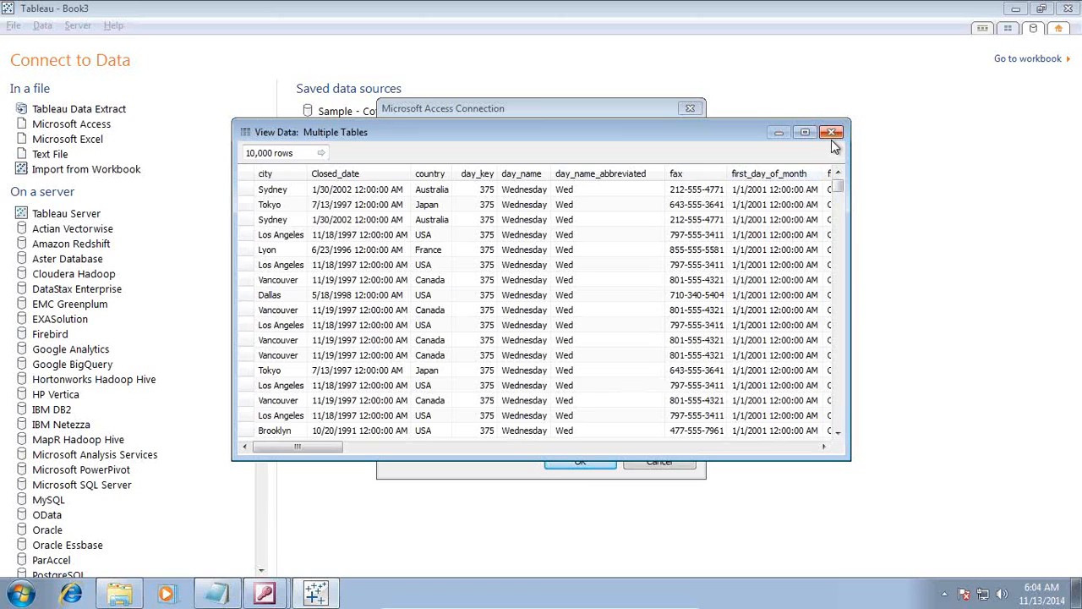
{"action": "left_click", "coordinate": [831, 132]}
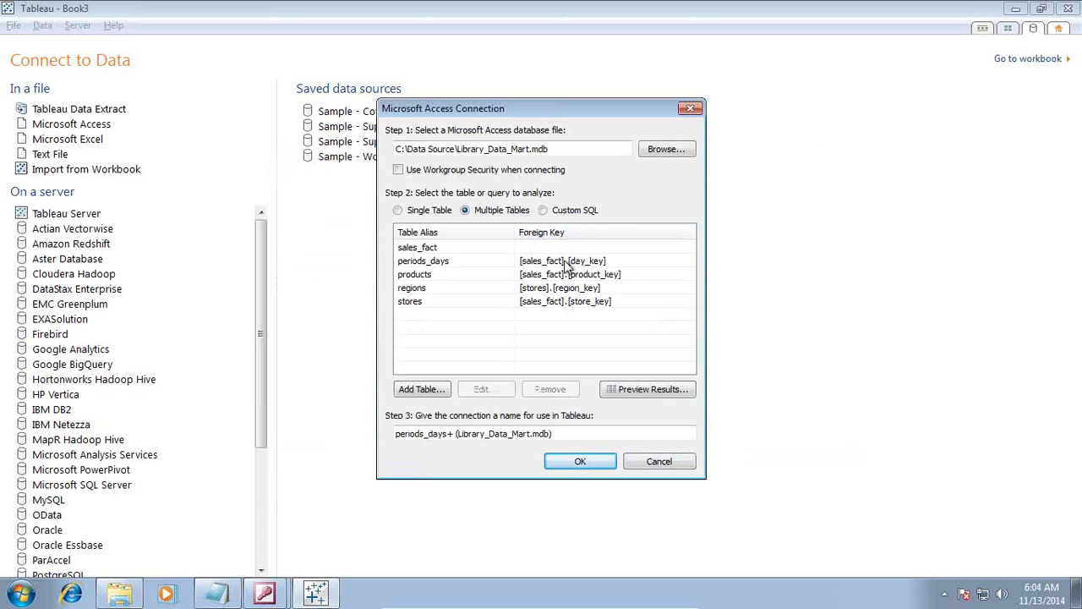
{"action": "mouse_move", "coordinate": [564, 304]}
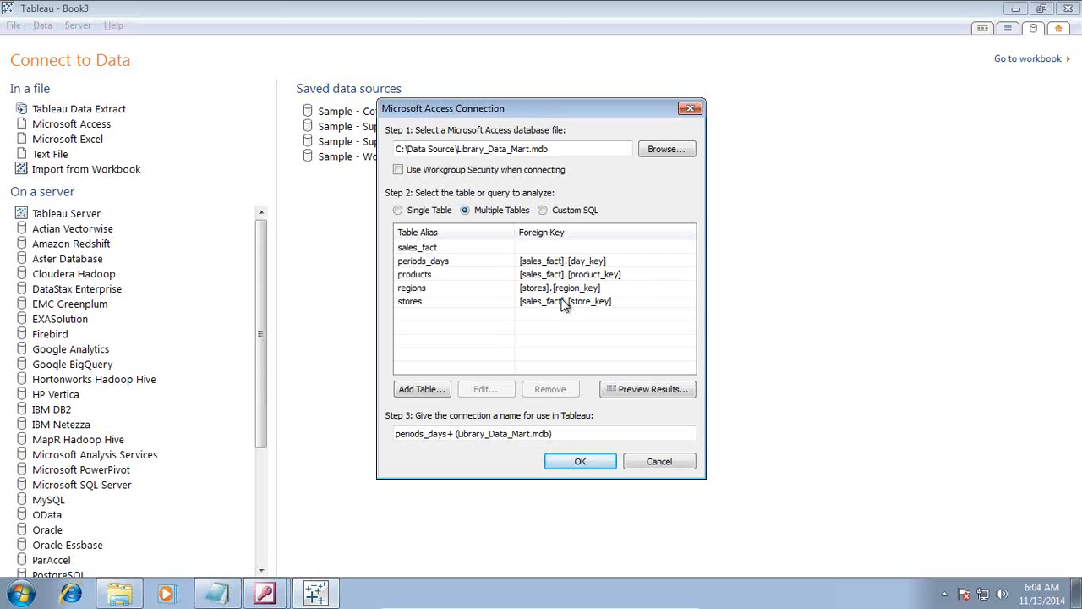
{"action": "mouse_move", "coordinate": [572, 304]}
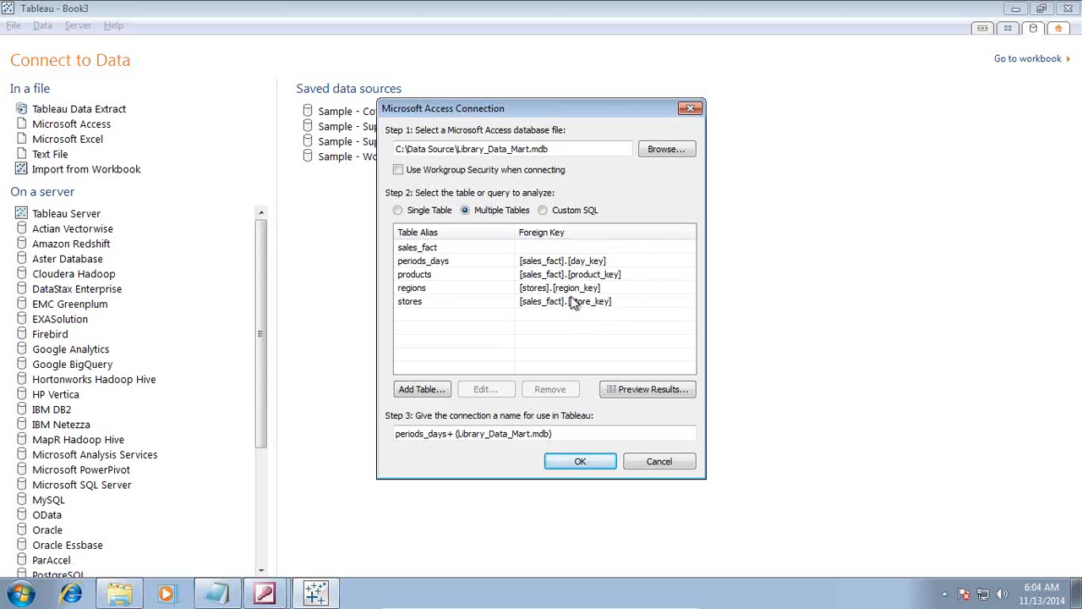
{"action": "left_click", "coordinate": [580, 461]}
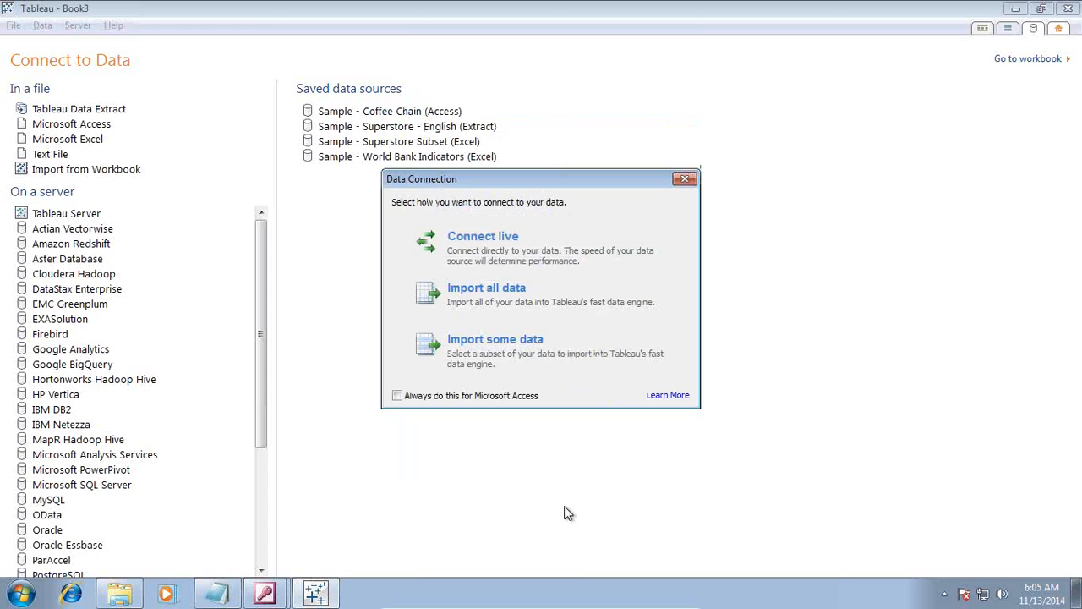
{"action": "mouse_move", "coordinate": [501, 244]}
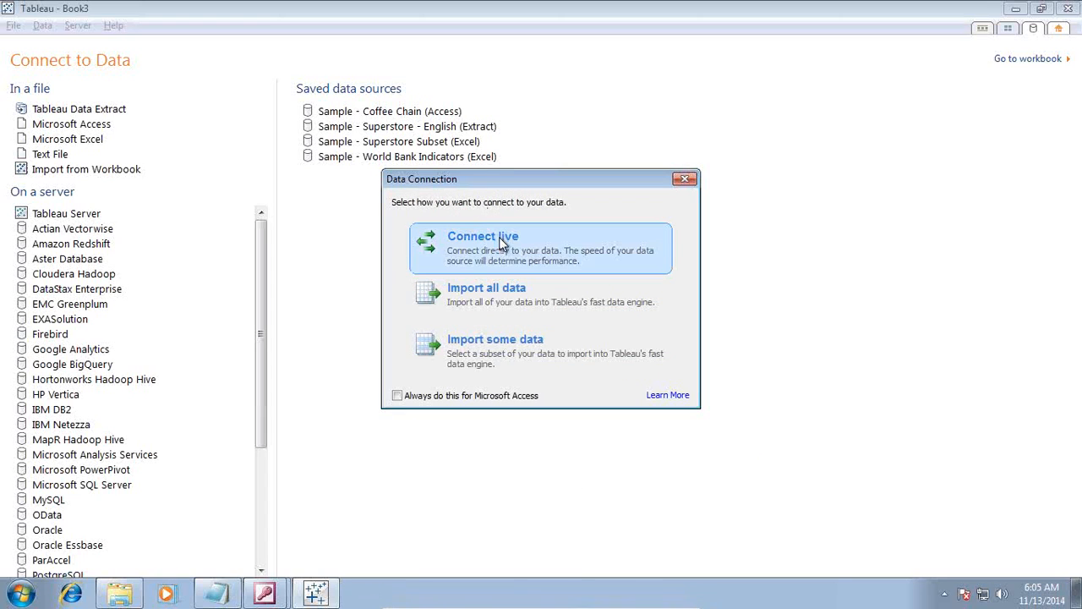
Step: Connect live to the data and highlight the publishing criterion in Notepad's Set#1
{"action": "left_click", "coordinate": [504, 241]}
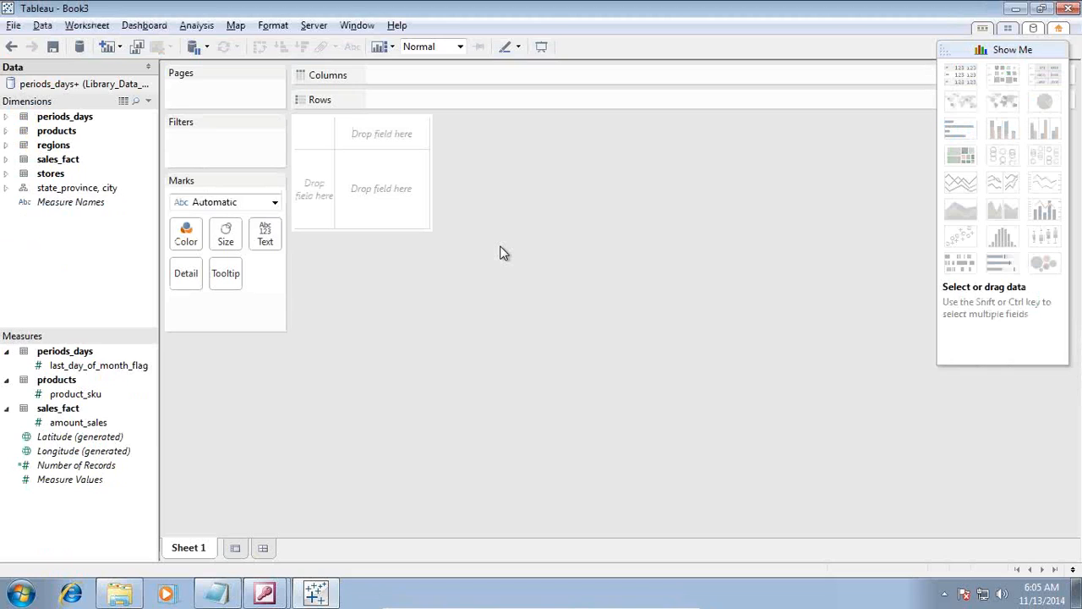
{"action": "mouse_move", "coordinate": [975, 70]}
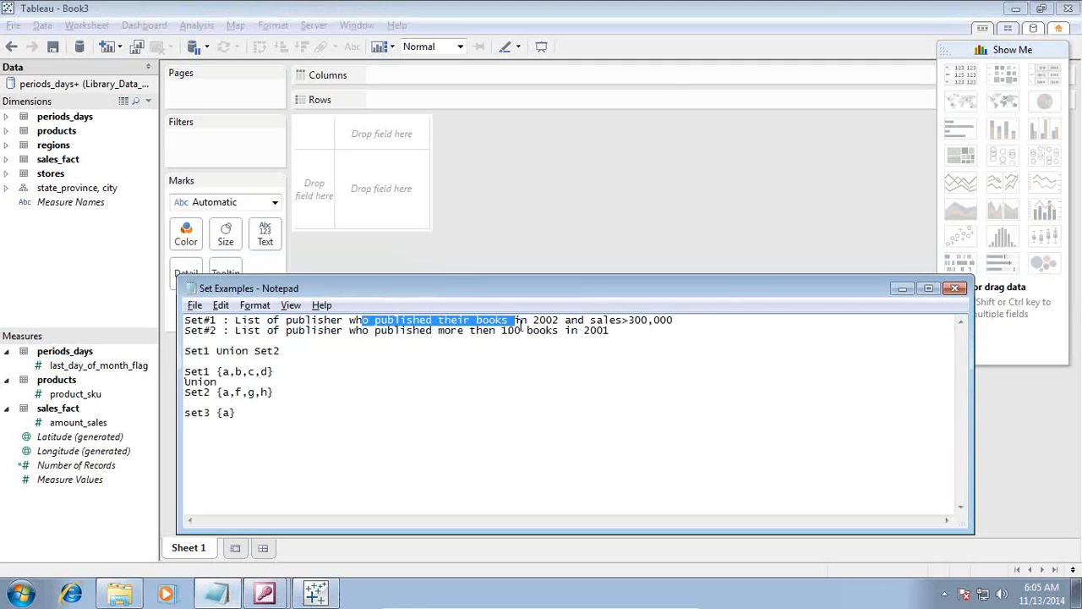
{"action": "left_click_drag", "start_coordinate": [511, 320], "coordinate": [557, 319]}
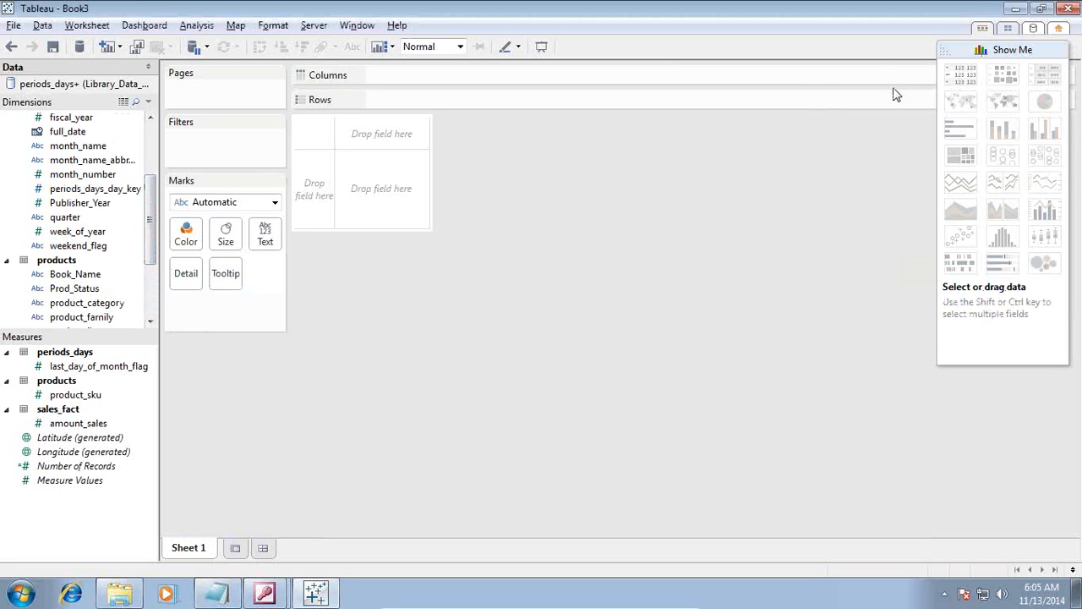
Step: Put product_publisher and Book_Name on Rows, listing 260 publisher-book rows
{"action": "scroll", "scroll_direction": "down", "scroll_amount": 3}
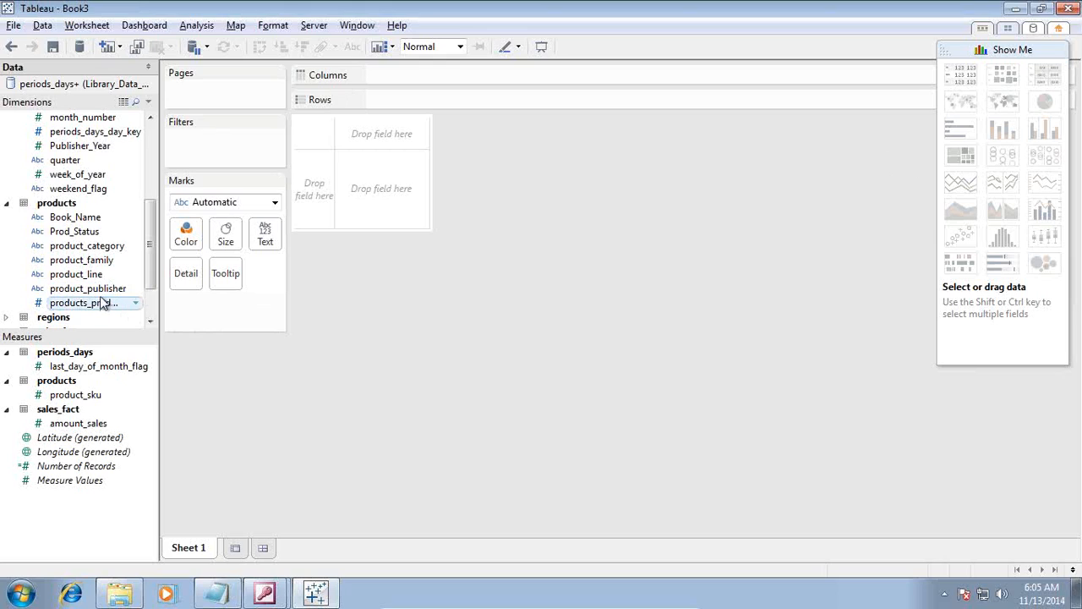
{"action": "mouse_move", "coordinate": [160, 303]}
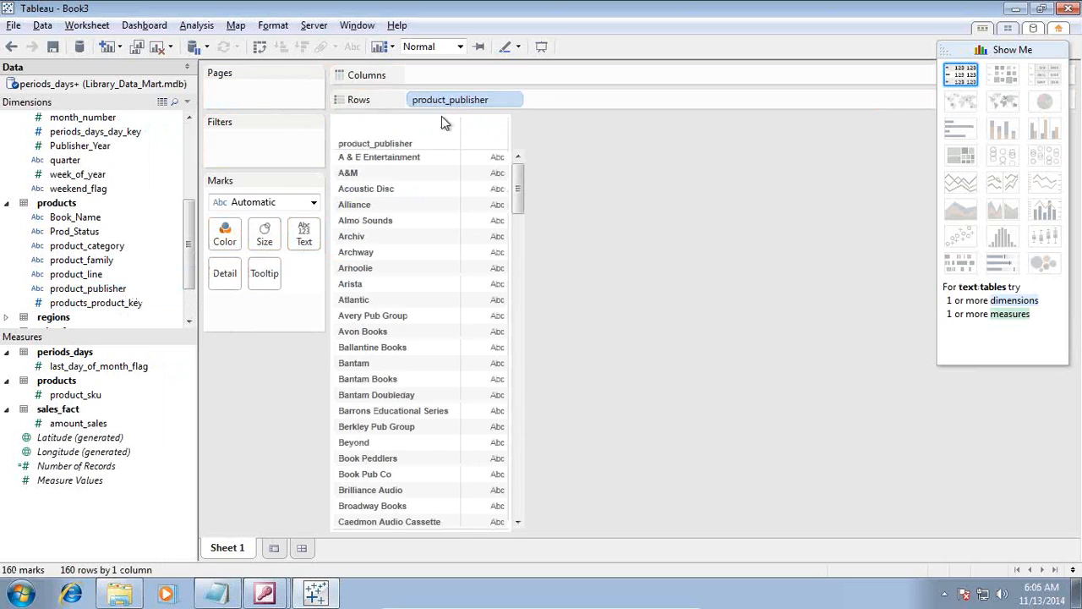
{"action": "left_click_drag", "start_coordinate": [74, 216], "coordinate": [533, 100]}
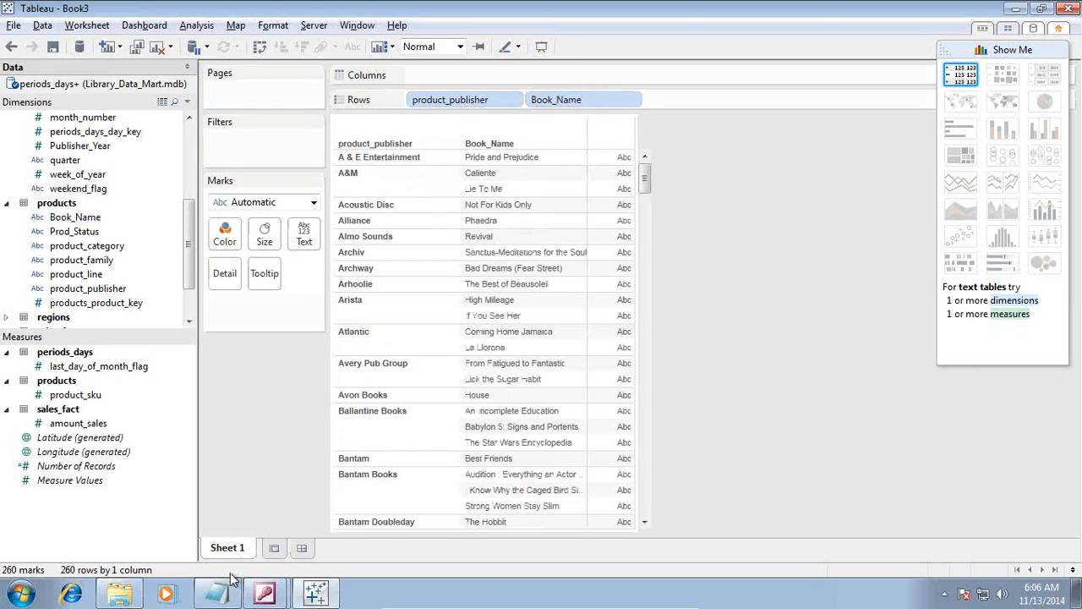
{"action": "left_click", "coordinate": [218, 579]}
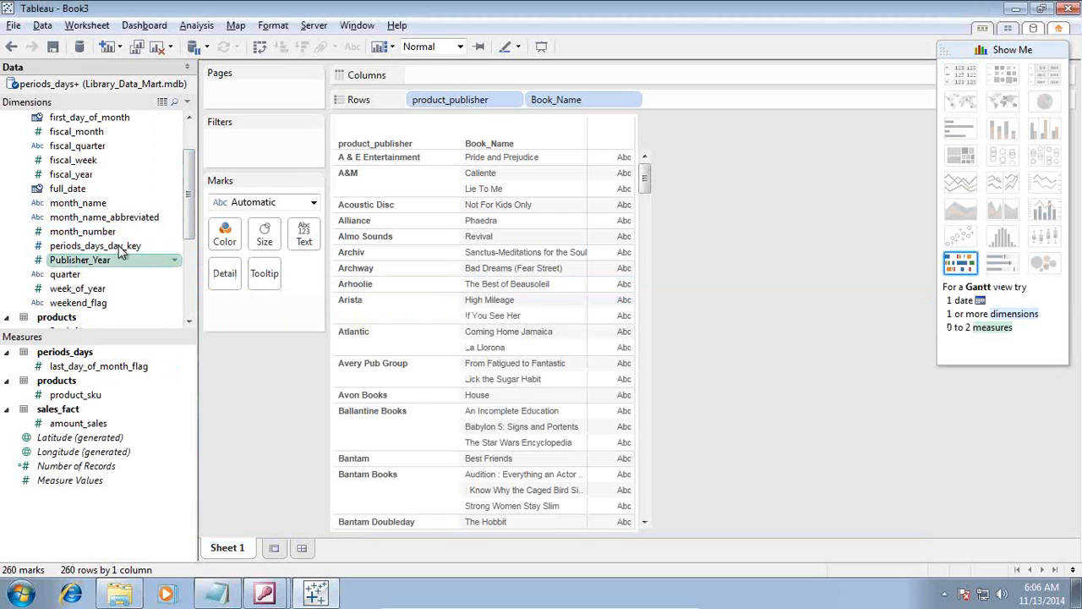
Step: Filter Publisher_Year to 2002 and show summed amount_sales for each row
{"action": "left_click", "coordinate": [81, 260]}
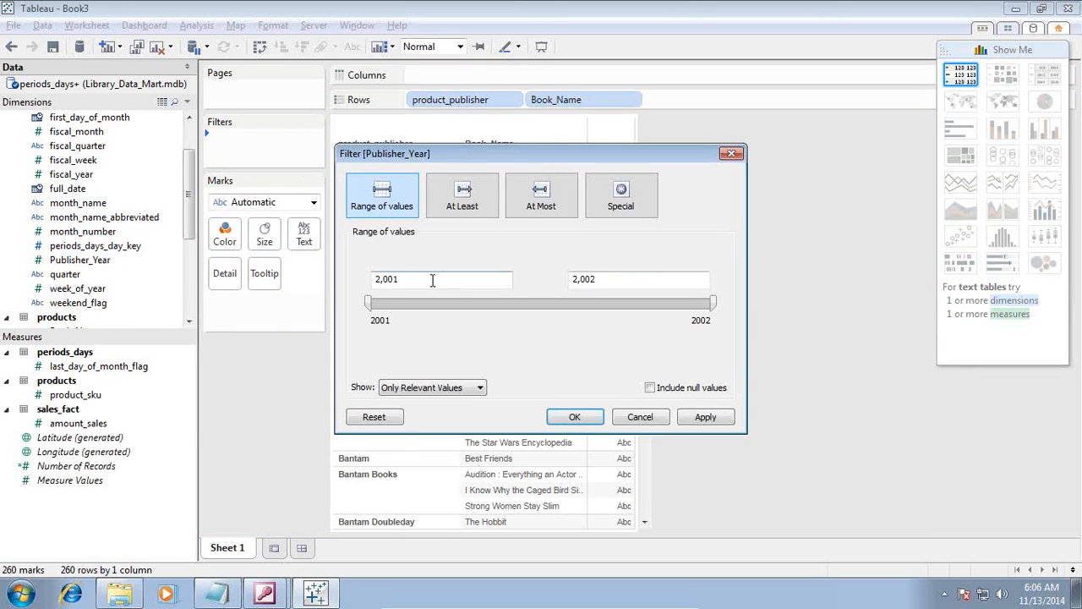
{"action": "type", "text": "2,002"}
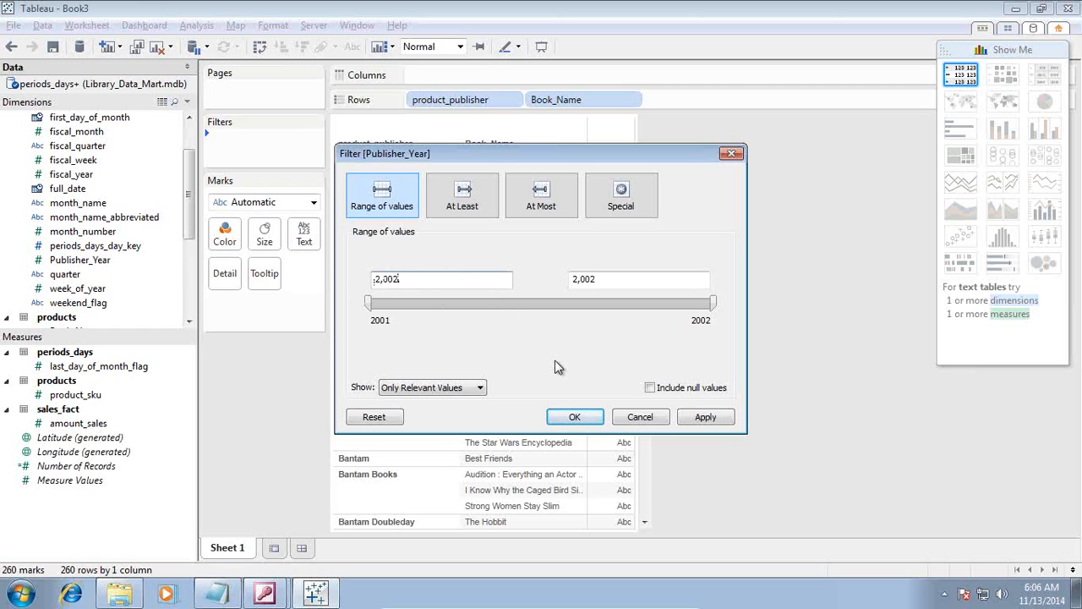
{"action": "left_click", "coordinate": [575, 417]}
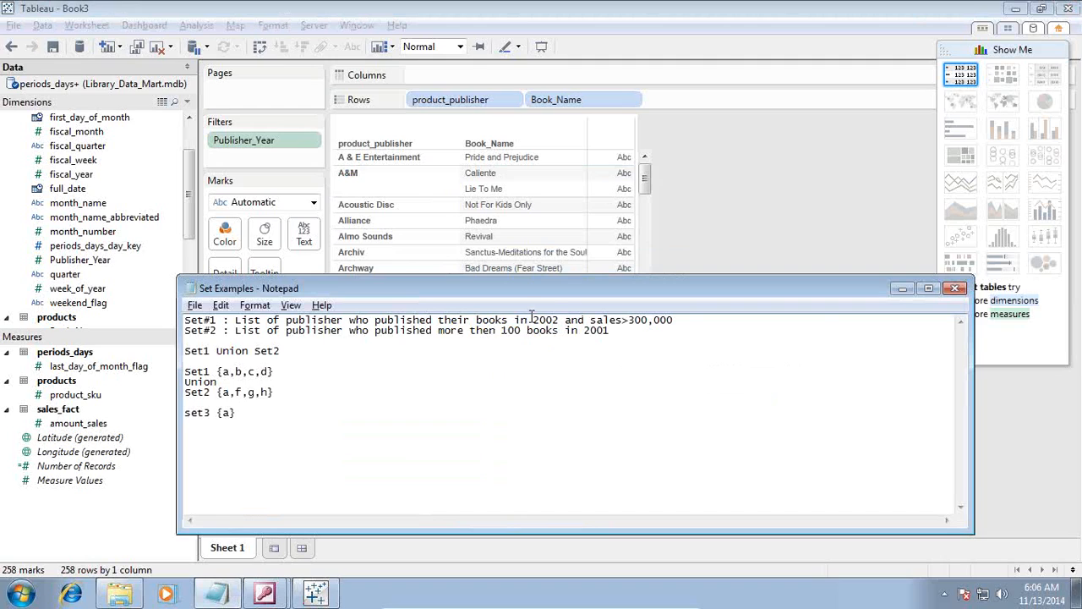
{"action": "mouse_move", "coordinate": [322, 305]}
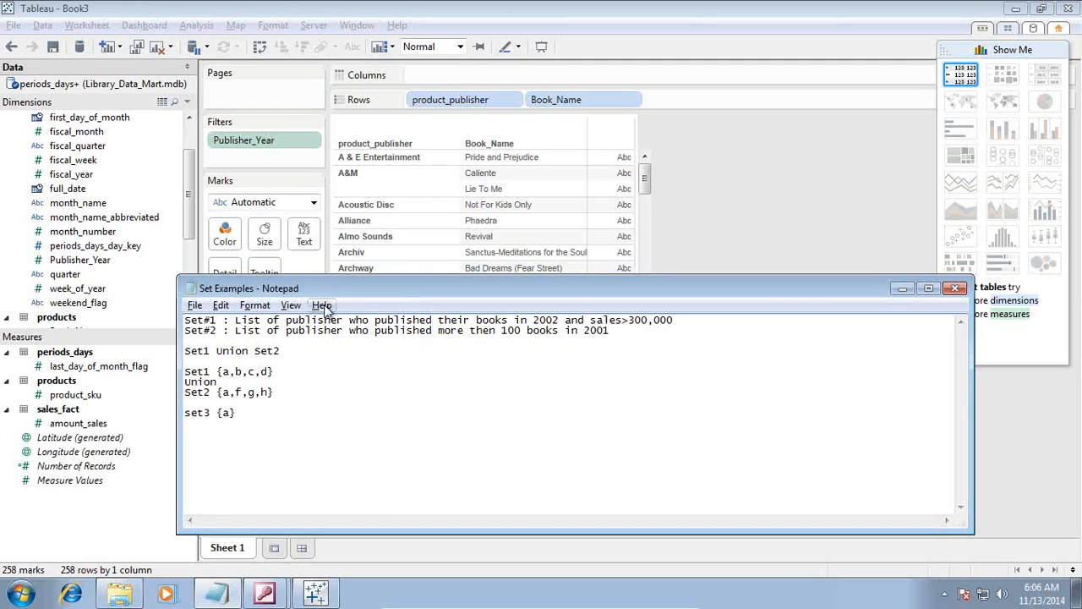
{"action": "left_click", "coordinate": [956, 288]}
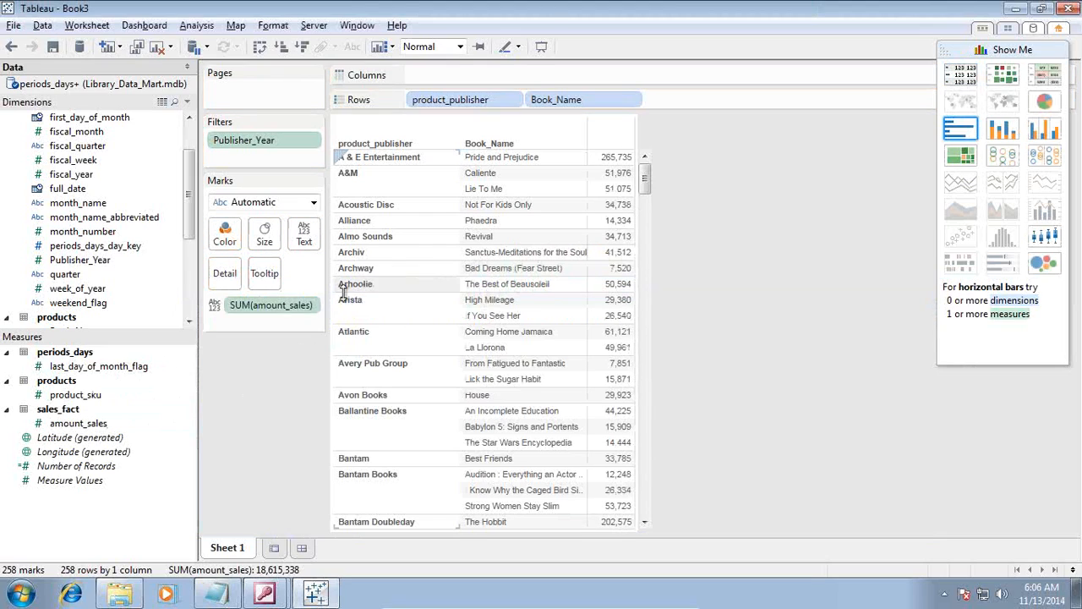
Step: Filter SUM(amount_sales) to a minimum of 200,000, leaving 21 rows, then return to Notepad
{"action": "right_click", "coordinate": [271, 305]}
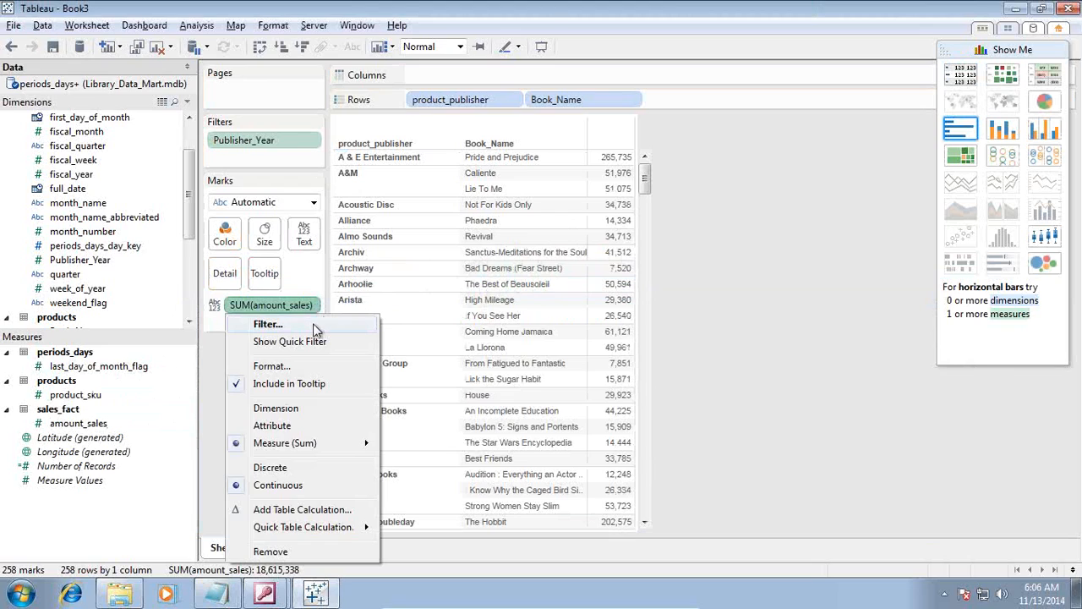
{"action": "left_click", "coordinate": [268, 324]}
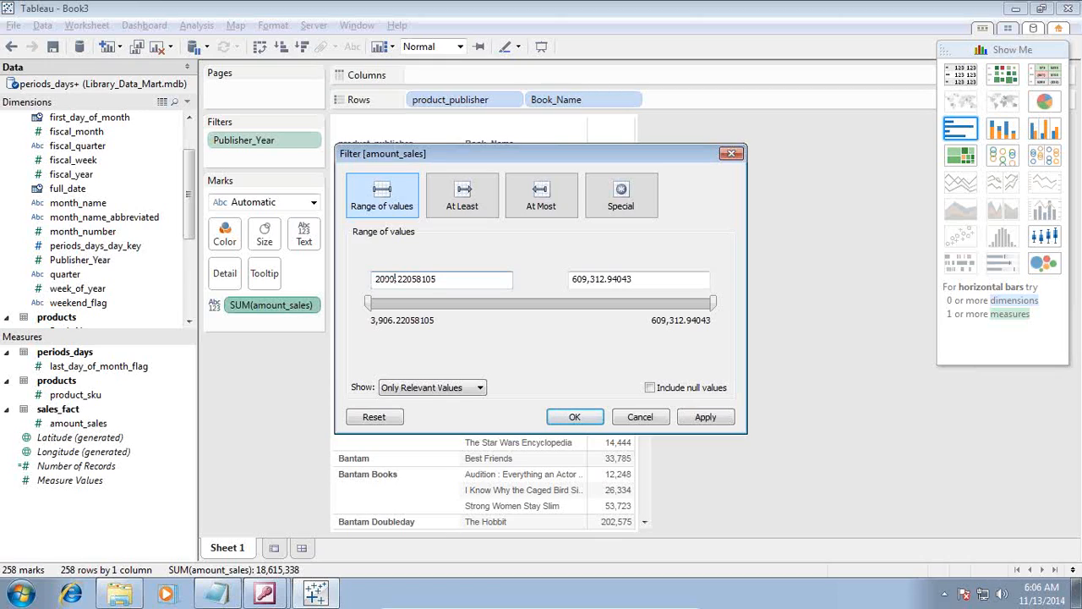
{"action": "type", "text": "200000"}
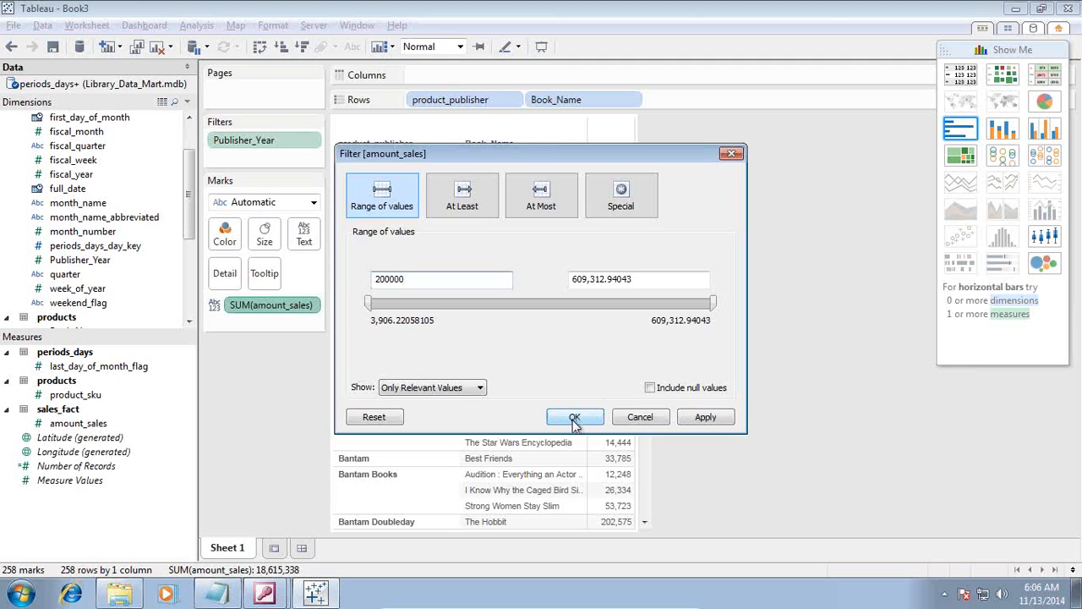
{"action": "left_click", "coordinate": [575, 417]}
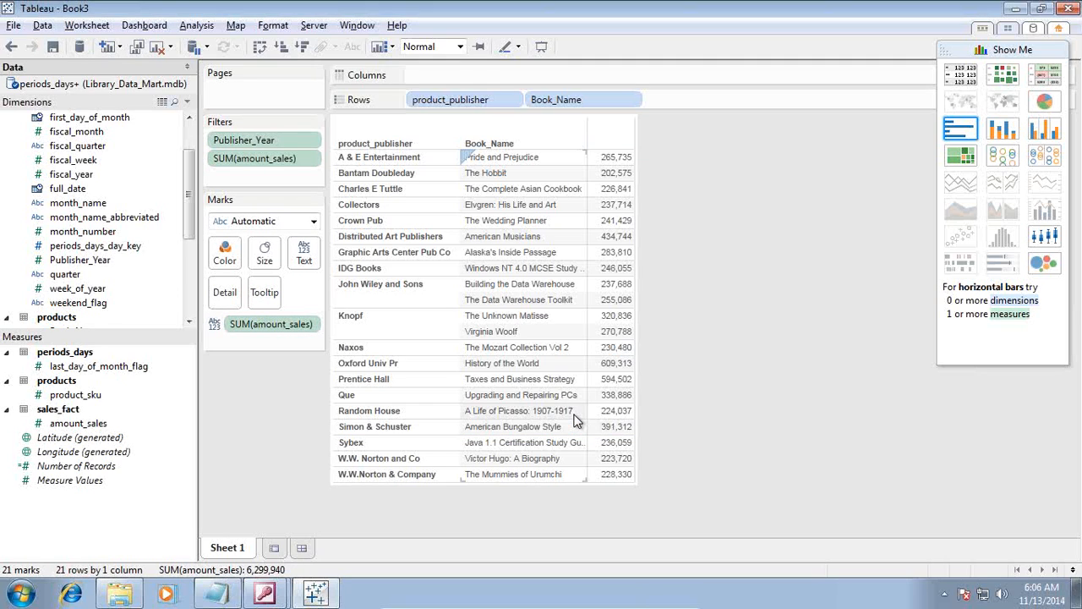
{"action": "left_click", "coordinate": [388, 157]}
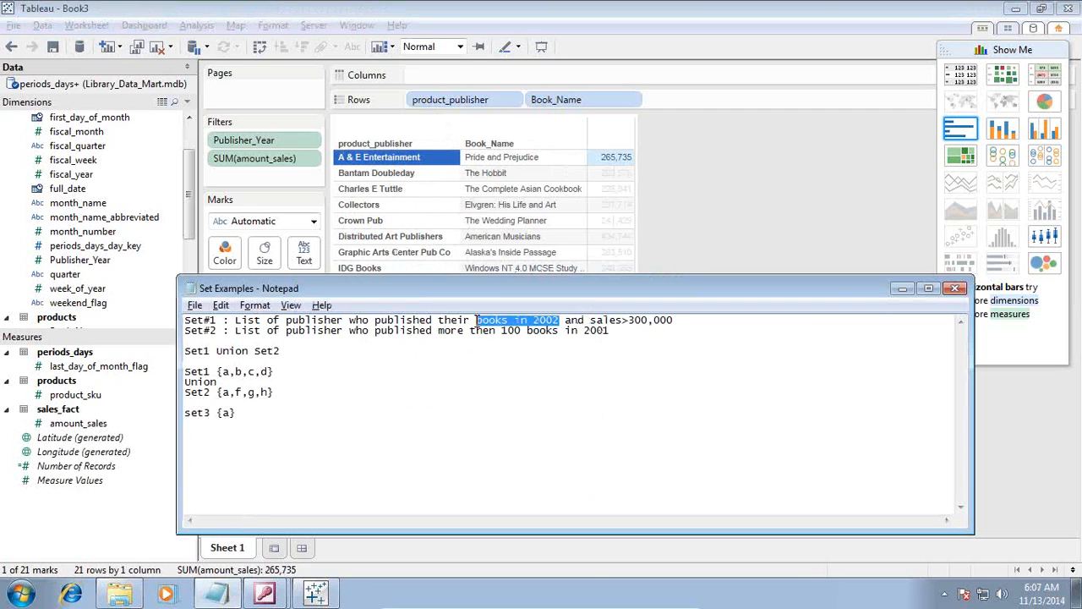
Step: Create a set named Set 1 from all 21 selected publisher-book marks
{"action": "left_click", "coordinate": [955, 289]}
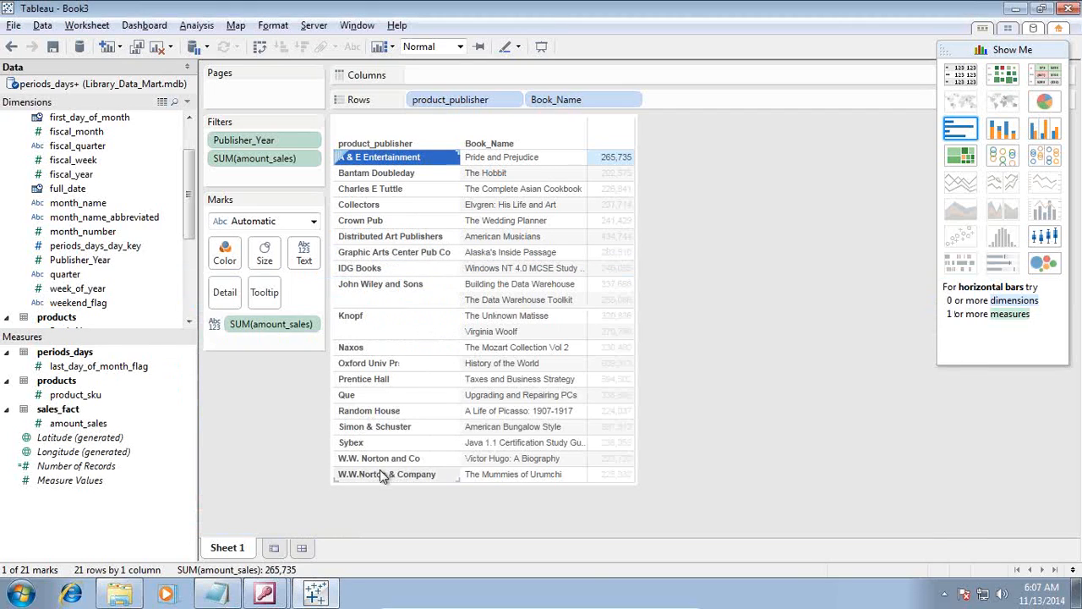
{"action": "left_click", "coordinate": [387, 474]}
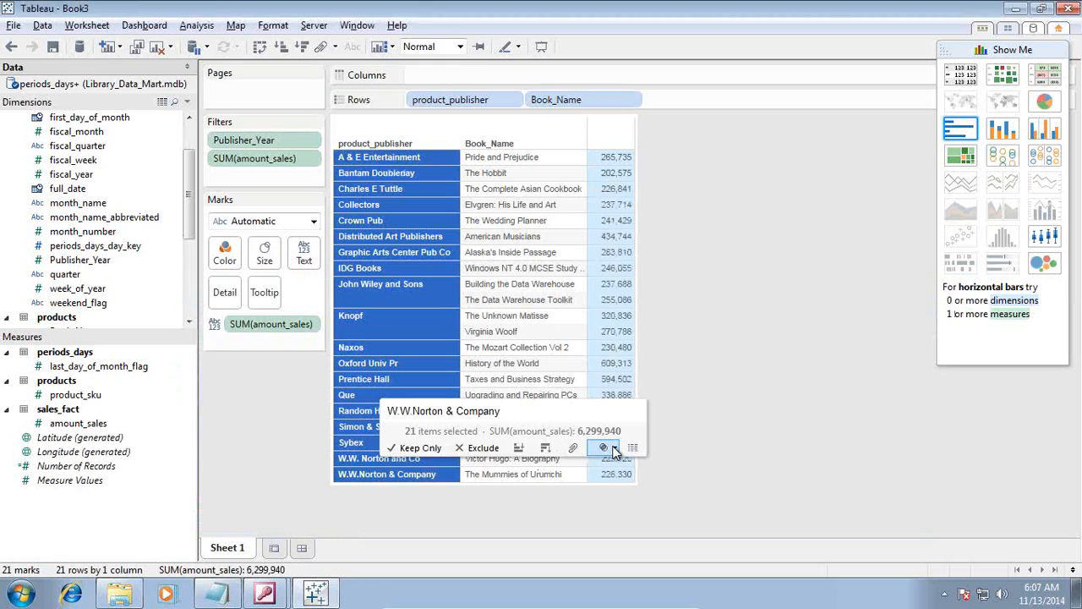
{"action": "left_click", "coordinate": [601, 447]}
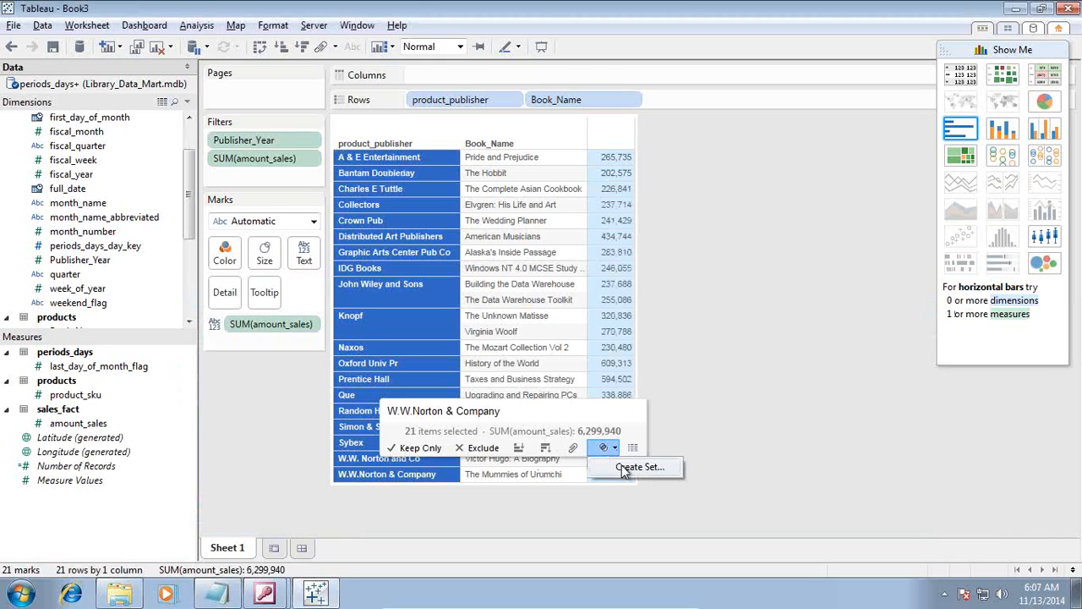
{"action": "left_click", "coordinate": [640, 467]}
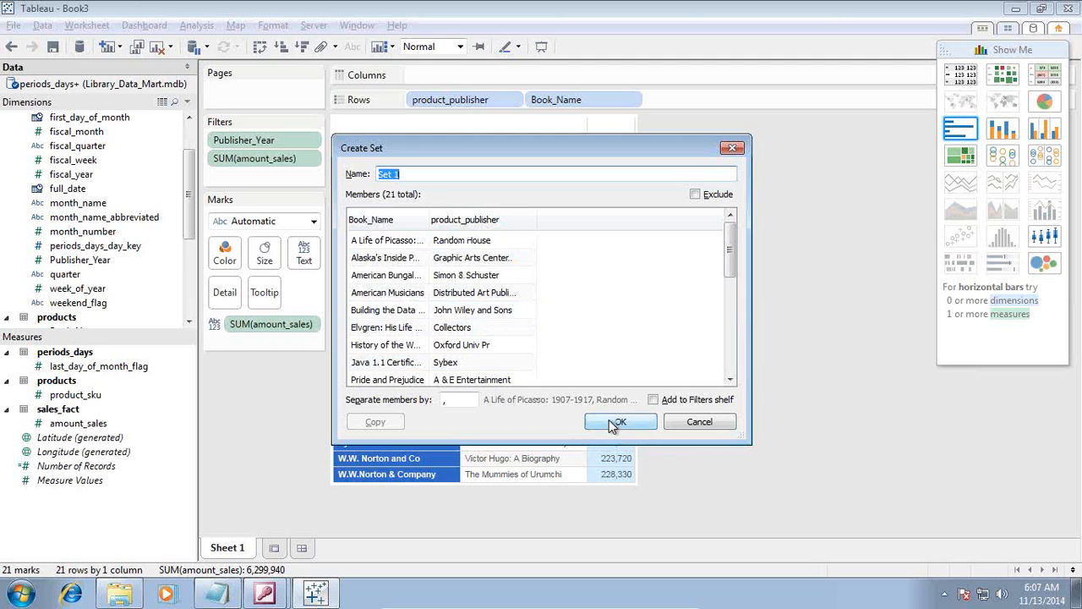
{"action": "left_click", "coordinate": [621, 421]}
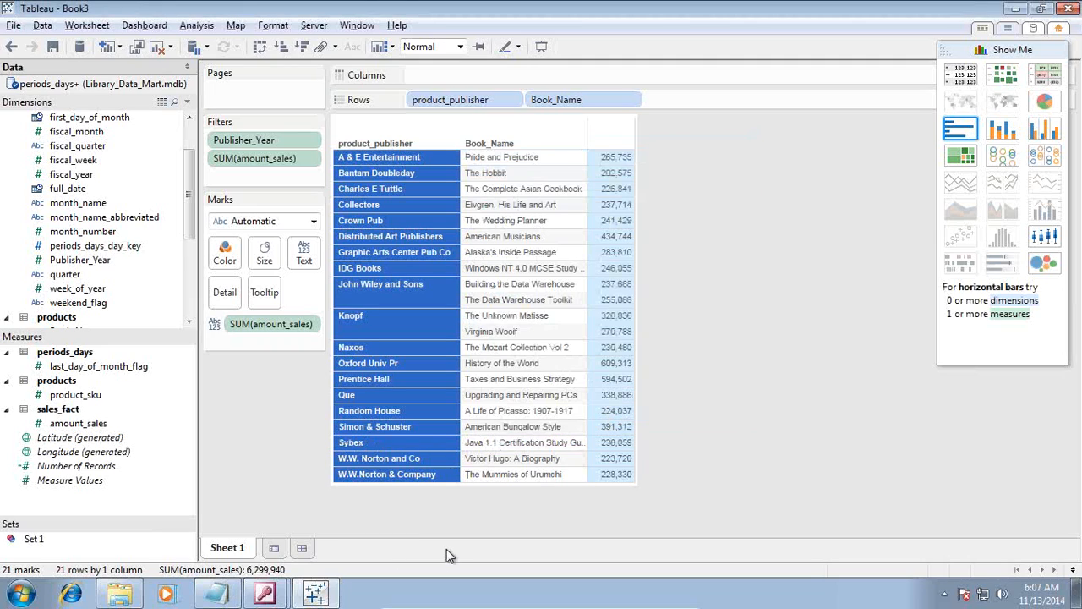
{"action": "mouse_move", "coordinate": [259, 509]}
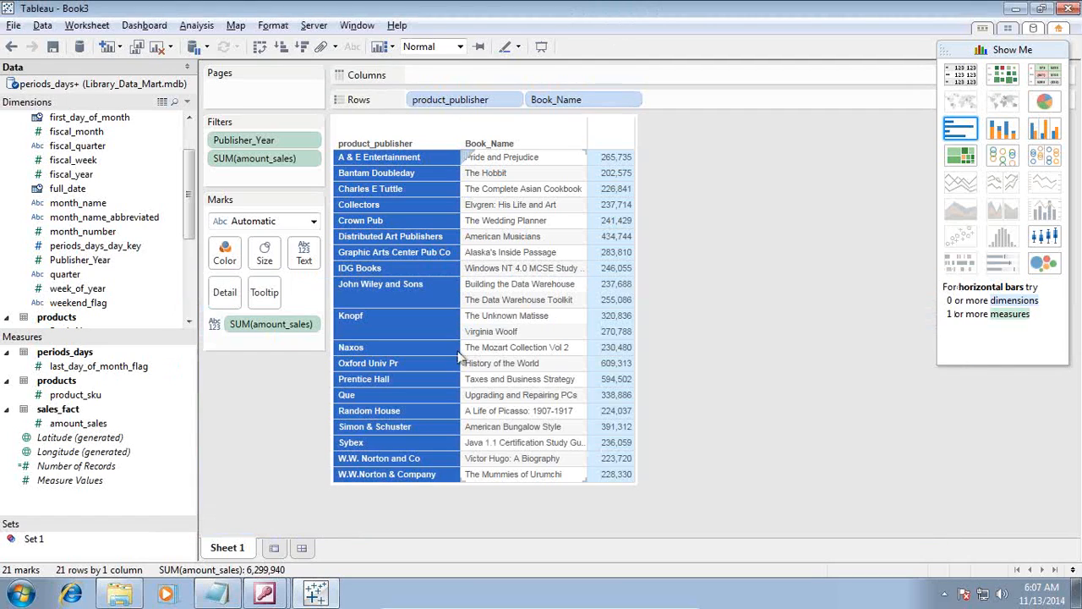
{"action": "mouse_move", "coordinate": [283, 548]}
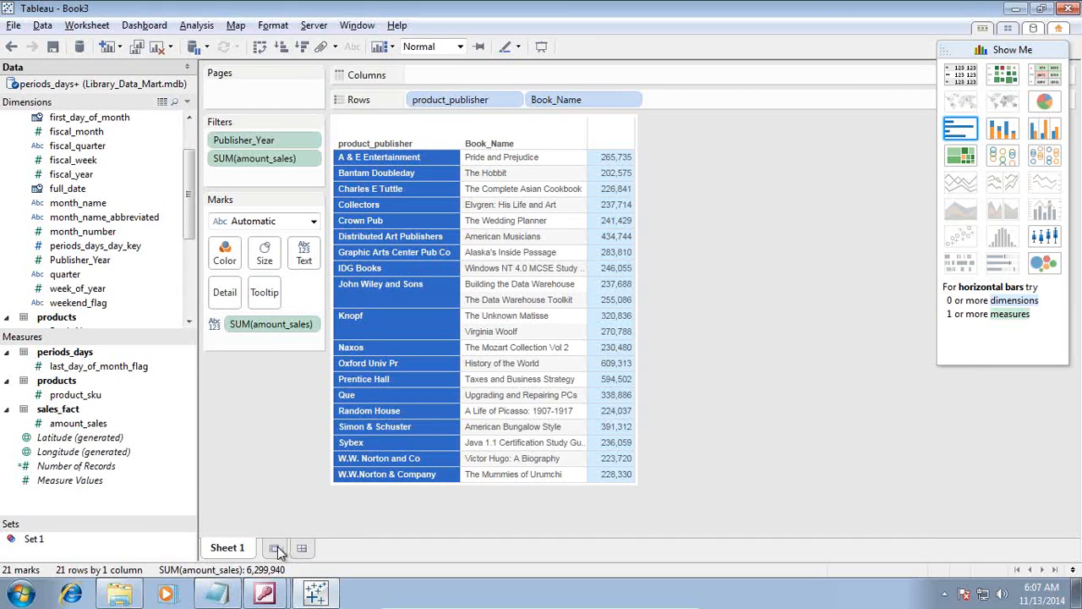
Step: Add Sheet 2 and put product_publisher on Rows, highlighting the Set#2 notes
{"action": "left_click", "coordinate": [273, 547]}
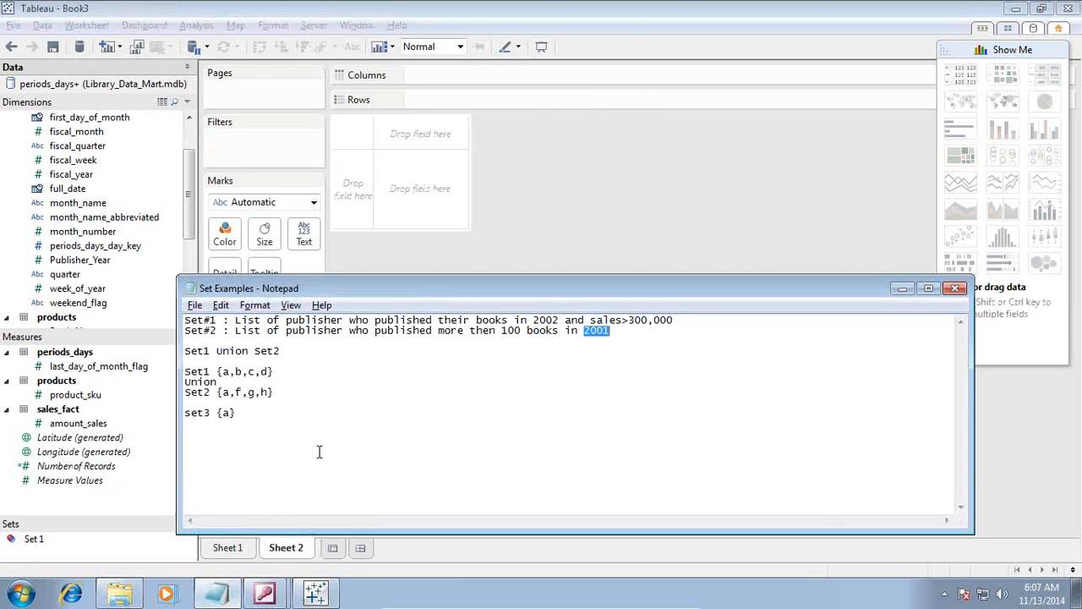
{"action": "left_click_drag", "start_coordinate": [235, 330], "coordinate": [310, 330]}
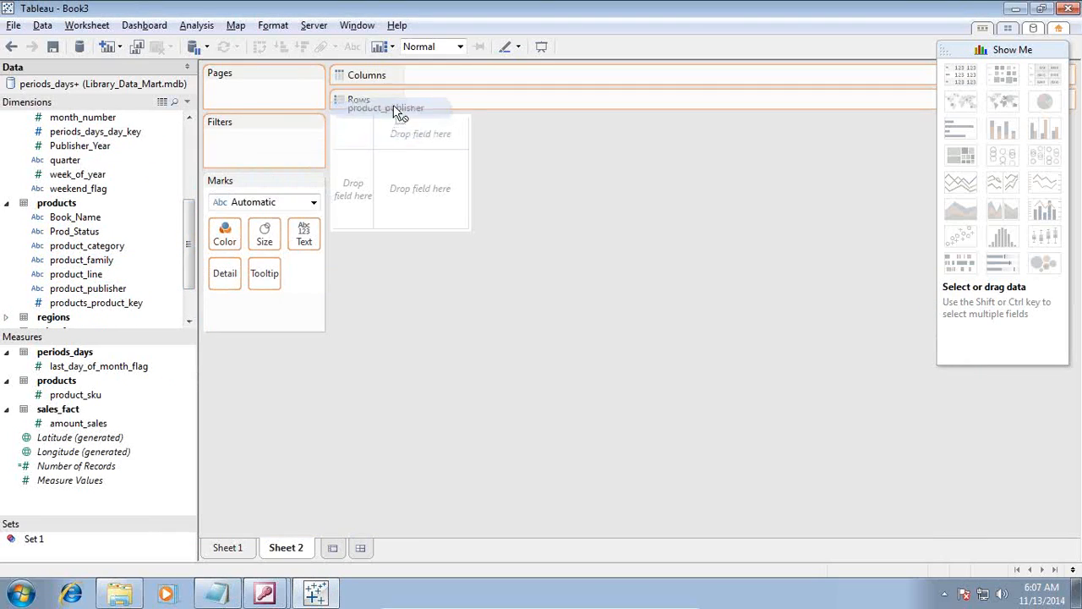
{"action": "left_click_drag", "start_coordinate": [393, 108], "coordinate": [450, 99]}
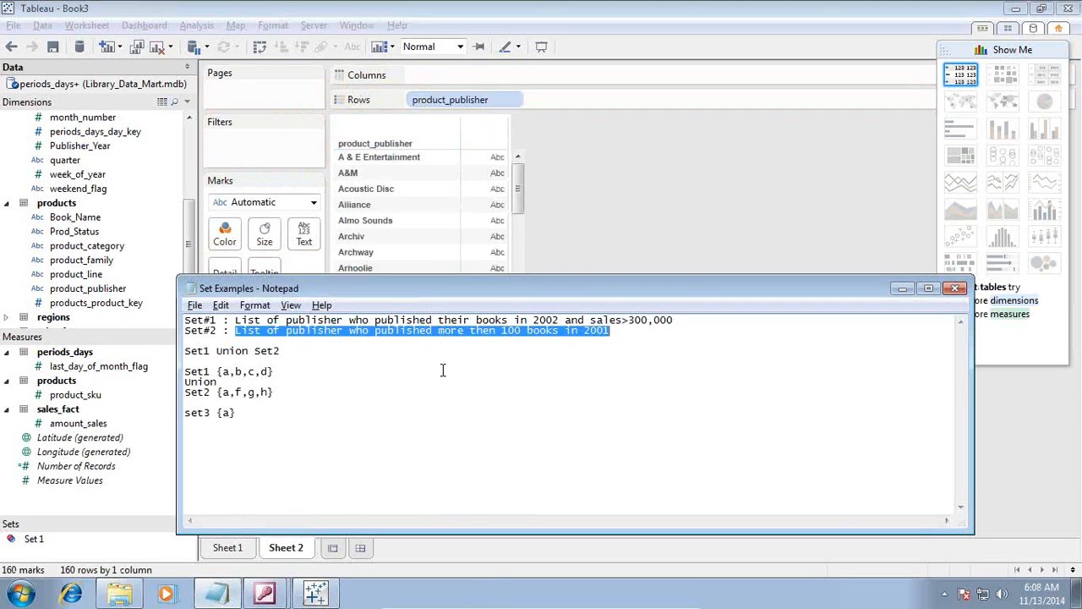
{"action": "mouse_move", "coordinate": [325, 360]}
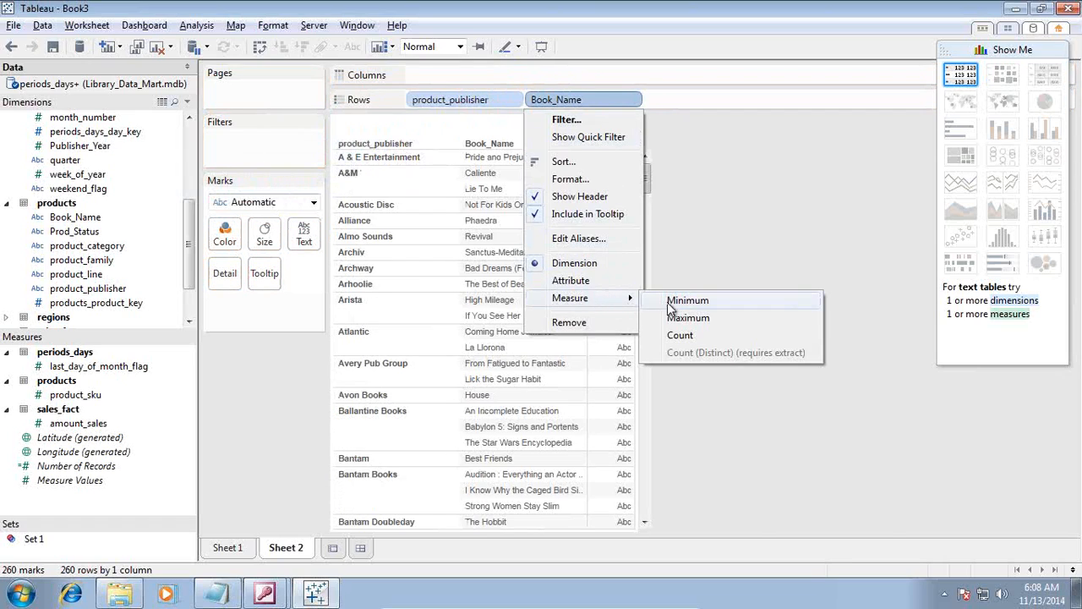
Step: Change the Book_Name pill to a Count measure, showing CNT(Book_Name) per publisher
{"action": "left_click", "coordinate": [680, 335]}
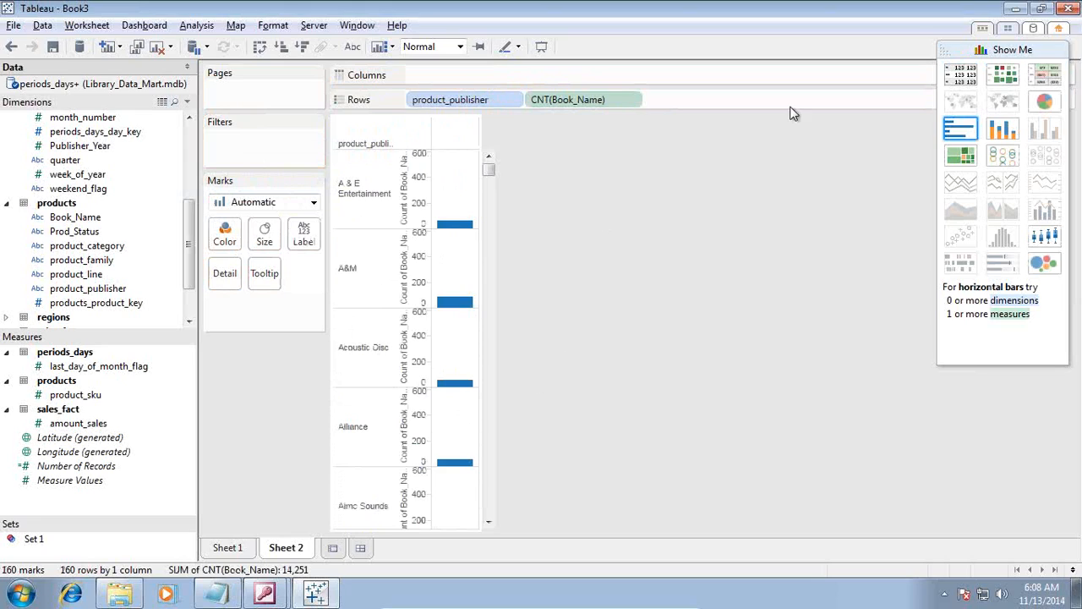
{"action": "mouse_move", "coordinate": [903, 52]}
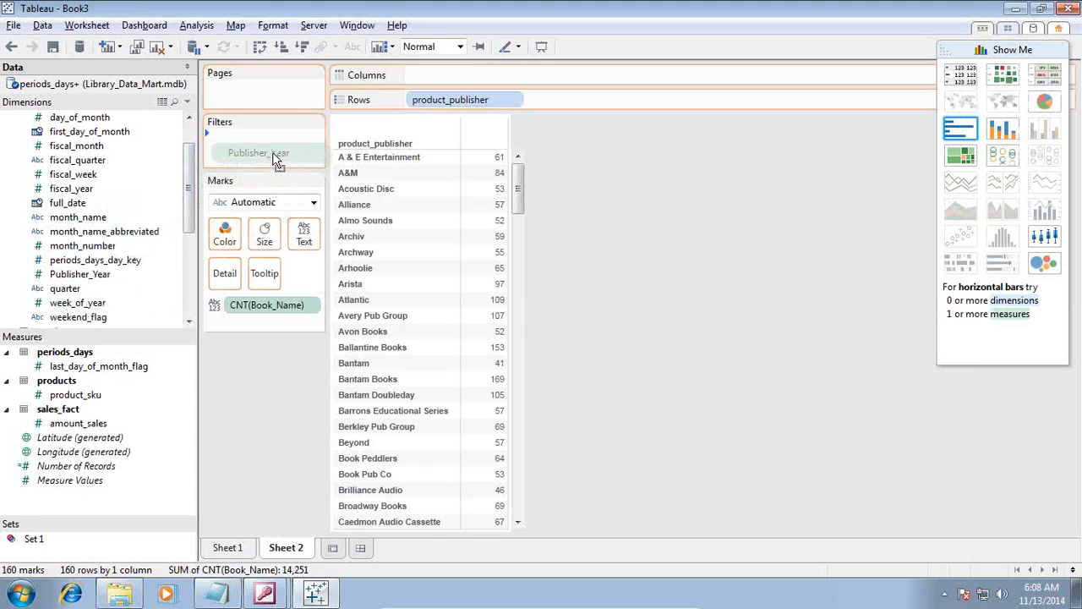
Step: Set the Publisher_Year filter range to 2001–2001
{"action": "left_click", "coordinate": [258, 153]}
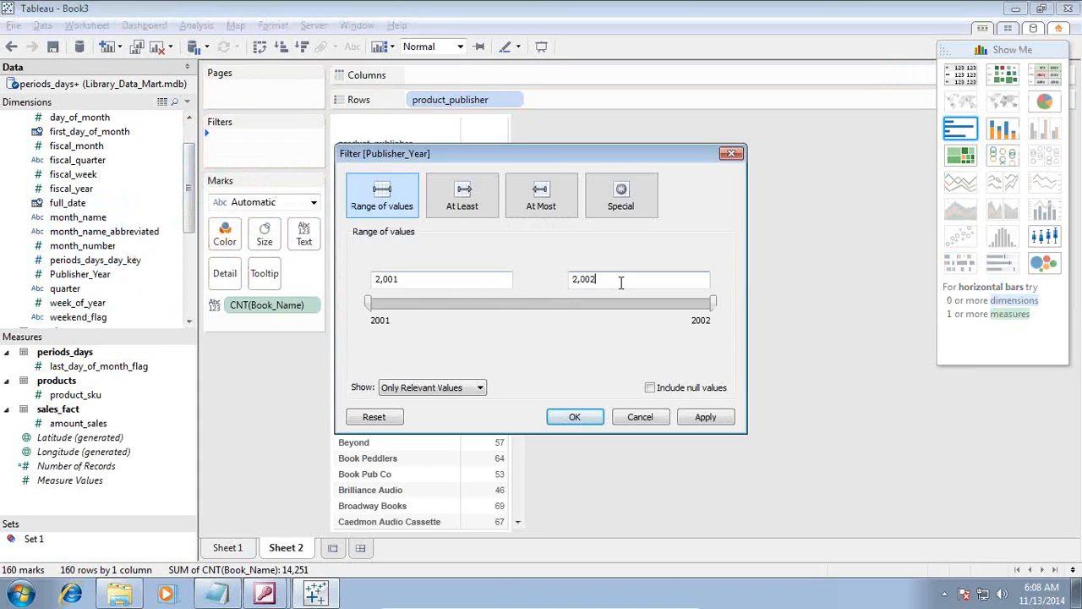
{"action": "key", "text": "BackSpace"}
{"action": "type", "text": "1"}
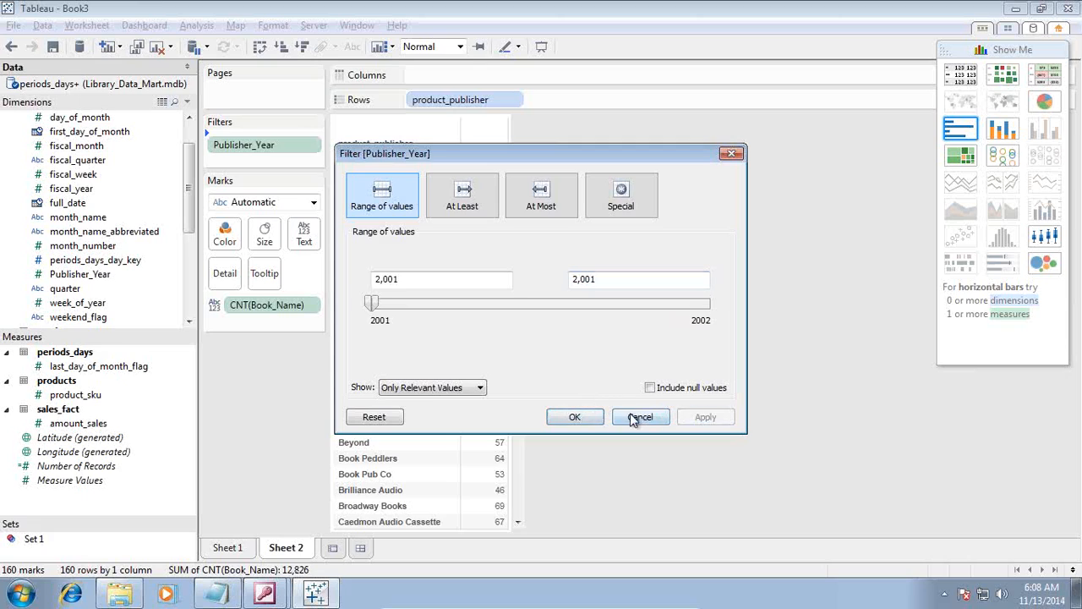
{"action": "left_click", "coordinate": [640, 417]}
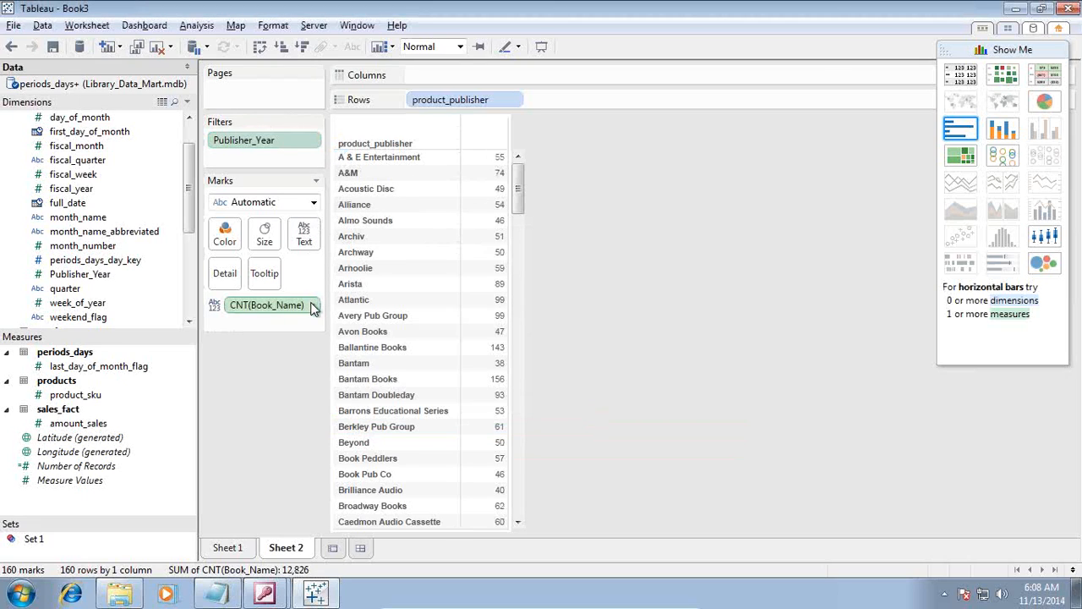
Step: Filter CNT(Book_Name) to a minimum of 100, leaving 31 publisher rows
{"action": "left_click", "coordinate": [267, 305]}
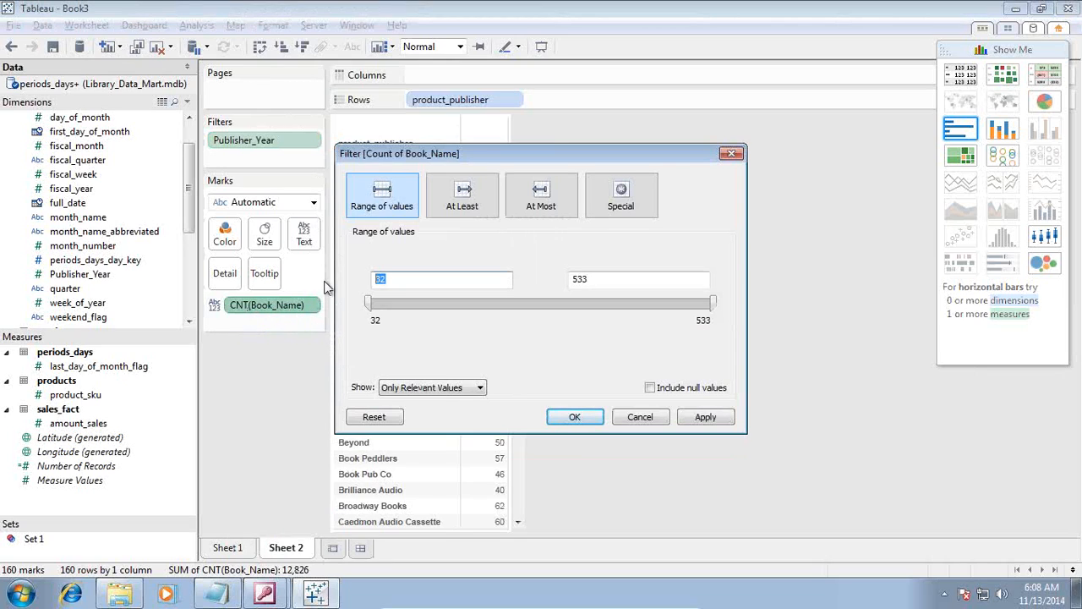
{"action": "type", "text": "100"}
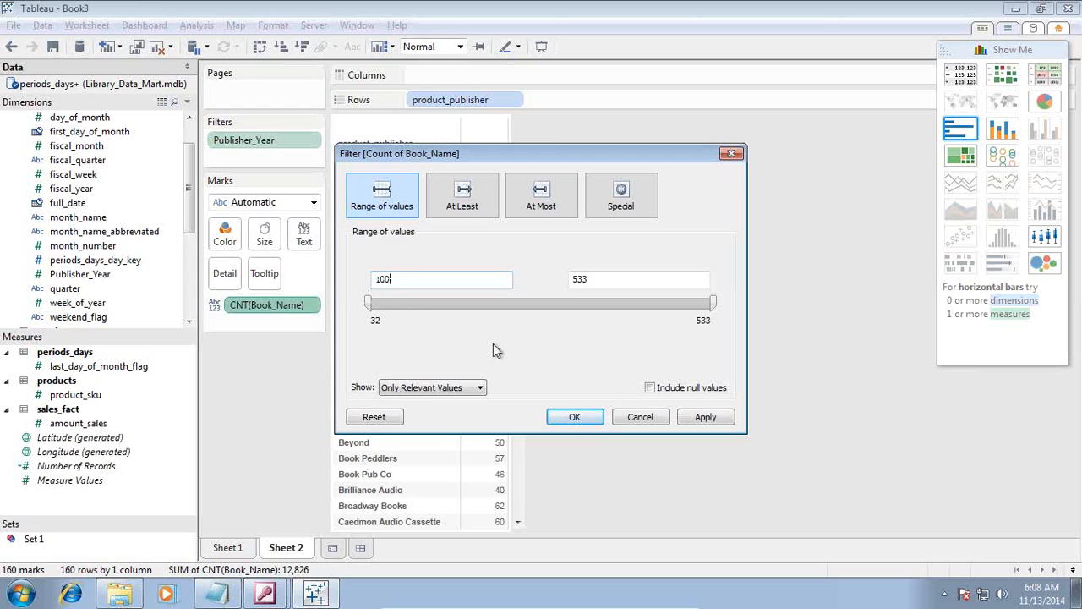
{"action": "left_click", "coordinate": [705, 416]}
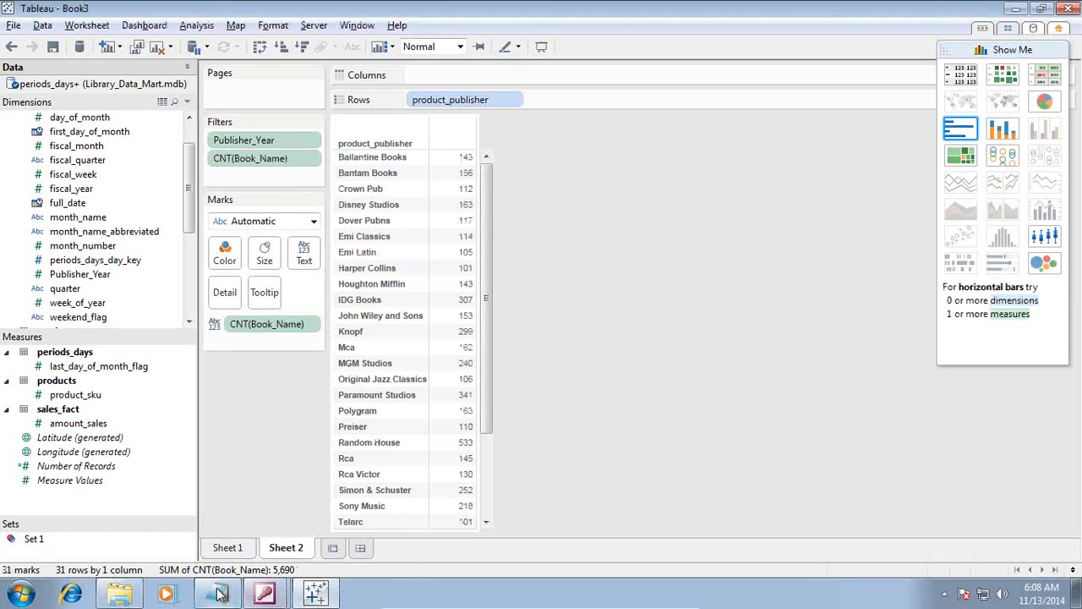
{"action": "left_click", "coordinate": [220, 593]}
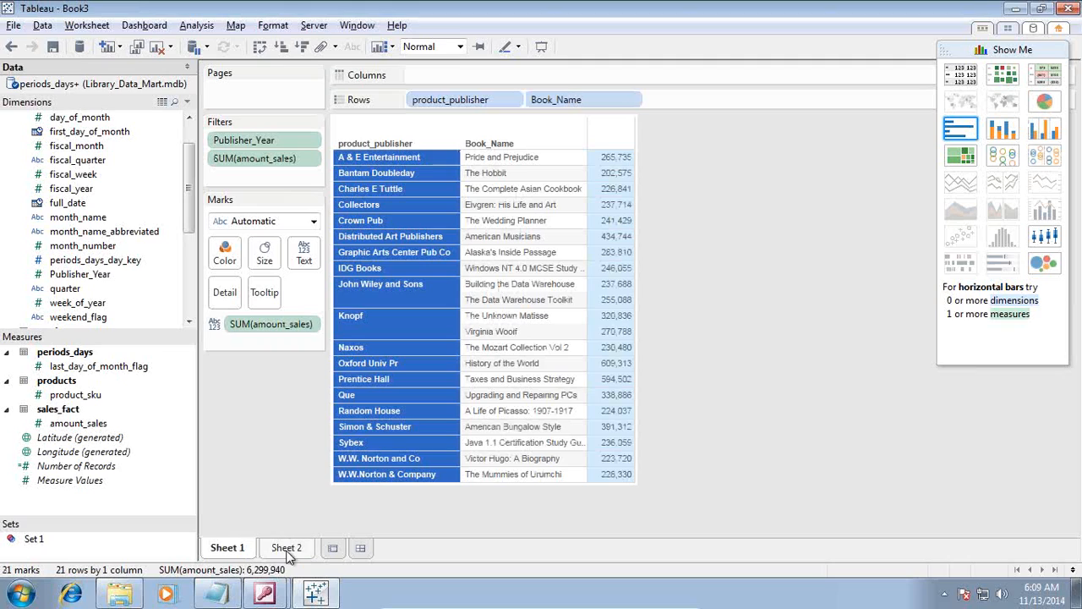
Step: Return to Sheet 2 and save 26 selected publishers as Set 2
{"action": "left_click", "coordinate": [286, 547]}
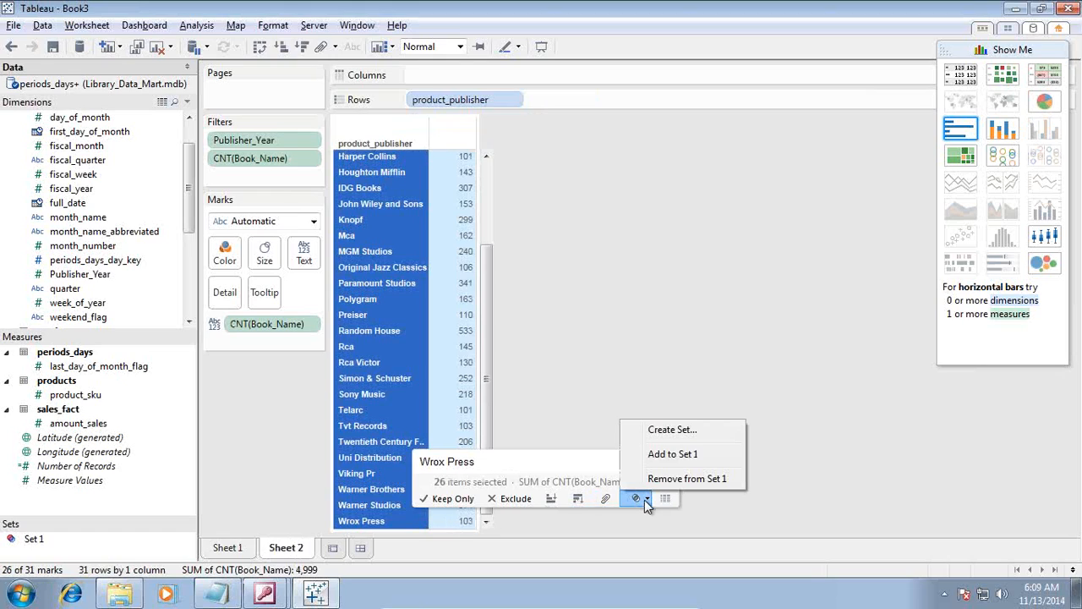
{"action": "left_click", "coordinate": [672, 429]}
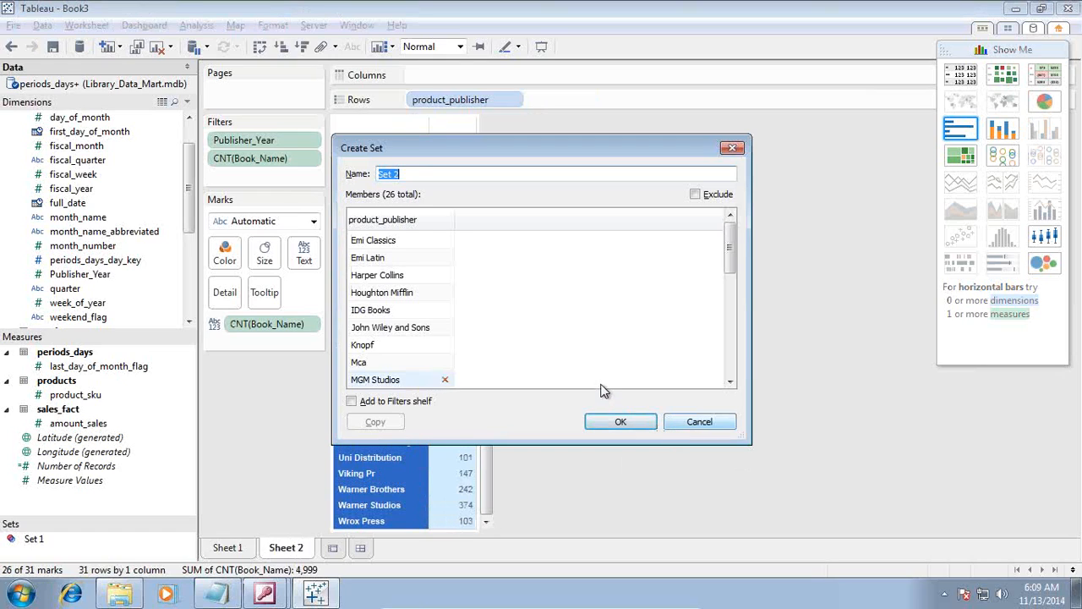
{"action": "left_click", "coordinate": [620, 421]}
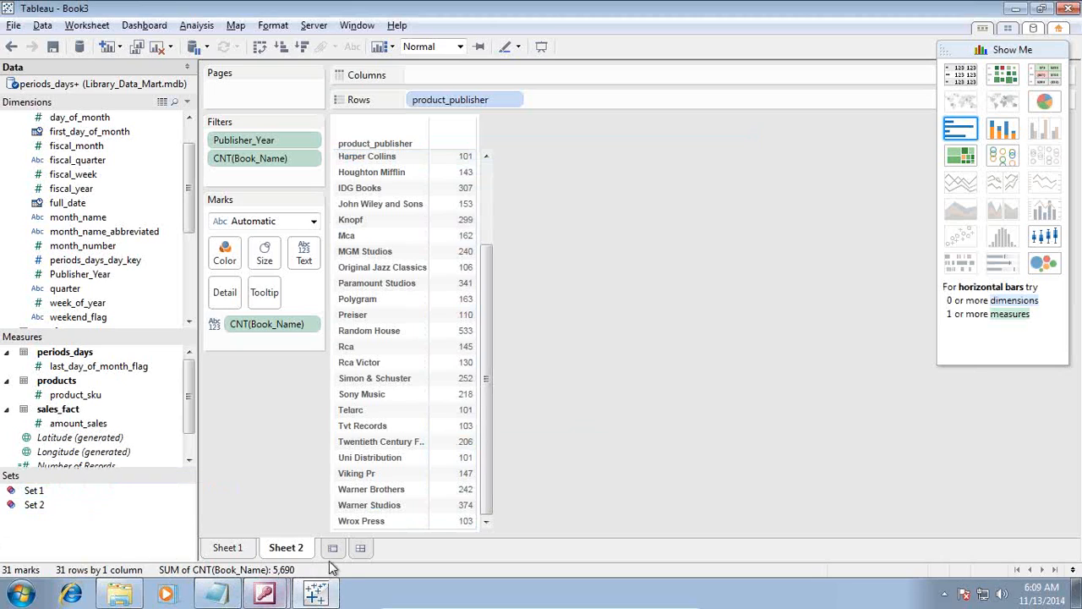
Step: Add Sheet 3 and edit Set 1, cross-listing it against Set 2 in 7 rows
{"action": "left_click", "coordinate": [332, 548]}
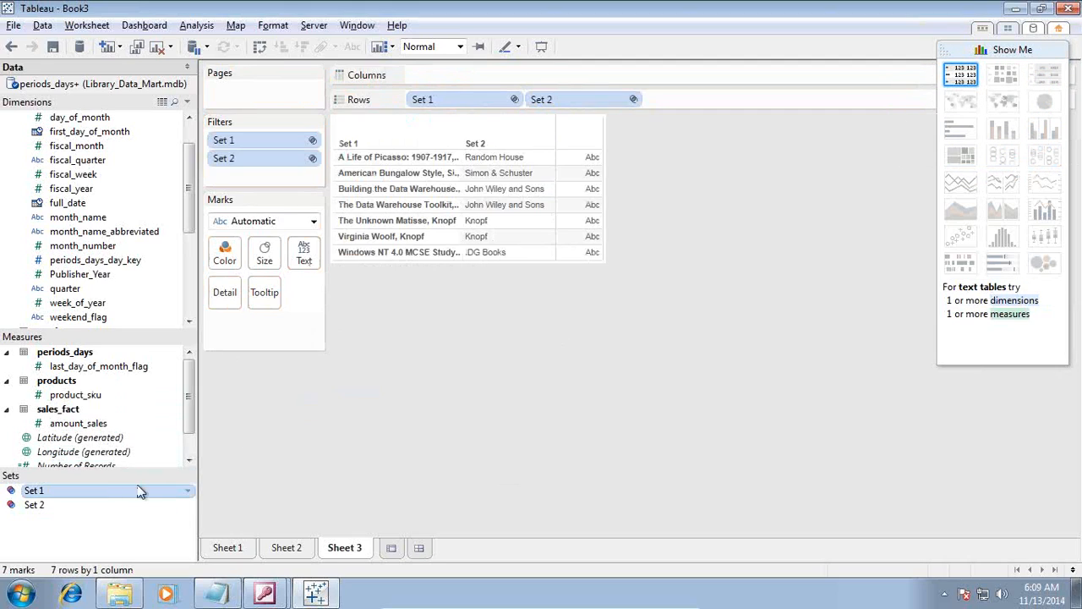
{"action": "right_click", "coordinate": [34, 491]}
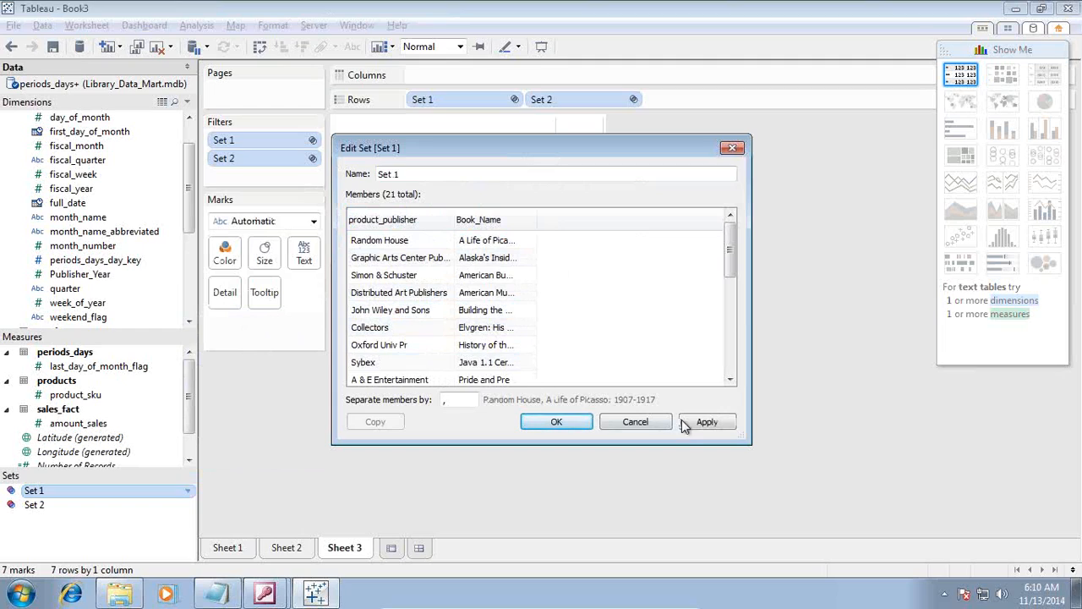
{"action": "left_click", "coordinate": [556, 421]}
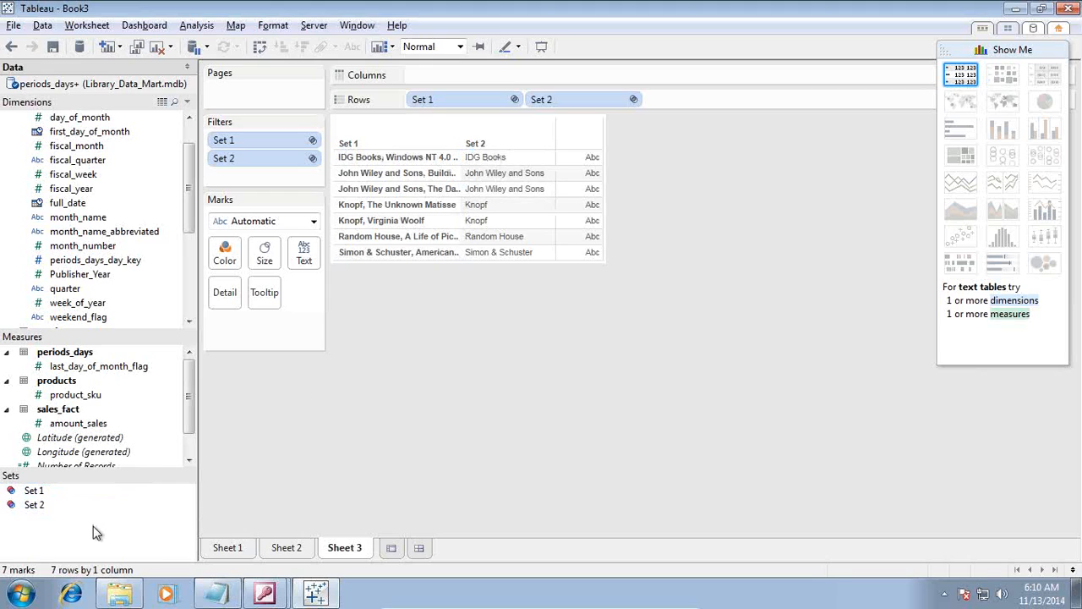
Step: Select Set 1 and Set 2 in the Sets pane and open their context menu
{"action": "right_click", "coordinate": [96, 531]}
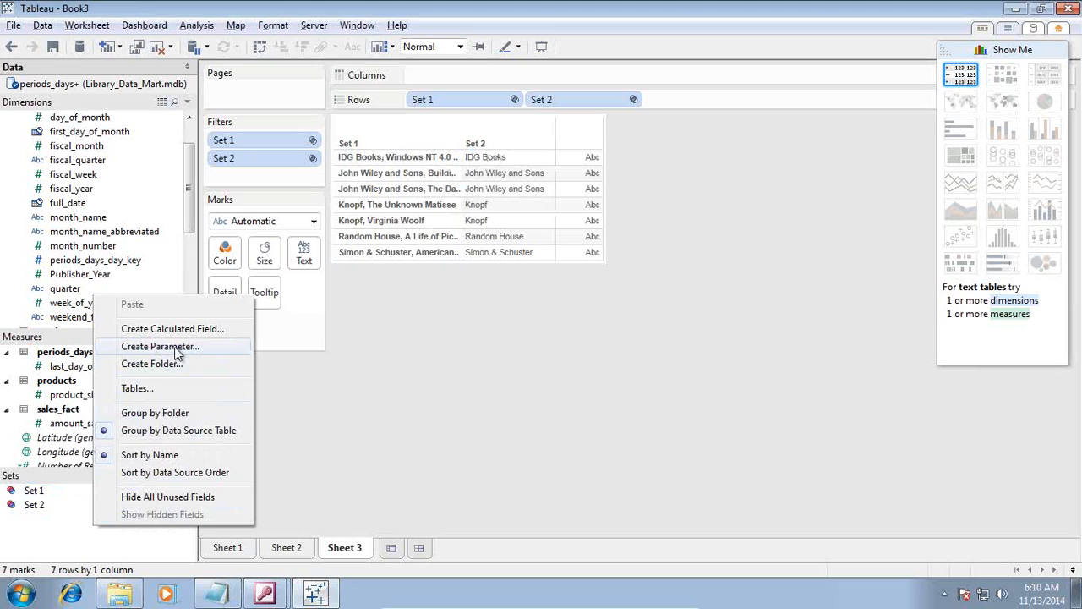
{"action": "left_click", "coordinate": [34, 491]}
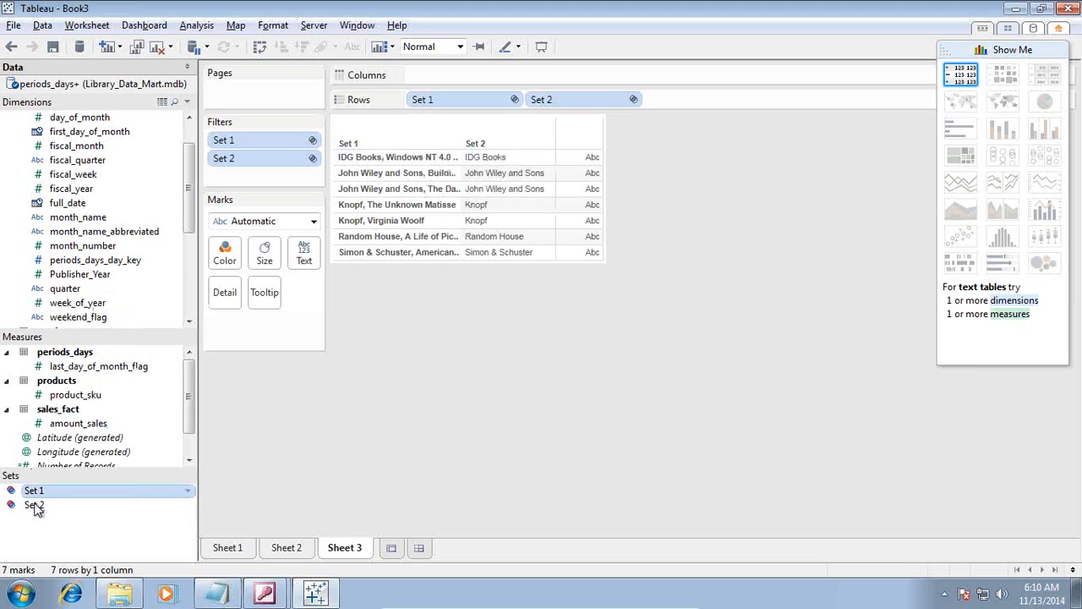
{"action": "right_click", "coordinate": [32, 507]}
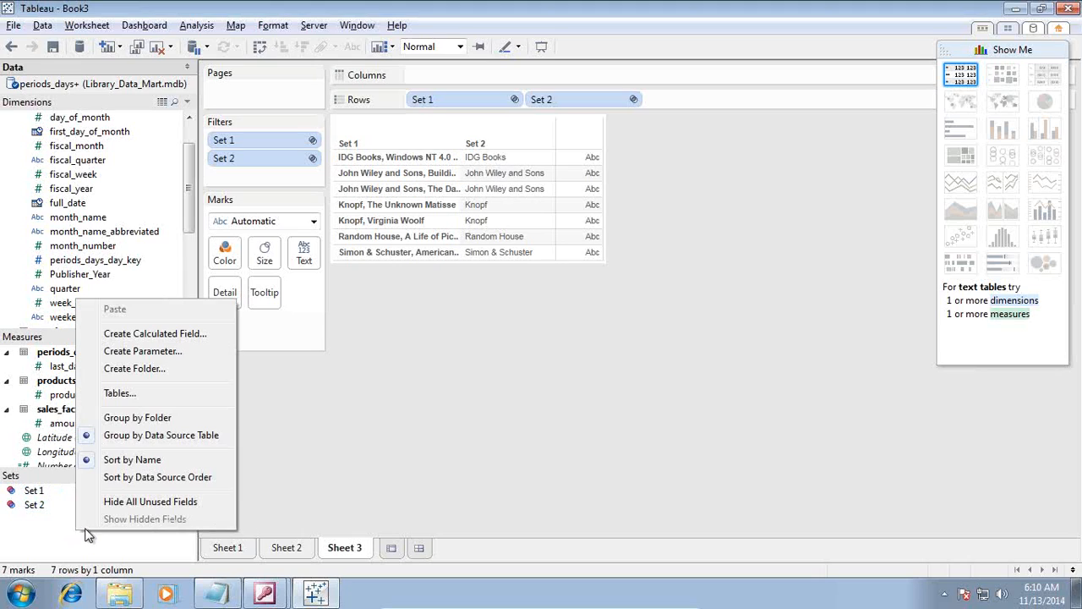
{"action": "mouse_move", "coordinate": [130, 477]}
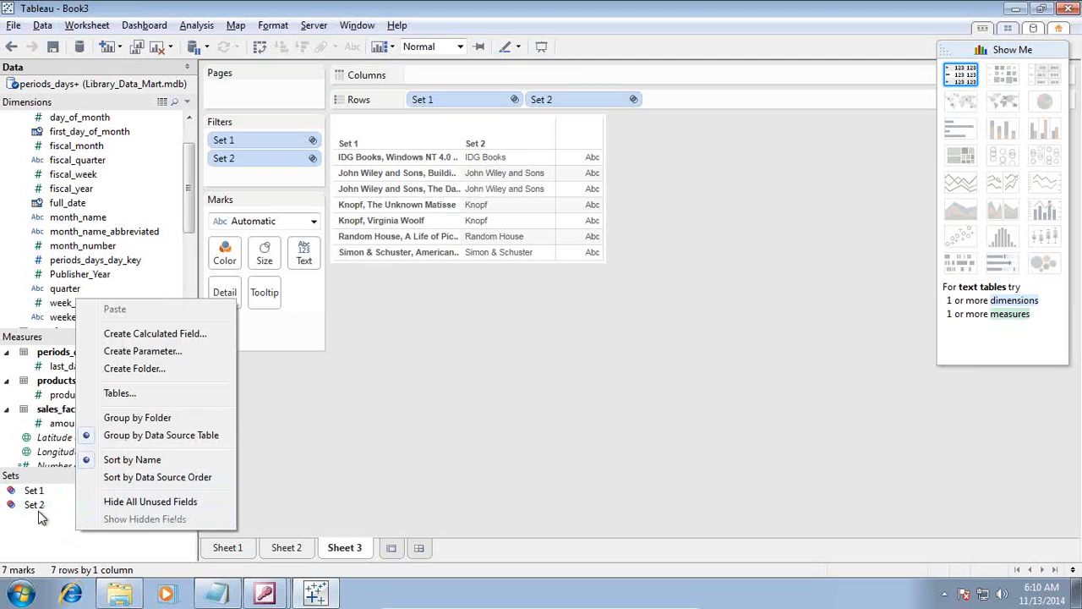
{"action": "left_click", "coordinate": [33, 490]}
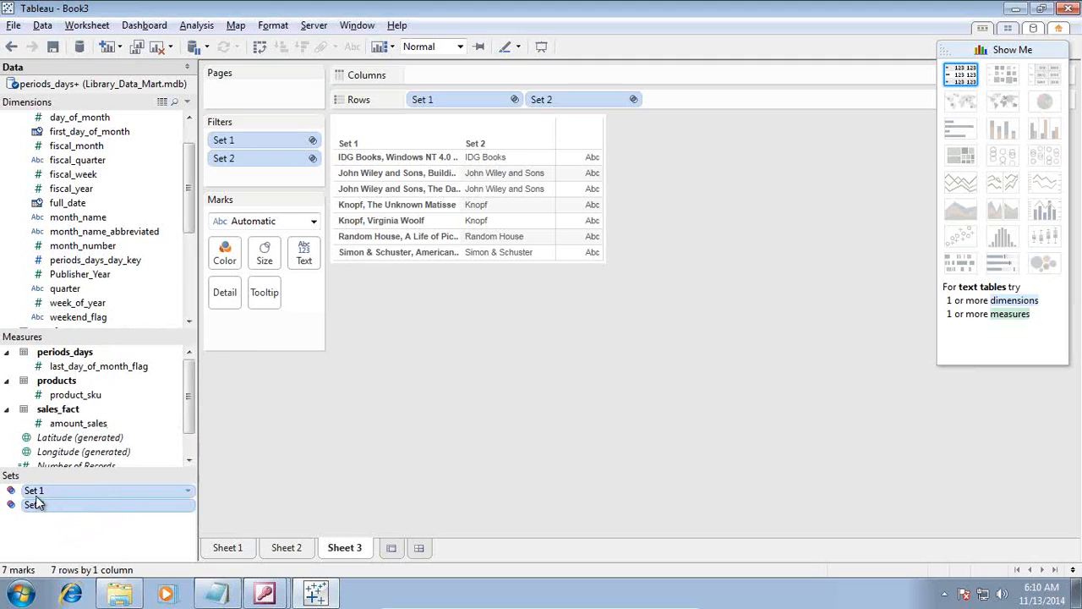
{"action": "right_click", "coordinate": [34, 505]}
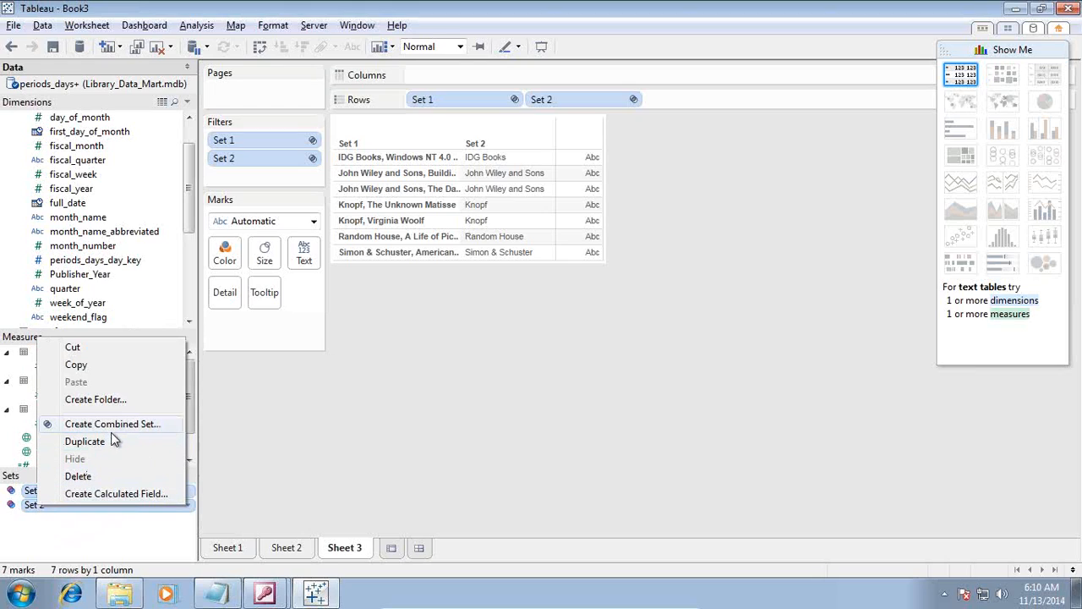
Step: Start Create Combined Set for Set 1 and Set 2 with Shared Members in Both Sets
{"action": "left_click", "coordinate": [111, 423]}
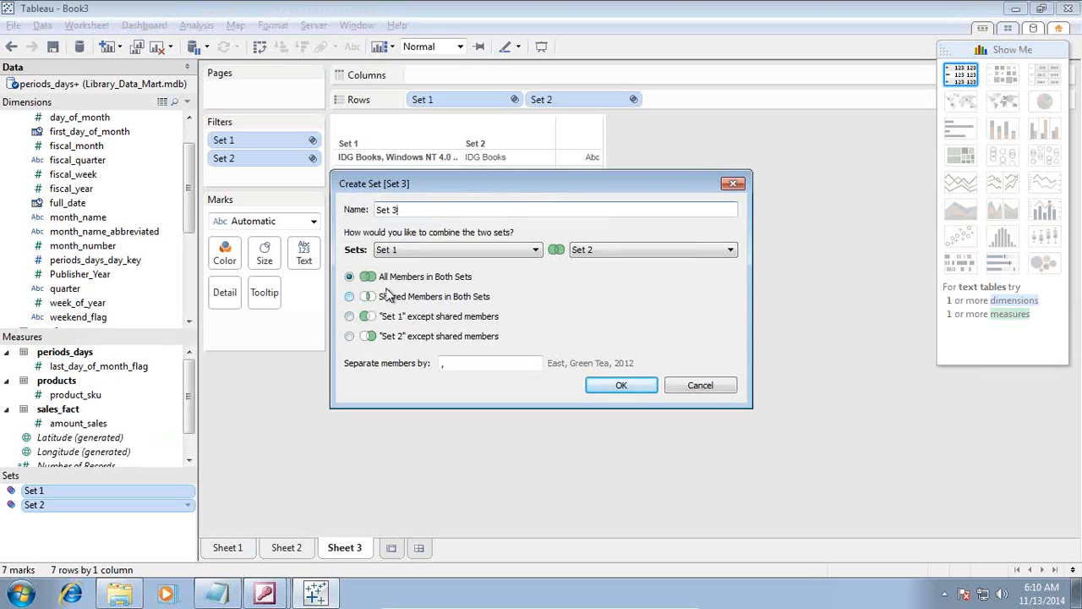
{"action": "mouse_move", "coordinate": [443, 297]}
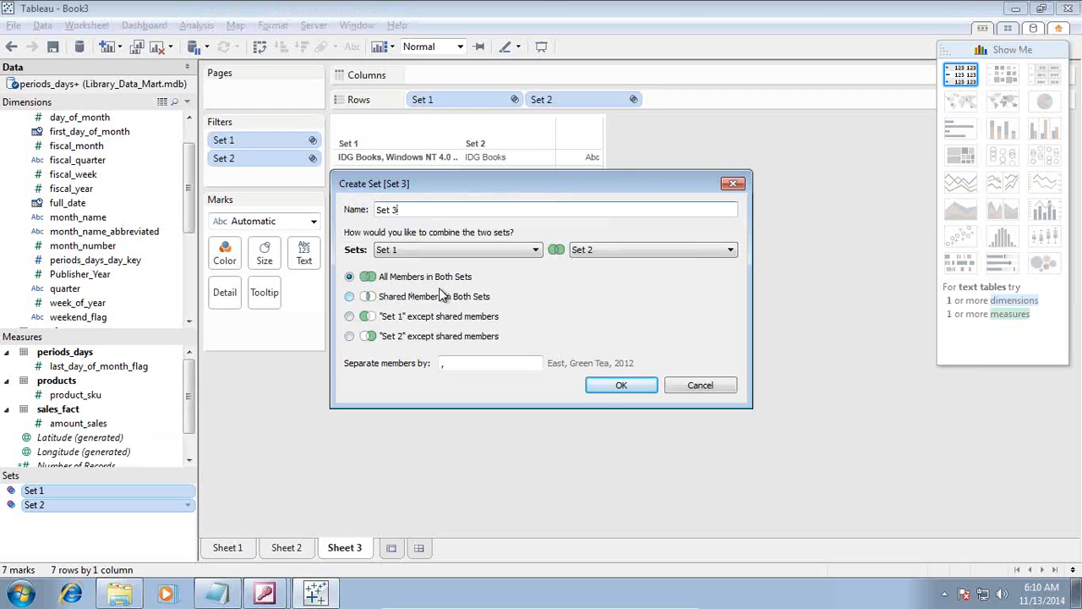
{"action": "mouse_move", "coordinate": [413, 302]}
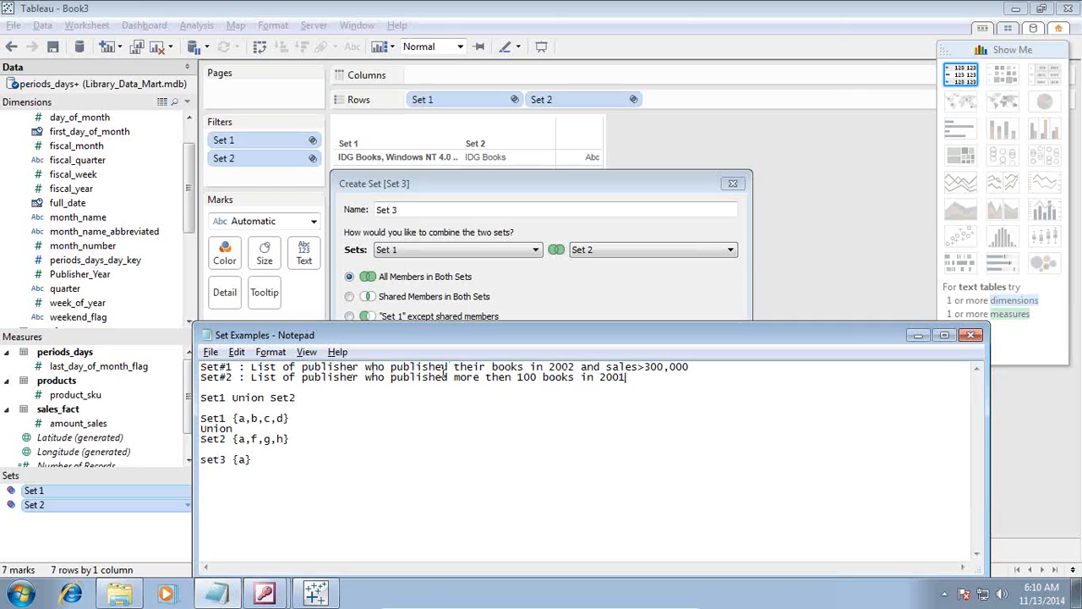
{"action": "mouse_move", "coordinate": [470, 367]}
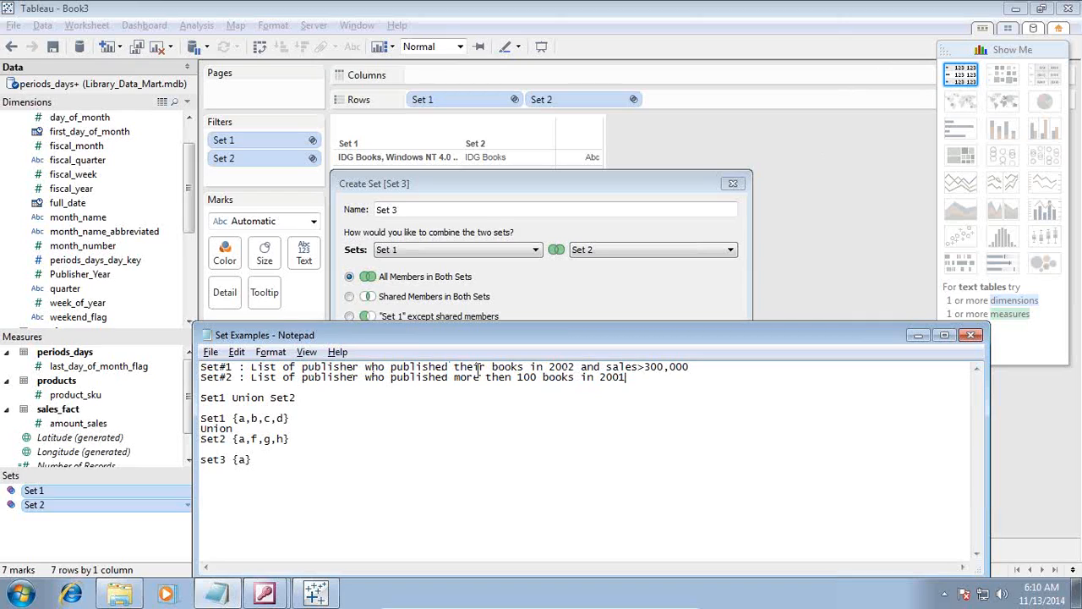
{"action": "left_click_drag", "start_coordinate": [605, 367], "coordinate": [688, 366]}
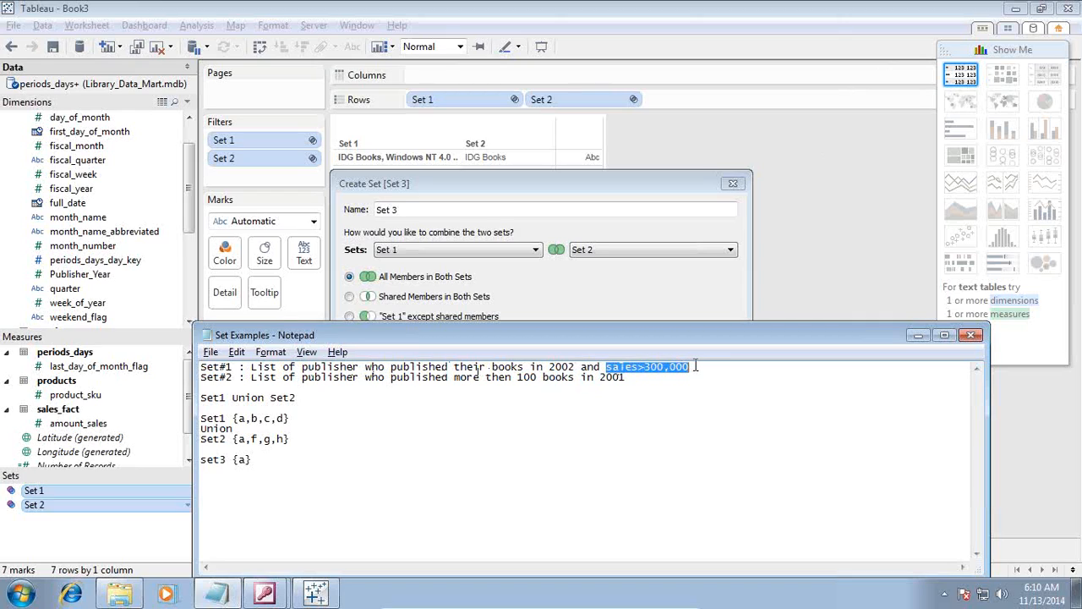
{"action": "mouse_move", "coordinate": [641, 378]}
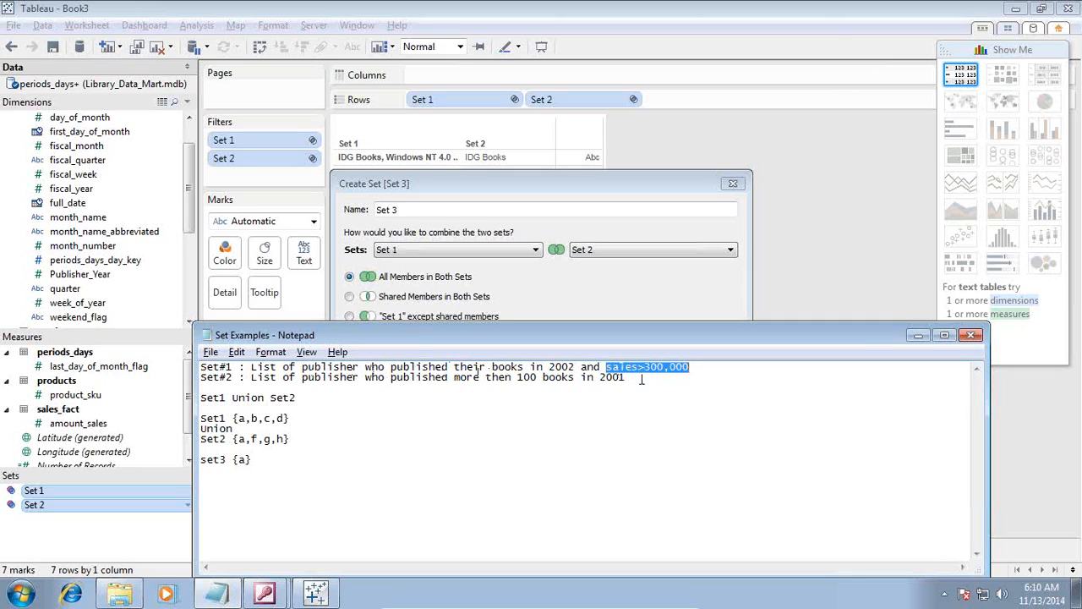
{"action": "left_click_drag", "start_coordinate": [517, 378], "coordinate": [624, 377]}
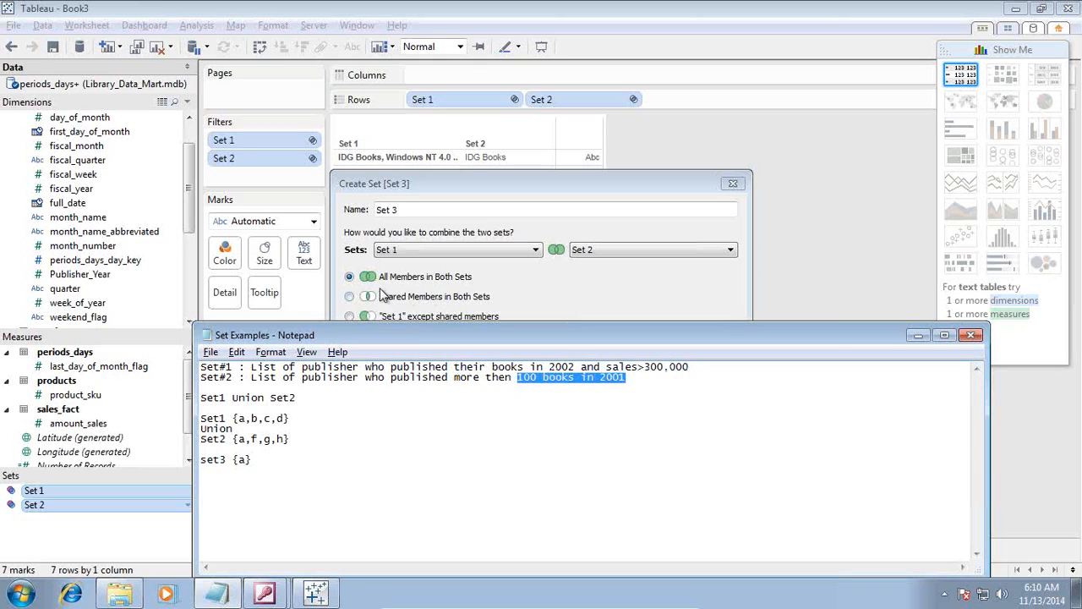
{"action": "left_click", "coordinate": [349, 296]}
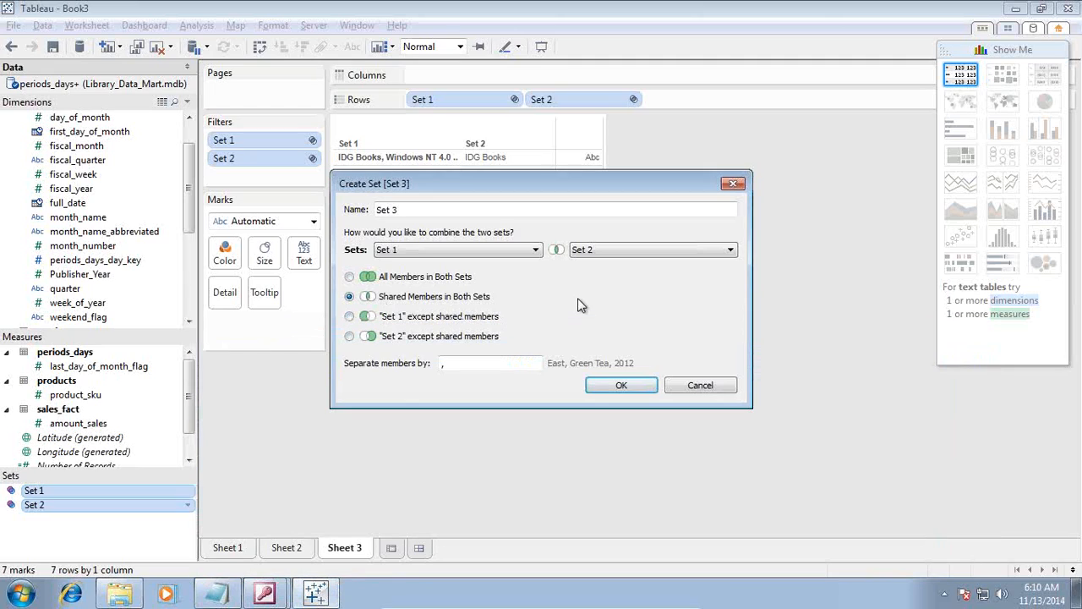
Step: Try the minus-shared options, then confirm Set 3 with Shared Members in Both Sets
{"action": "left_click", "coordinate": [349, 317]}
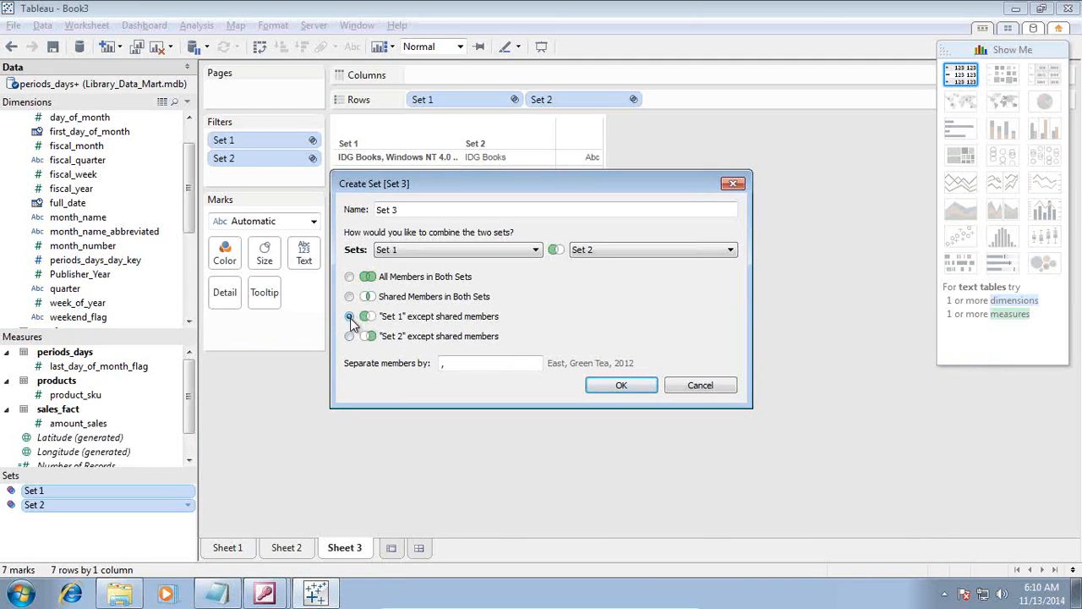
{"action": "left_click", "coordinate": [349, 316]}
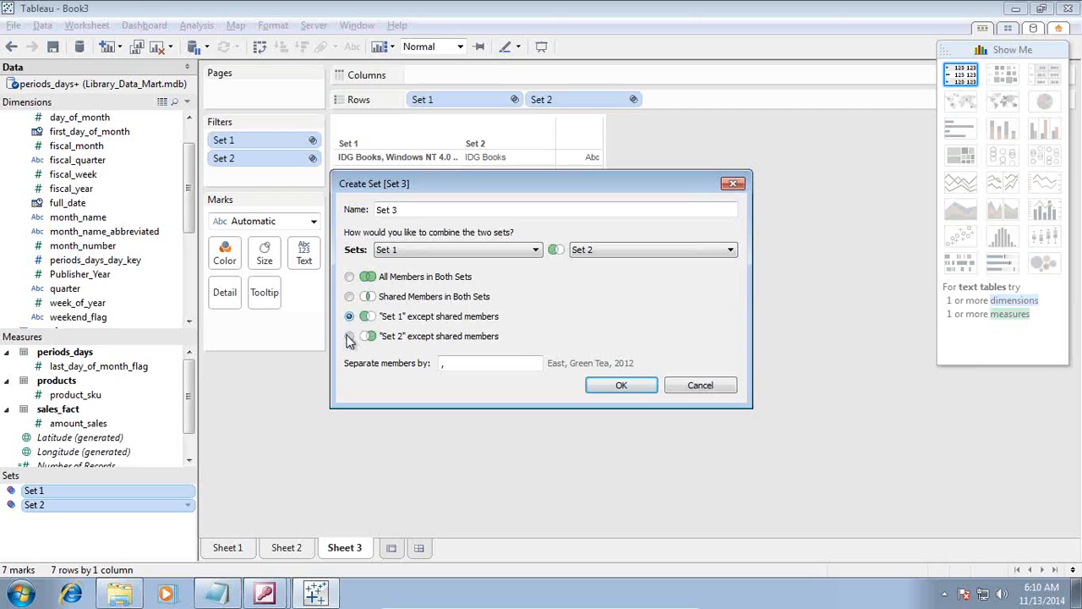
{"action": "left_click", "coordinate": [349, 335]}
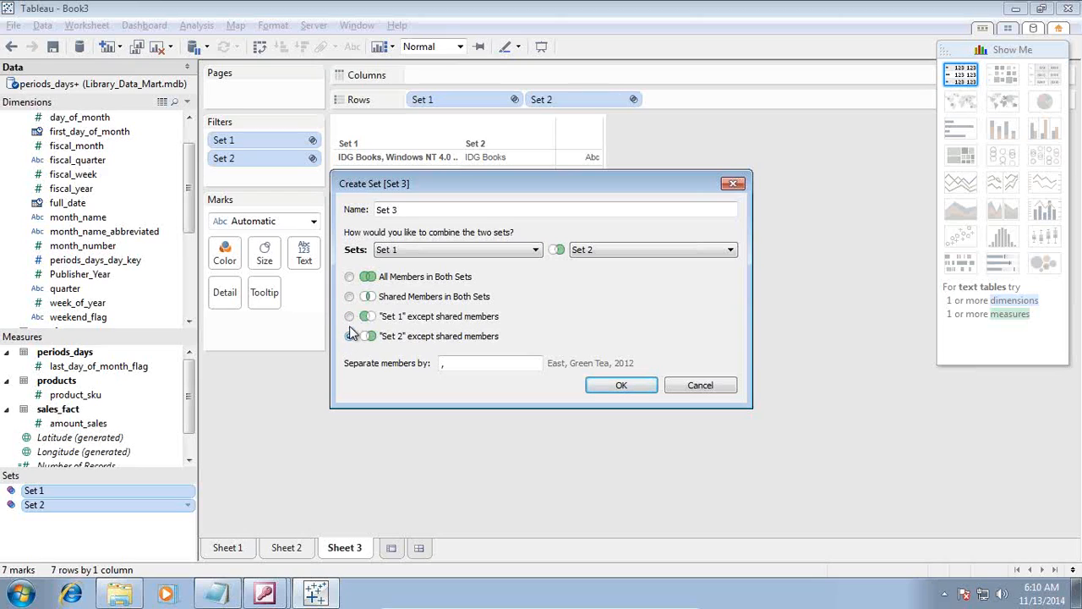
{"action": "left_click", "coordinate": [349, 316]}
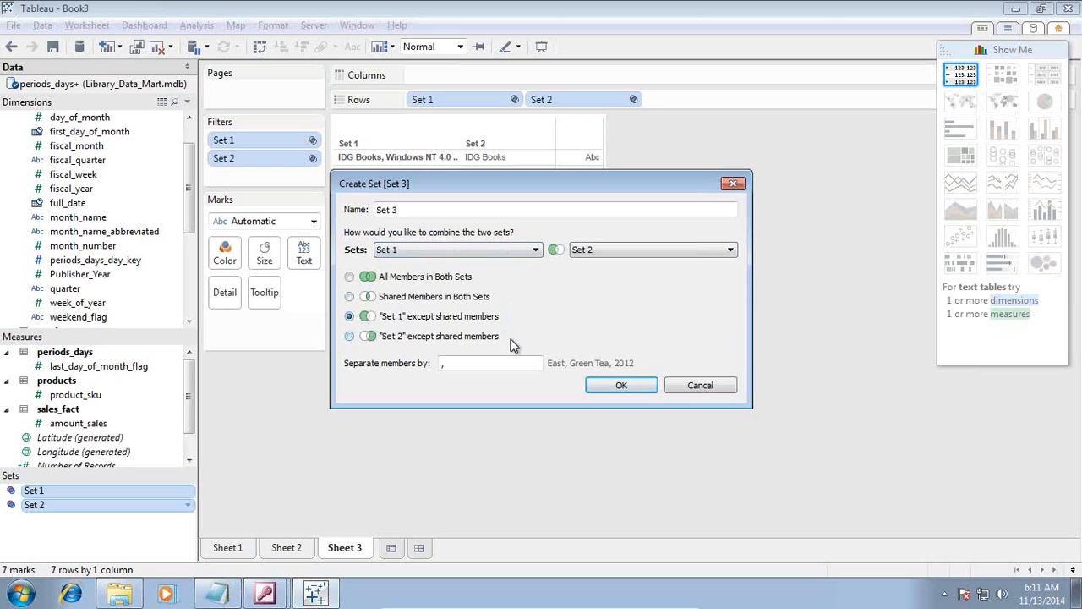
{"action": "mouse_move", "coordinate": [574, 367]}
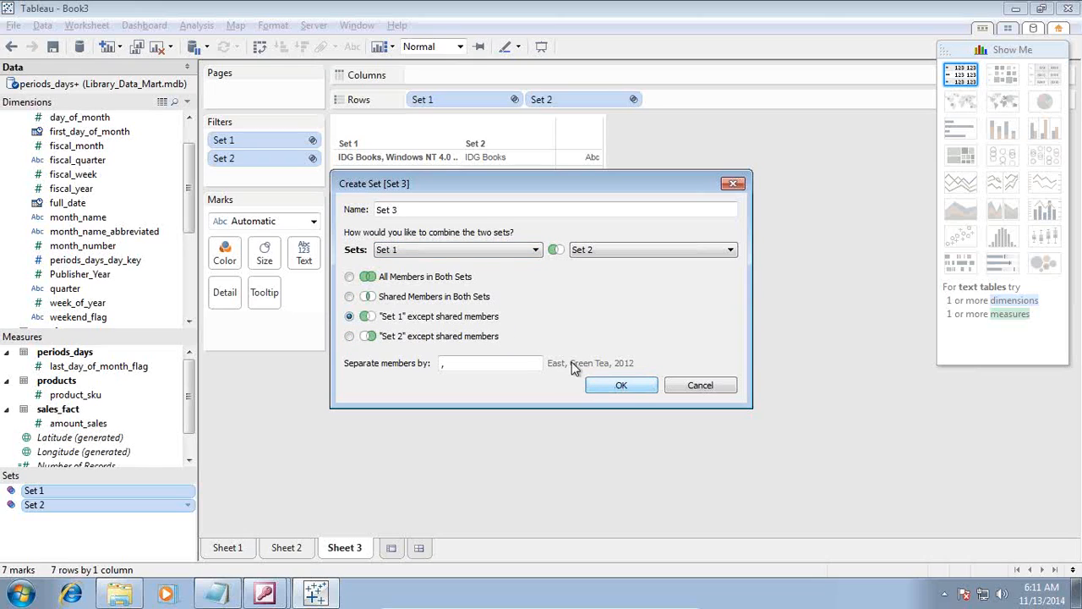
{"action": "left_click", "coordinate": [349, 296]}
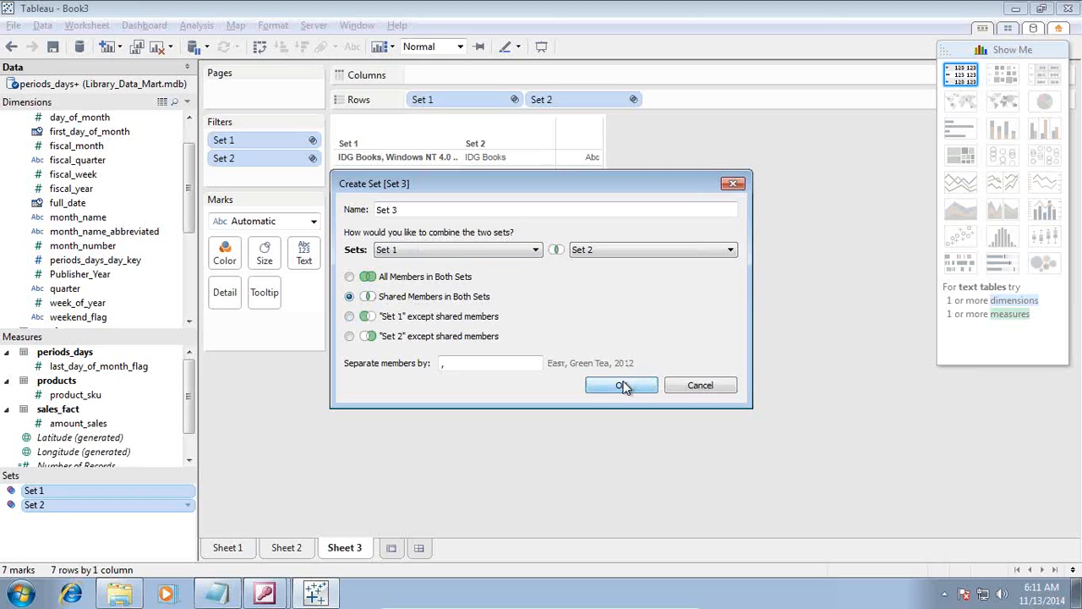
{"action": "left_click", "coordinate": [621, 385]}
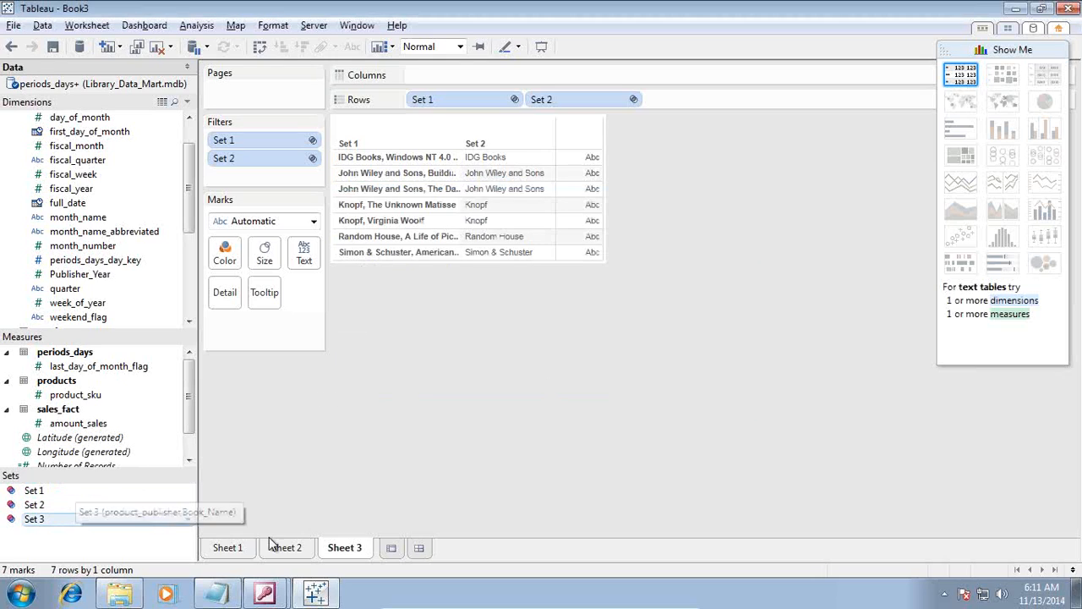
Step: On a new Sheet 4, list Set 3's seven publisher-books with summed amount_sales
{"action": "left_click", "coordinate": [391, 548]}
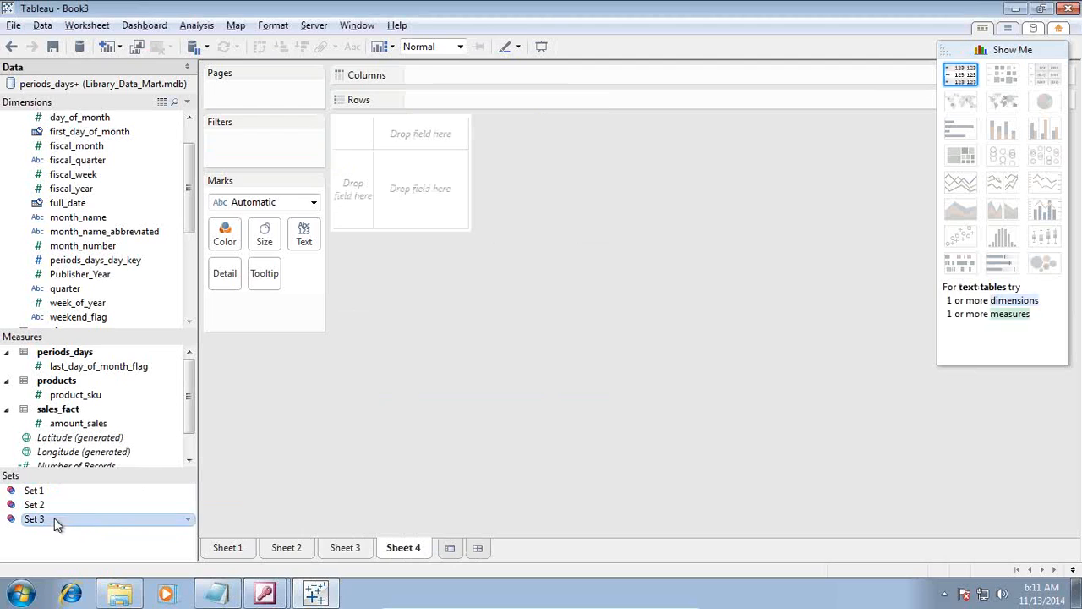
{"action": "left_click_drag", "start_coordinate": [33, 518], "coordinate": [421, 99]}
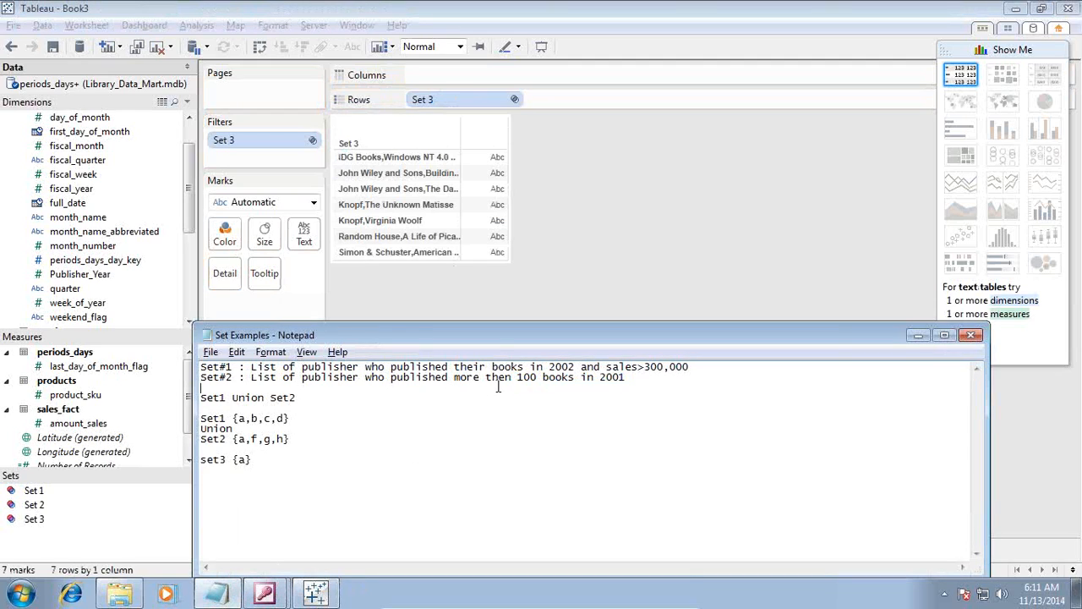
{"action": "left_click_drag", "start_coordinate": [265, 335], "coordinate": [375, 326]}
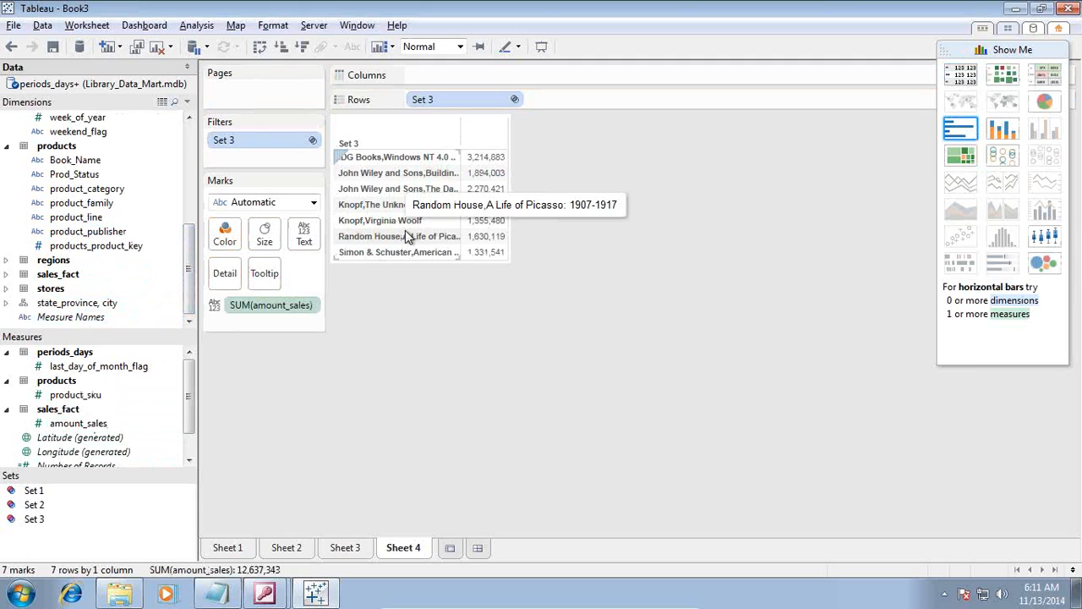
{"action": "mouse_move", "coordinate": [528, 470]}
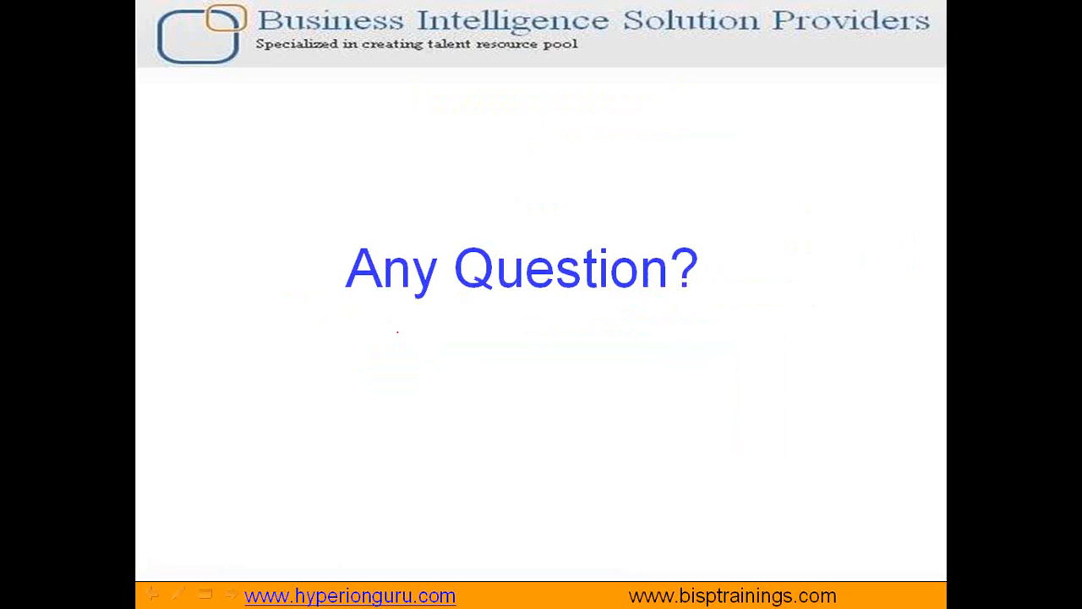
{"action": "mouse_move", "coordinate": [1072, 42]}
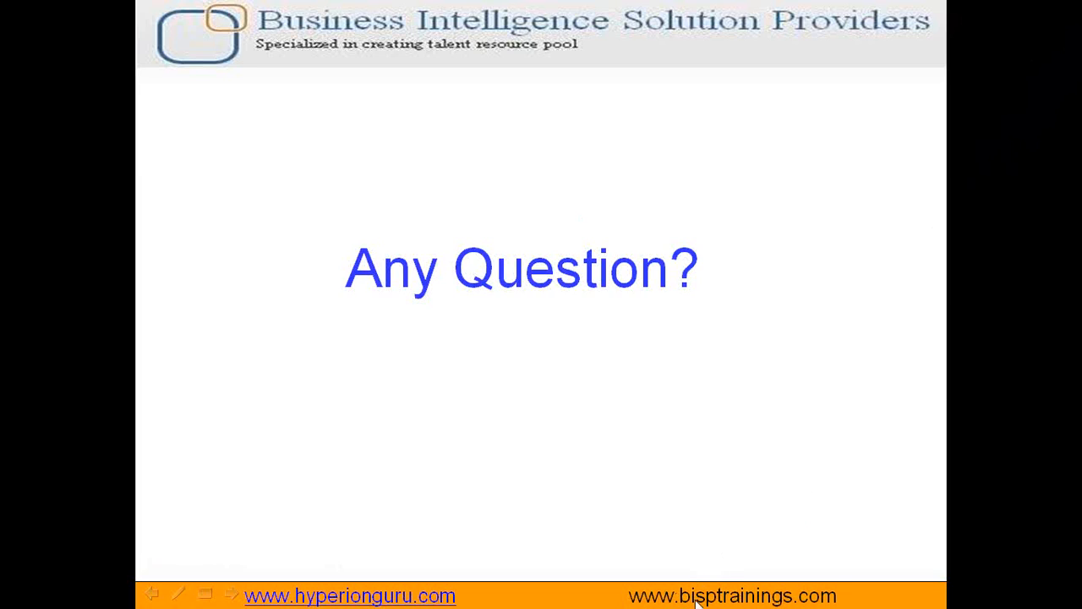
{"action": "mouse_move", "coordinate": [883, 209]}
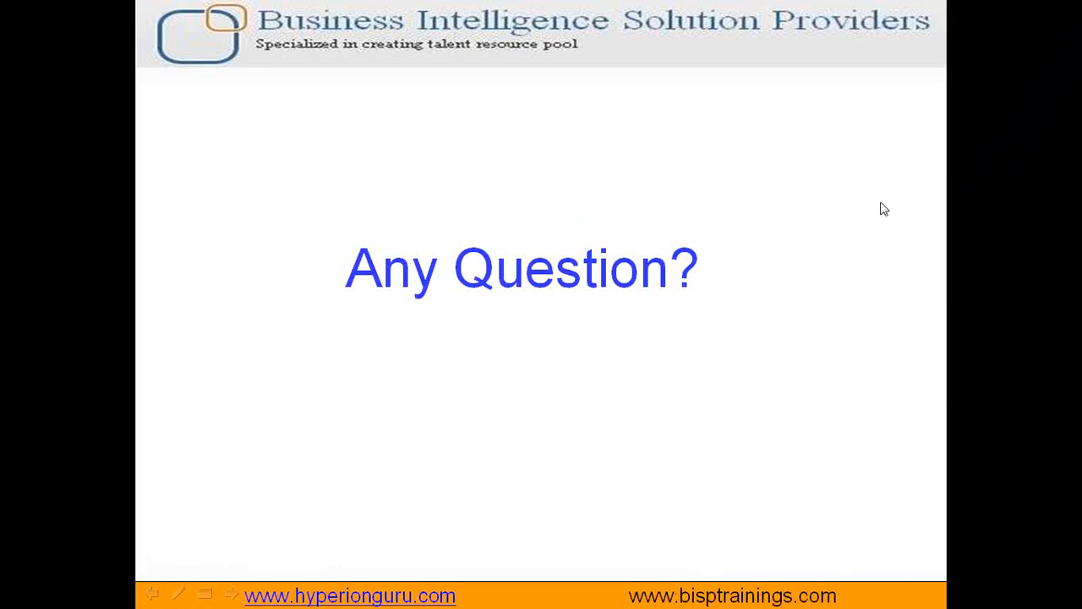